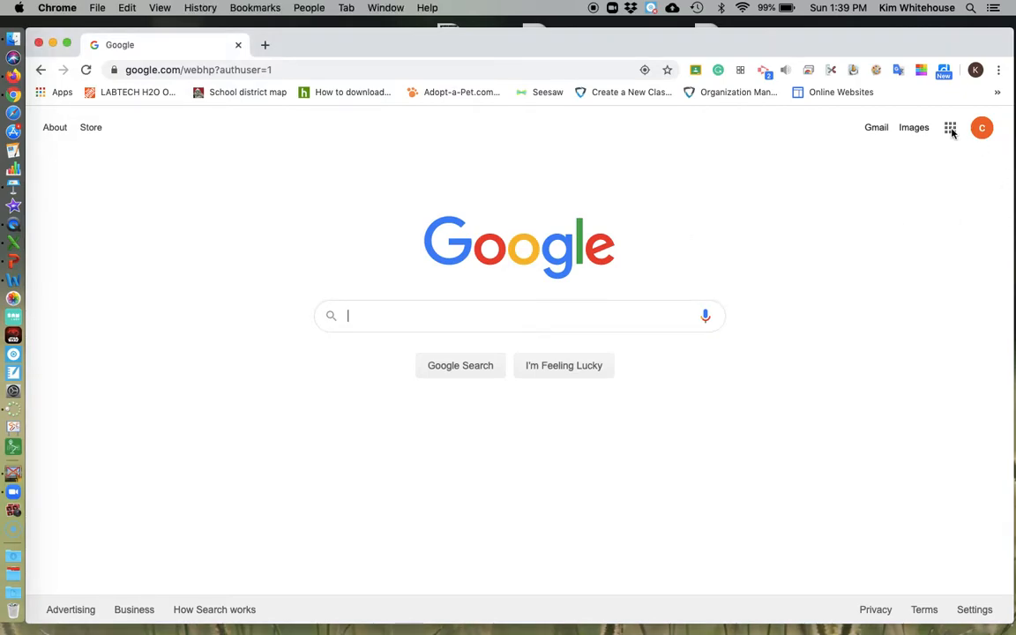
Reach Google Sites from the Google apps grid and switch to the new Google Sites version.
left_click(949, 127)
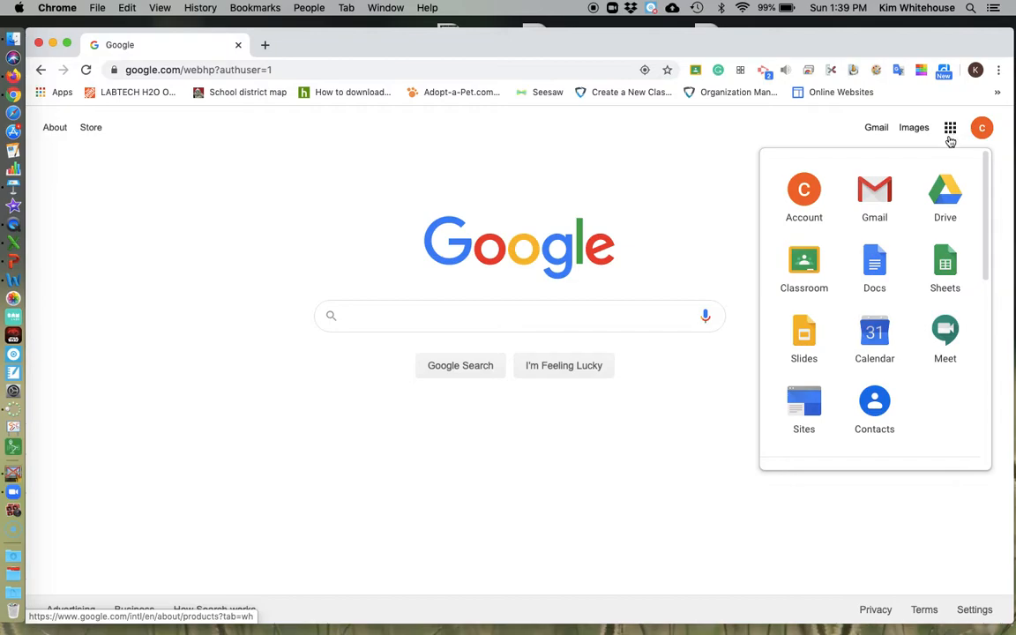
mouse_move(805, 405)
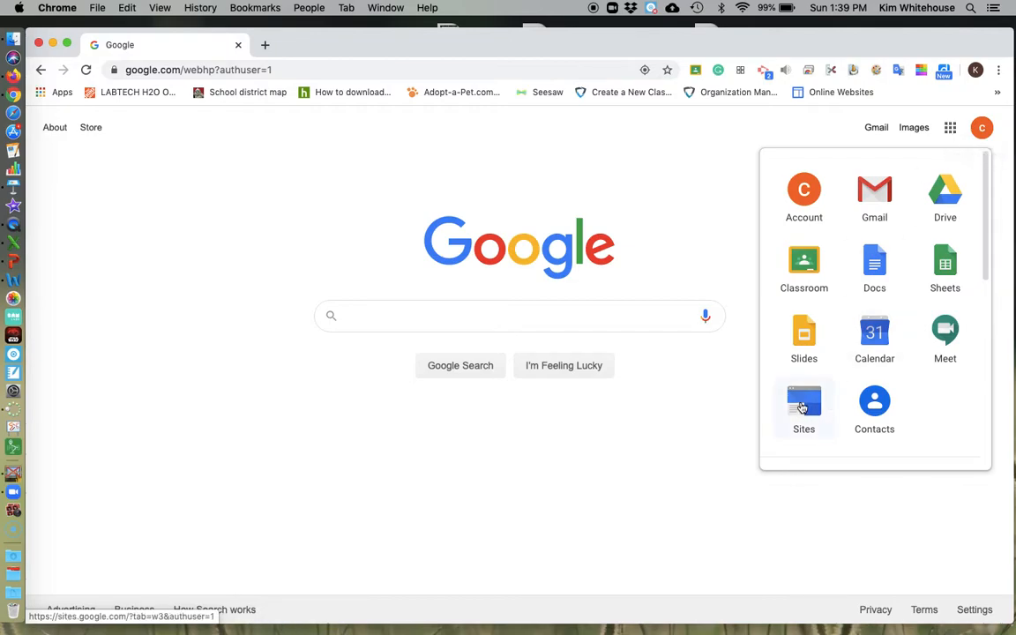
left_click(804, 405)
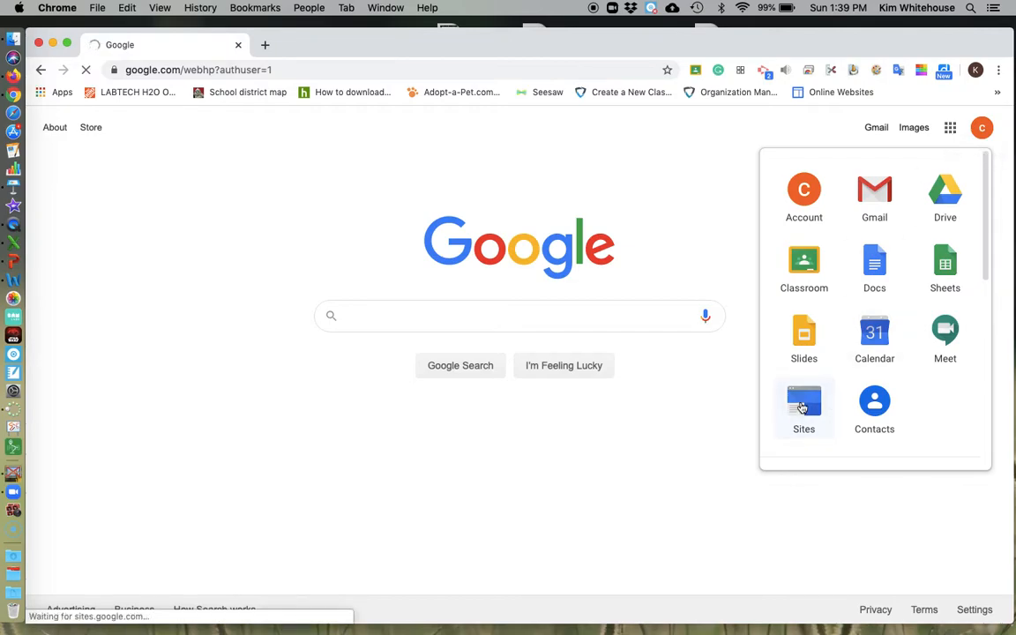
left_click(805, 402)
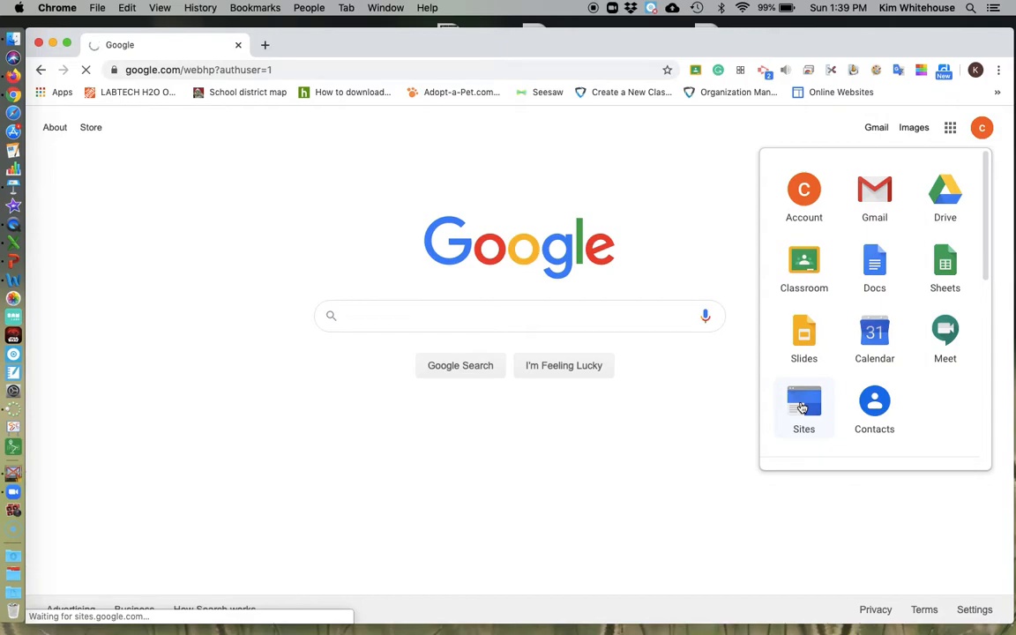
left_click(805, 403)
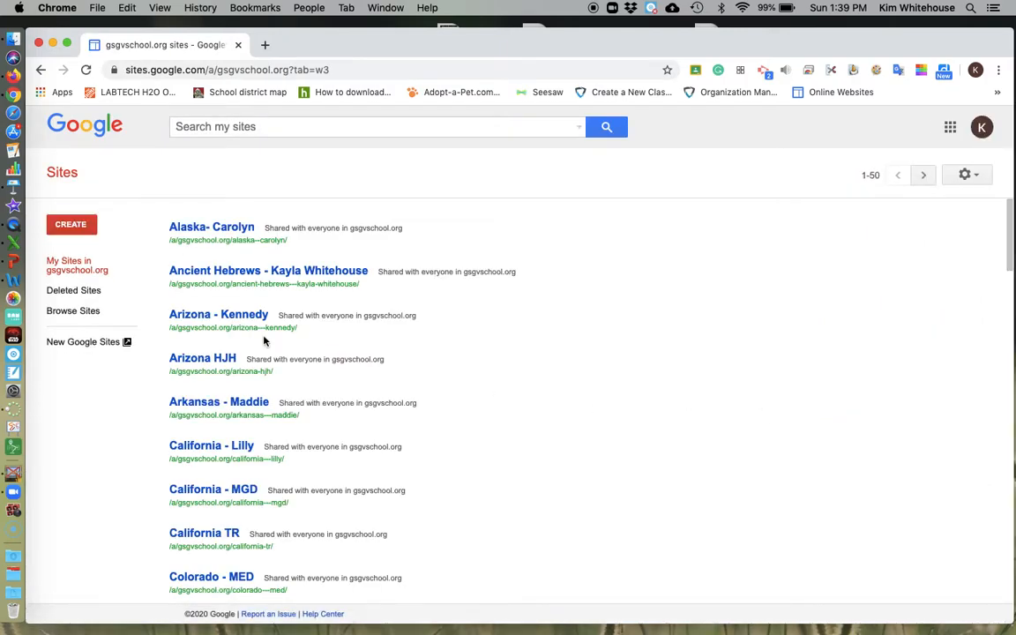
mouse_move(67, 349)
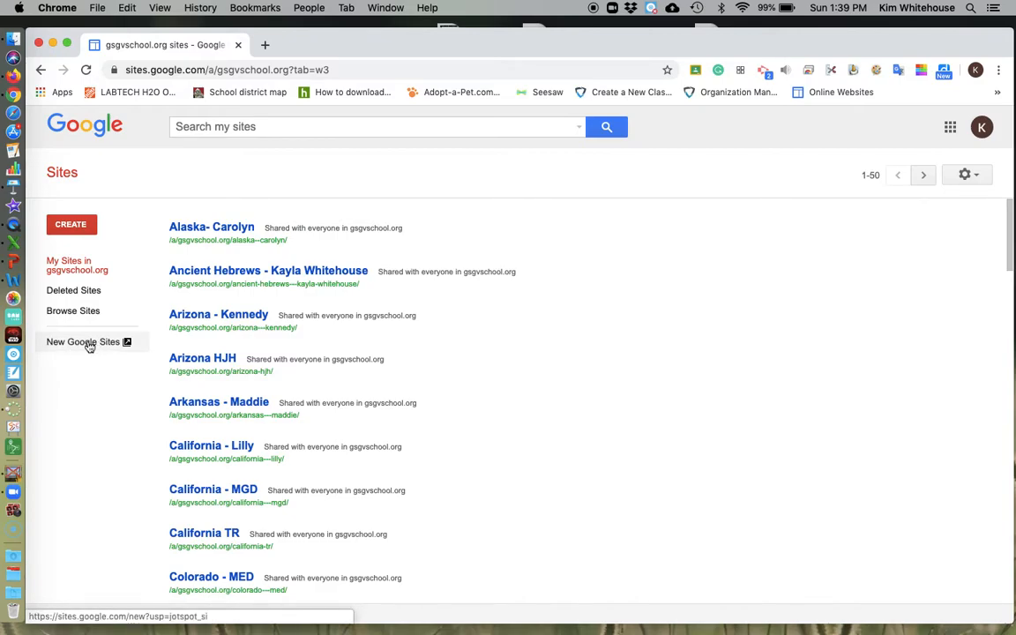
left_click(83, 342)
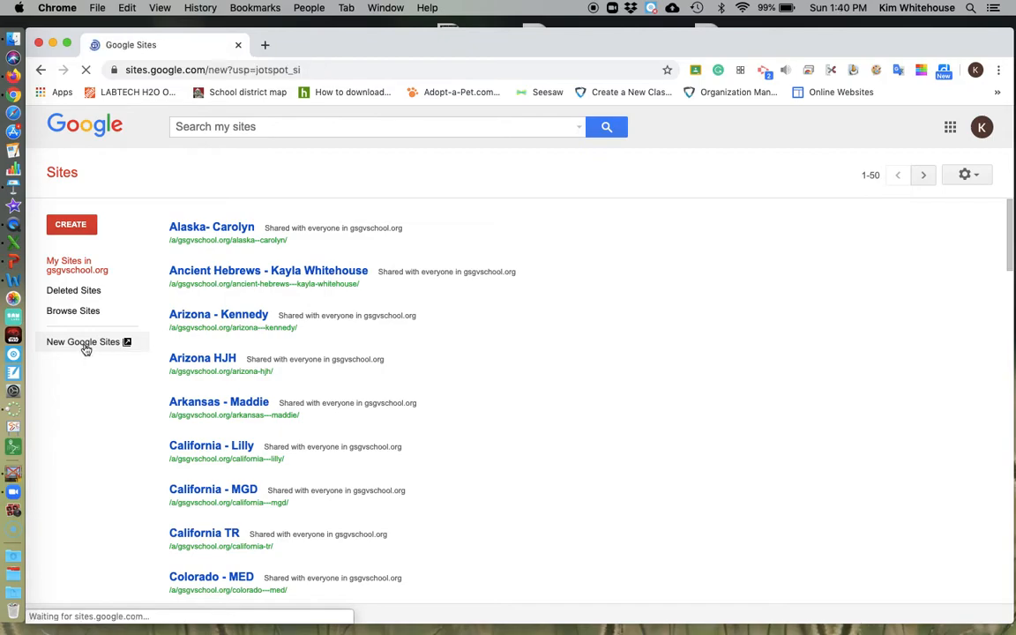
Create a new site from the Blank template, opening its untitled editor.
left_click(83, 342)
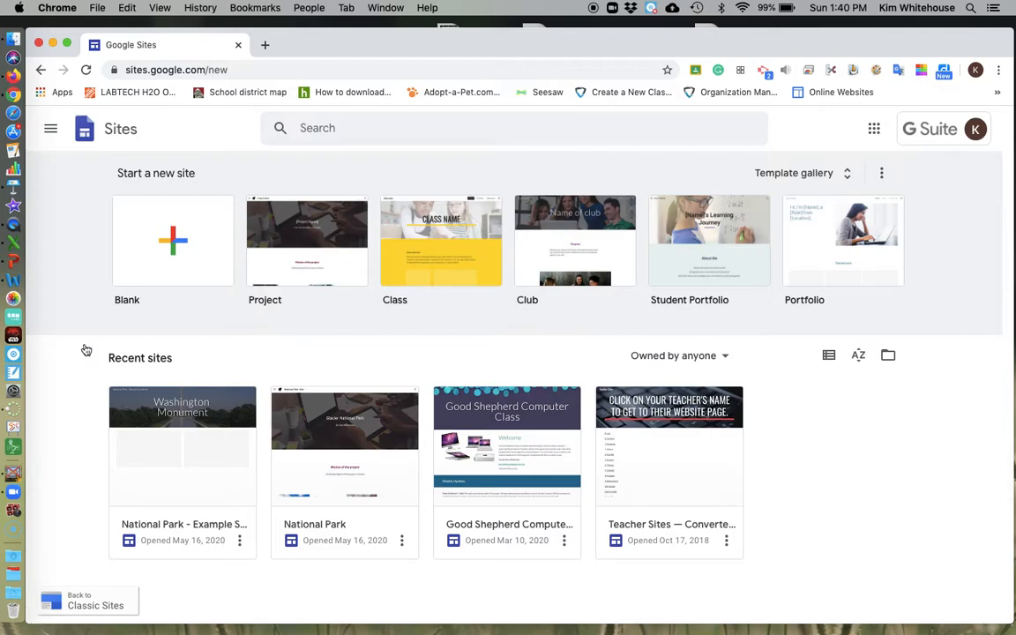
left_click(173, 240)
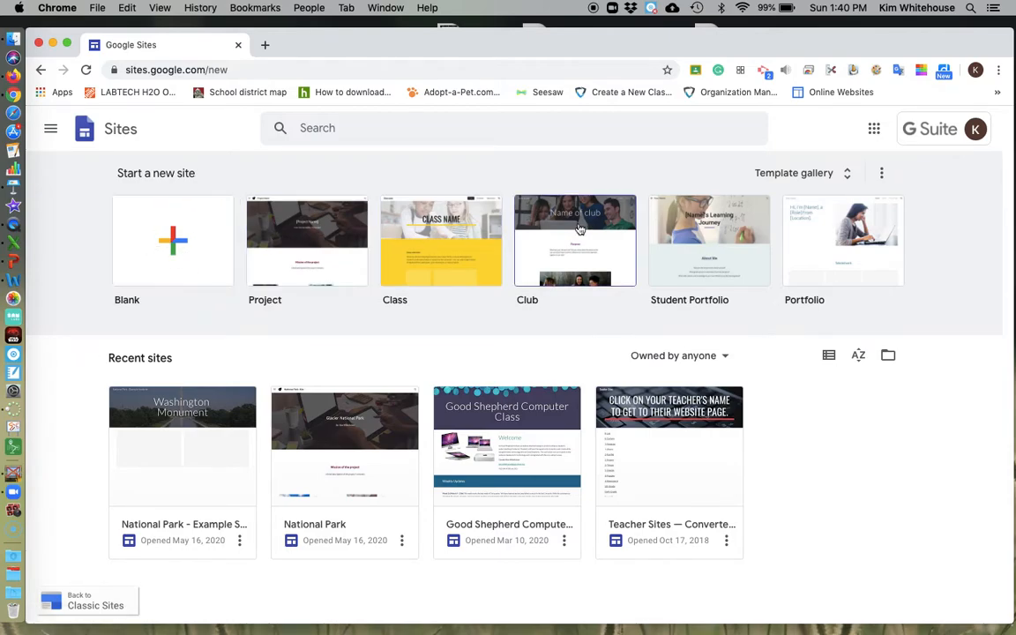
mouse_move(884, 237)
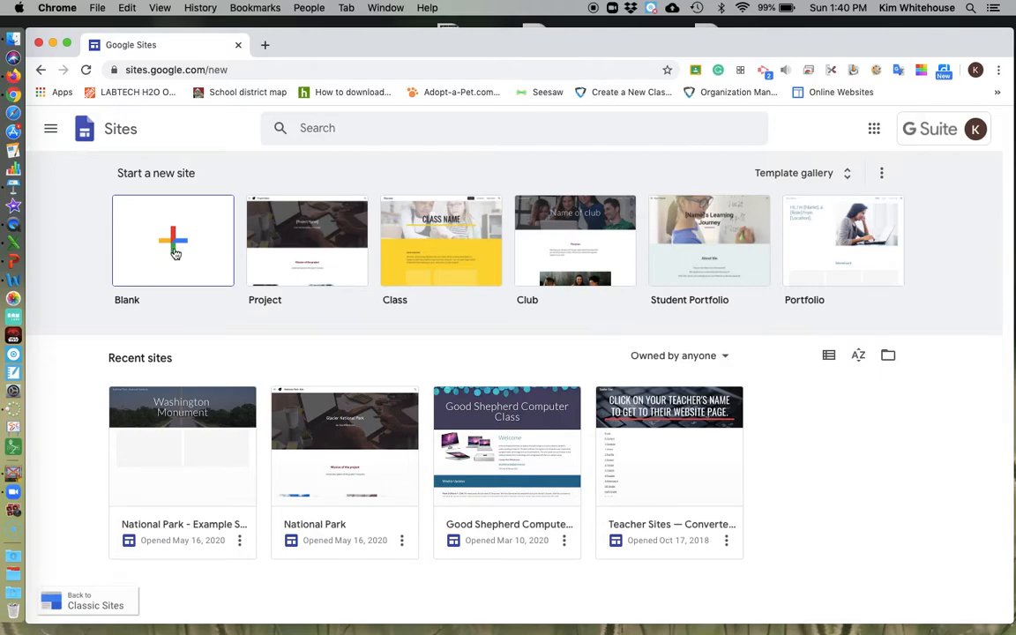
left_click(173, 240)
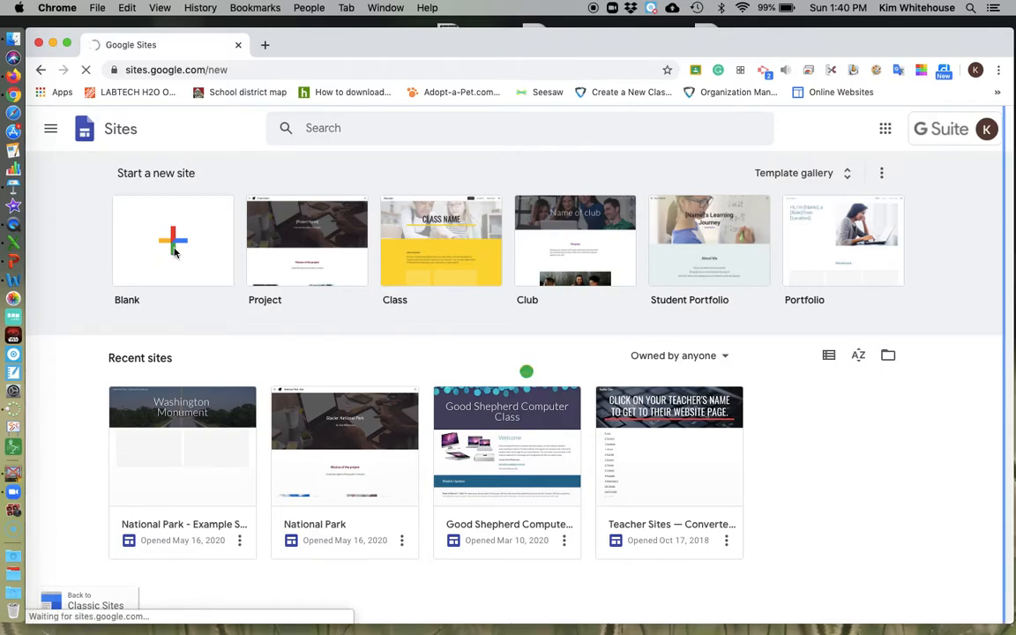
left_click(173, 240)
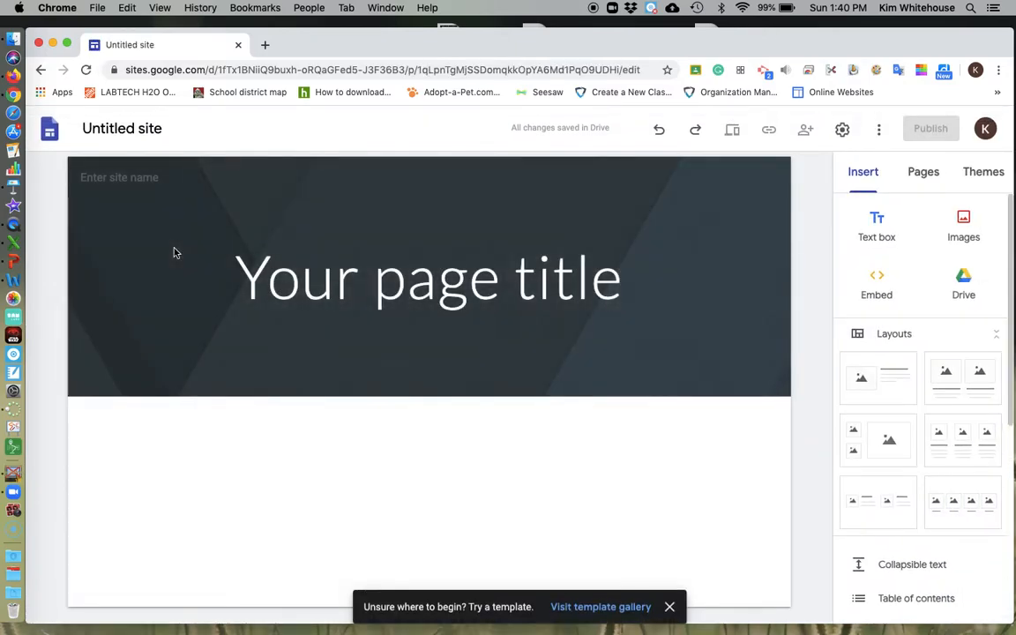
Rename the untitled site document to 'Endangered Animal - Kim'.
left_click(141, 177)
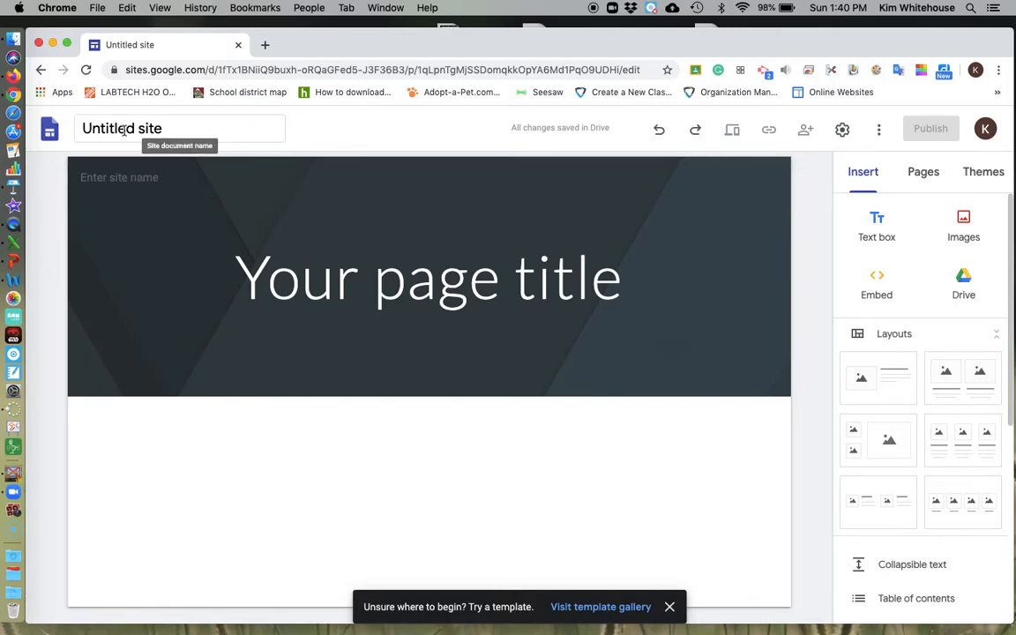
left_click(669, 607)
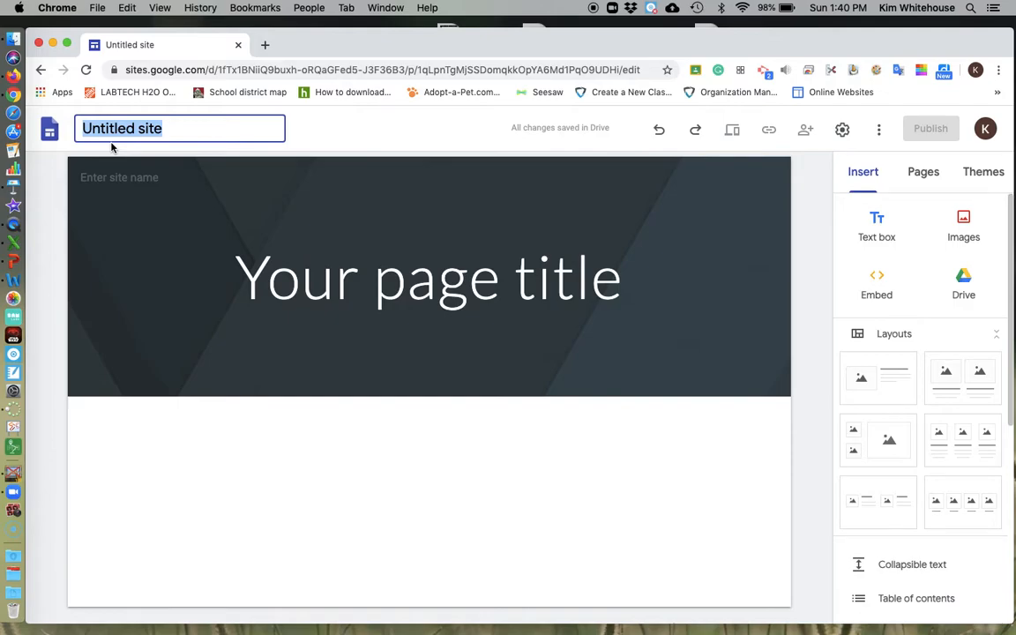
type("En")
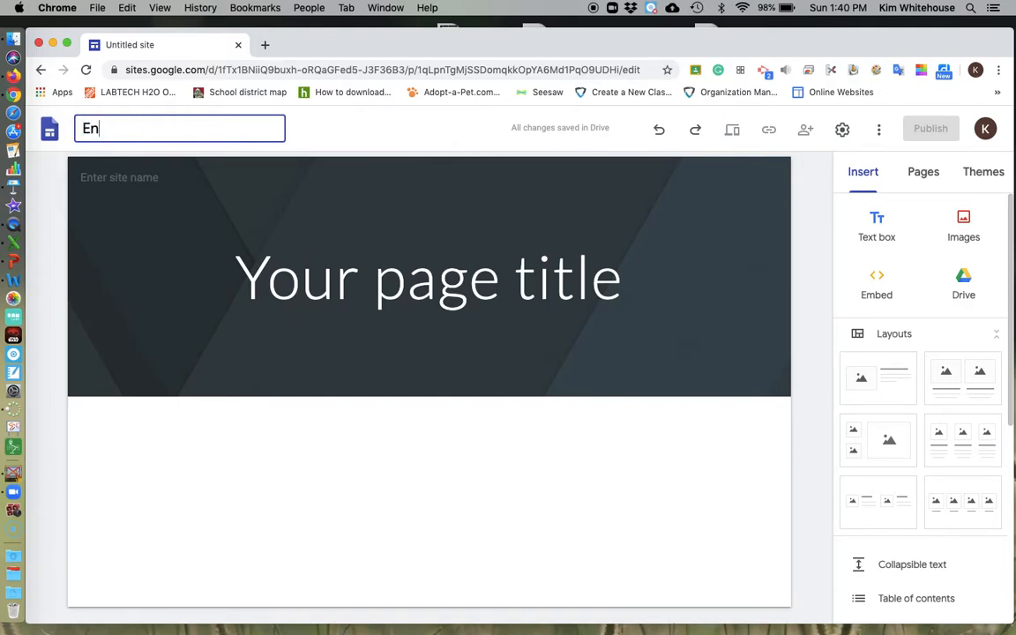
type("dangere")
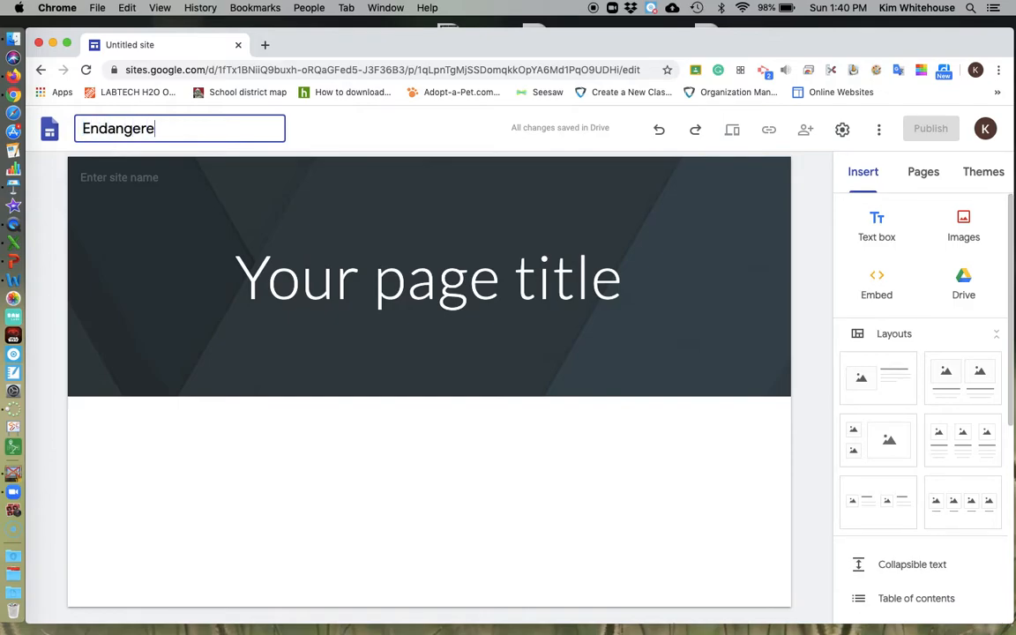
type("d Anim")
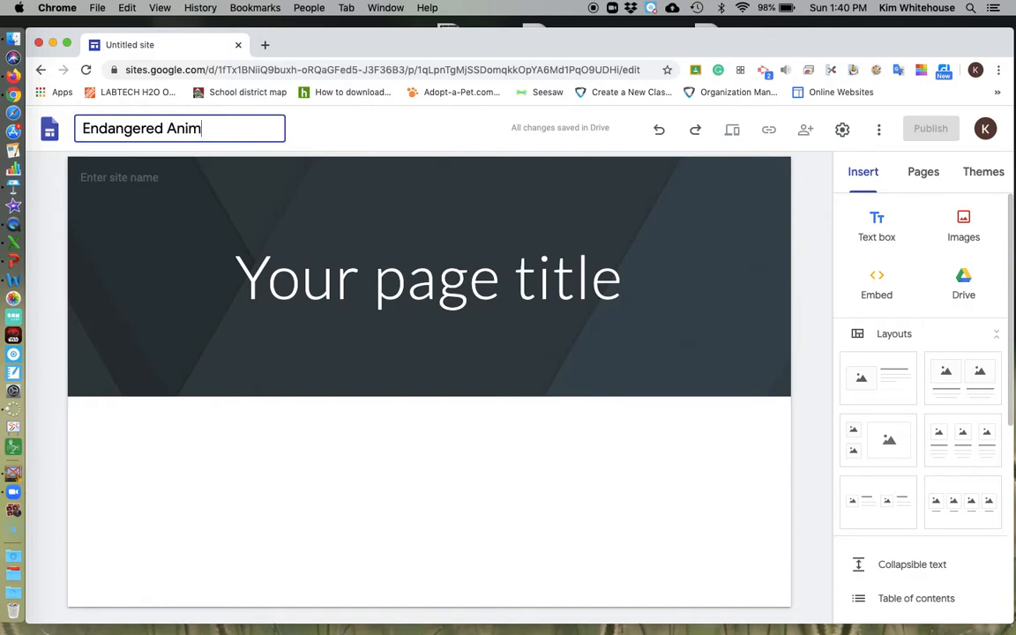
type("al -")
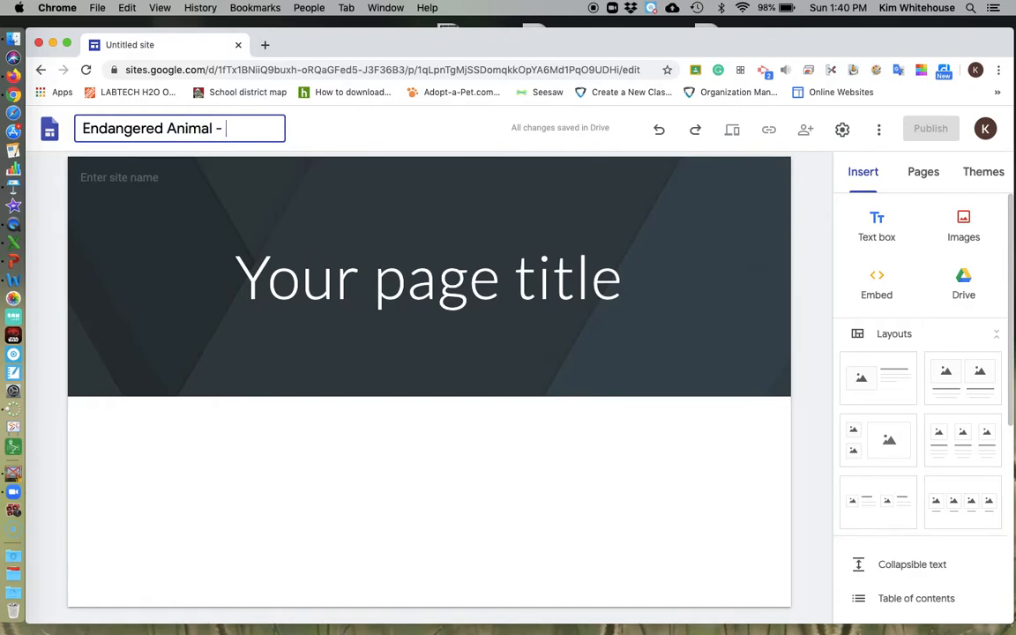
type("Kim")
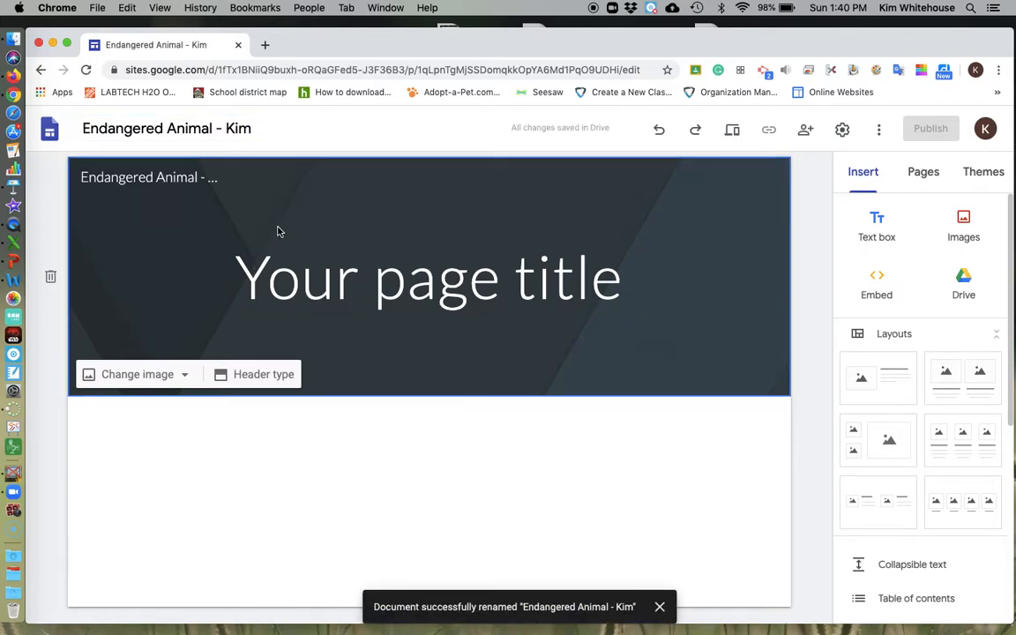
left_click(166, 127)
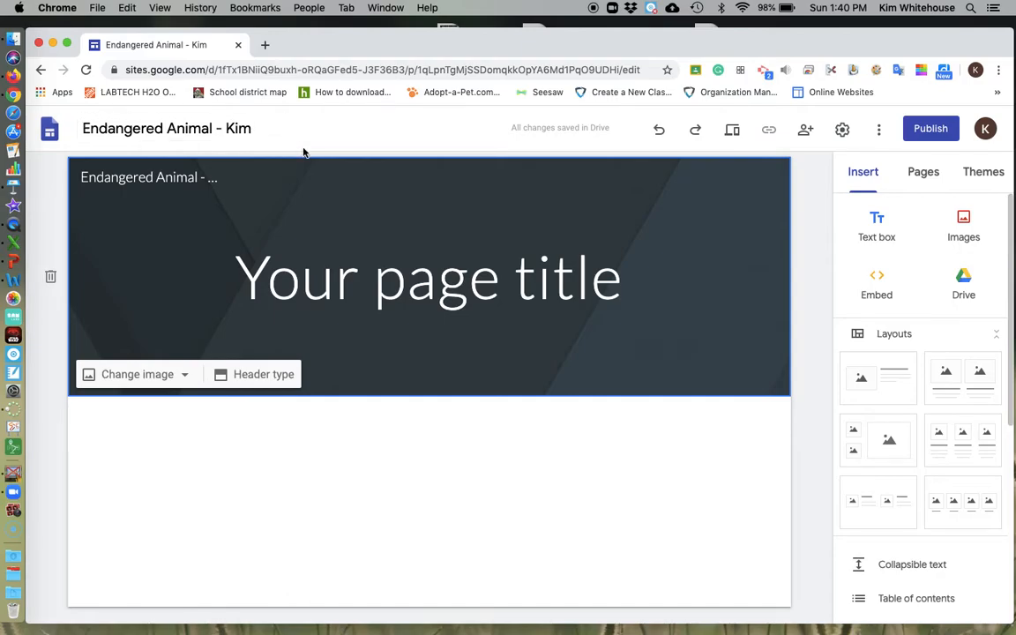
Replace the page title with 'Giant Panda' and add 'Ailuropoda Melanoleuca' beneath it.
left_click(427, 279)
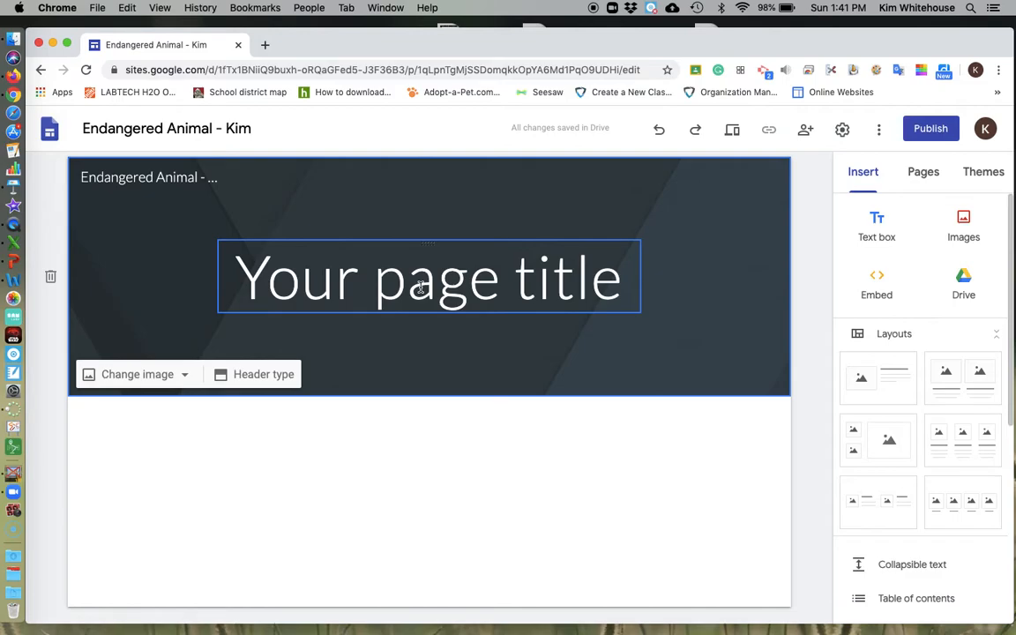
type("G")
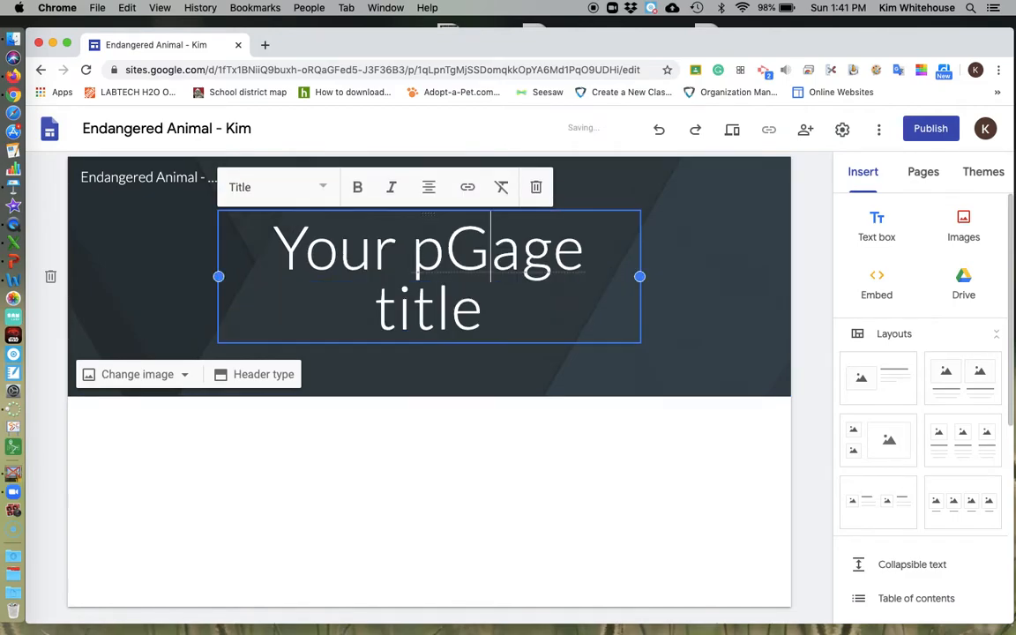
triple_click(429, 247)
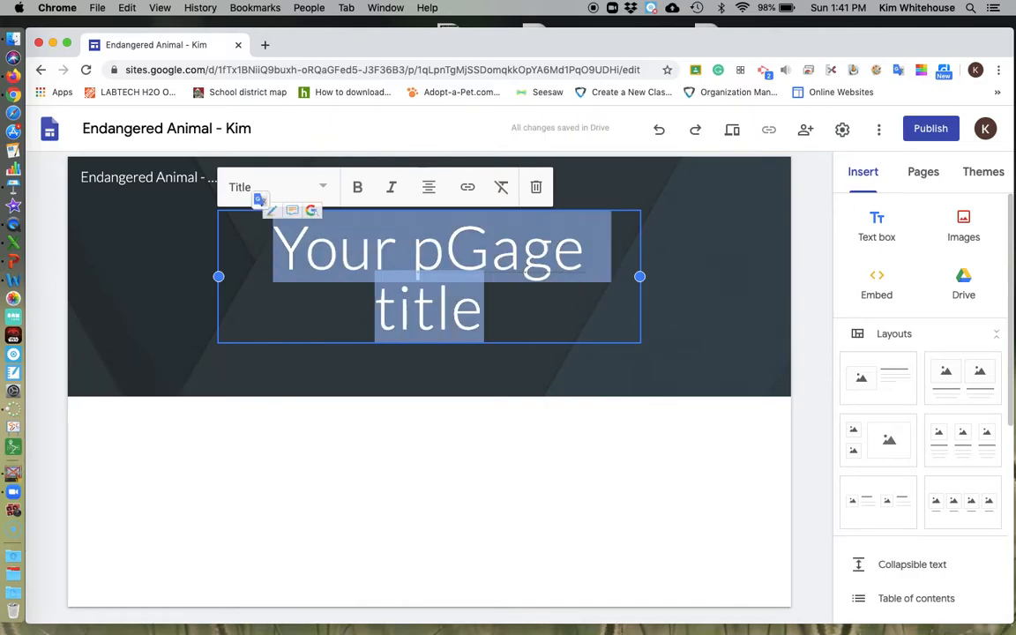
type("Giant Panda")
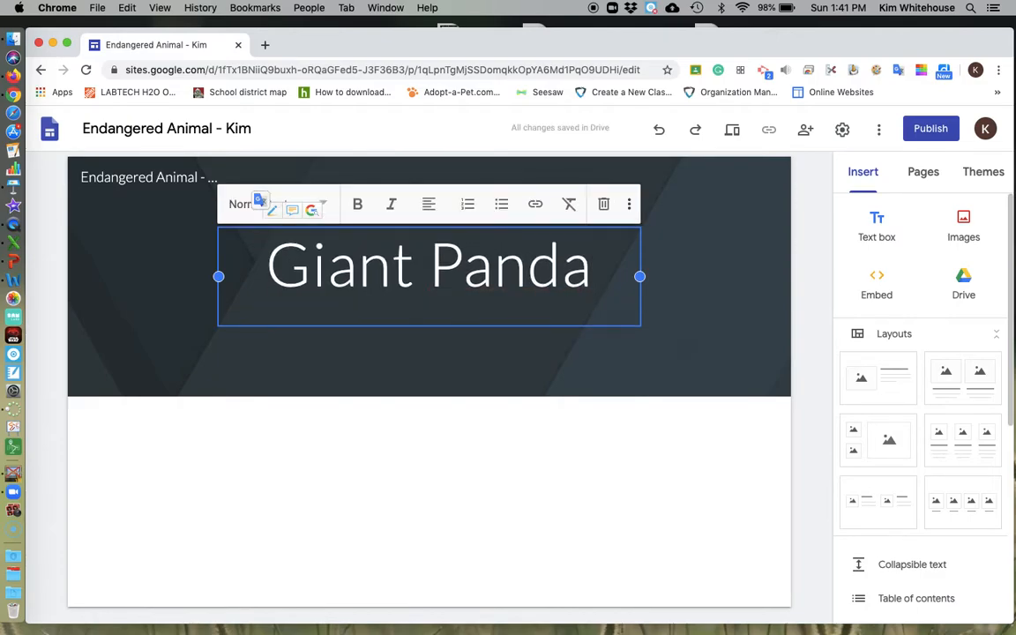
left_click(429, 205)
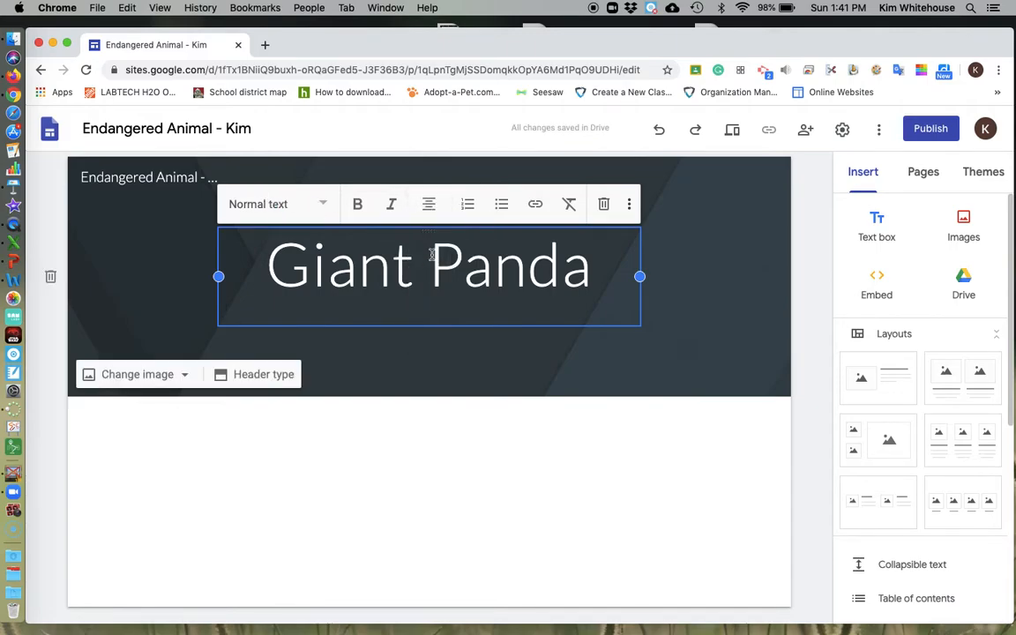
type("A")
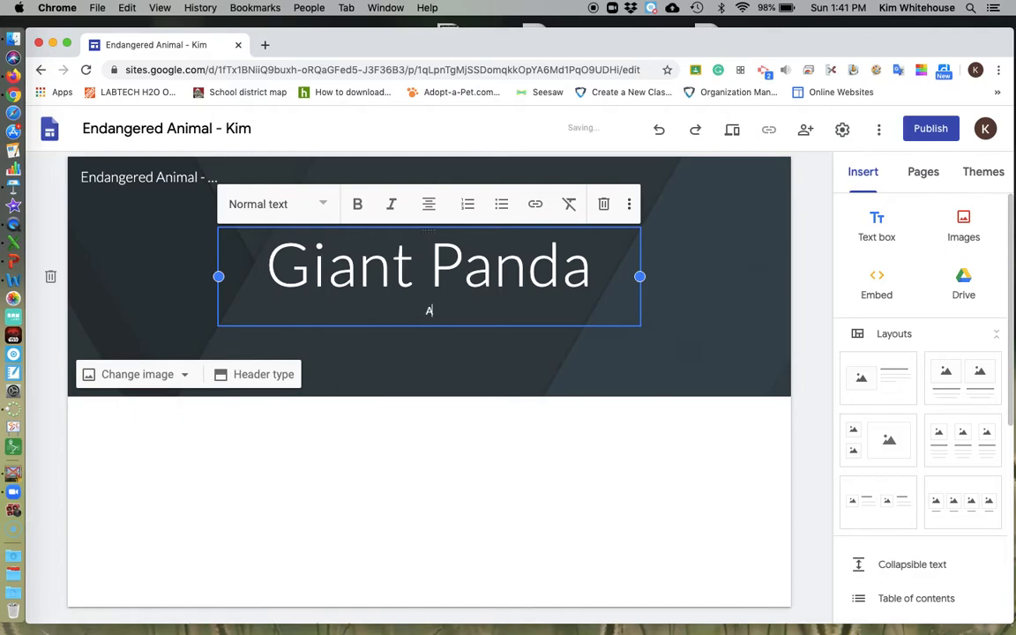
type("iluropoda M")
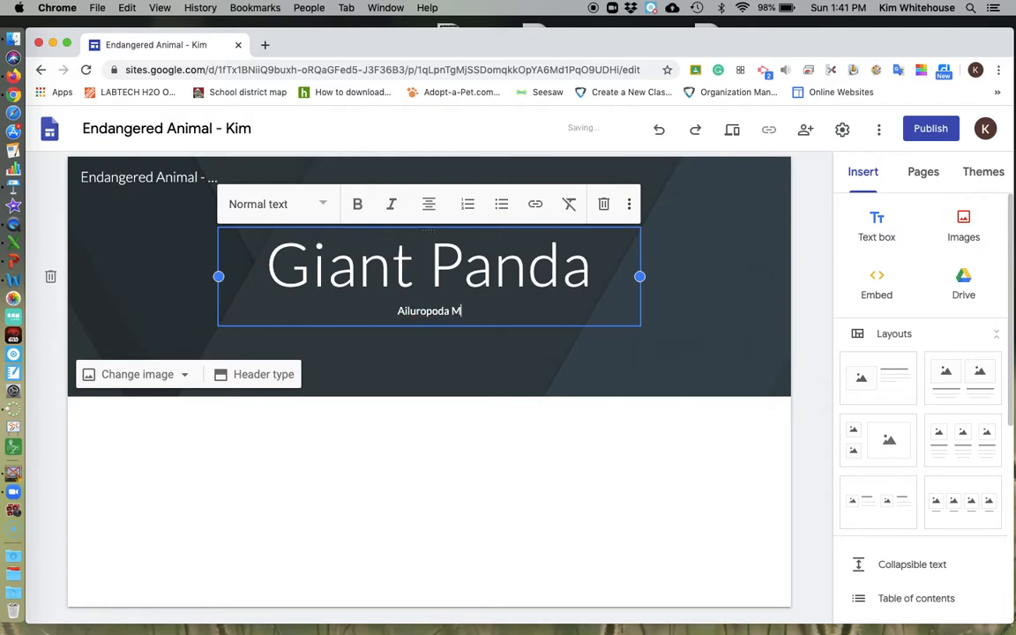
type("elanoleuca")
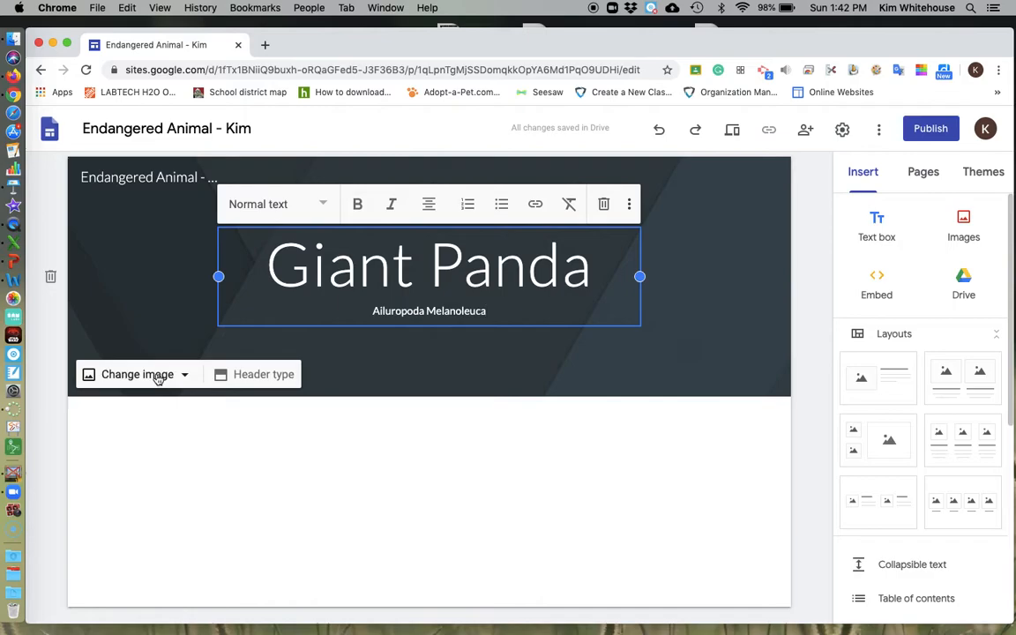
Search web images for the header background, trying 'panda' and 'southwest' queries.
left_click(137, 374)
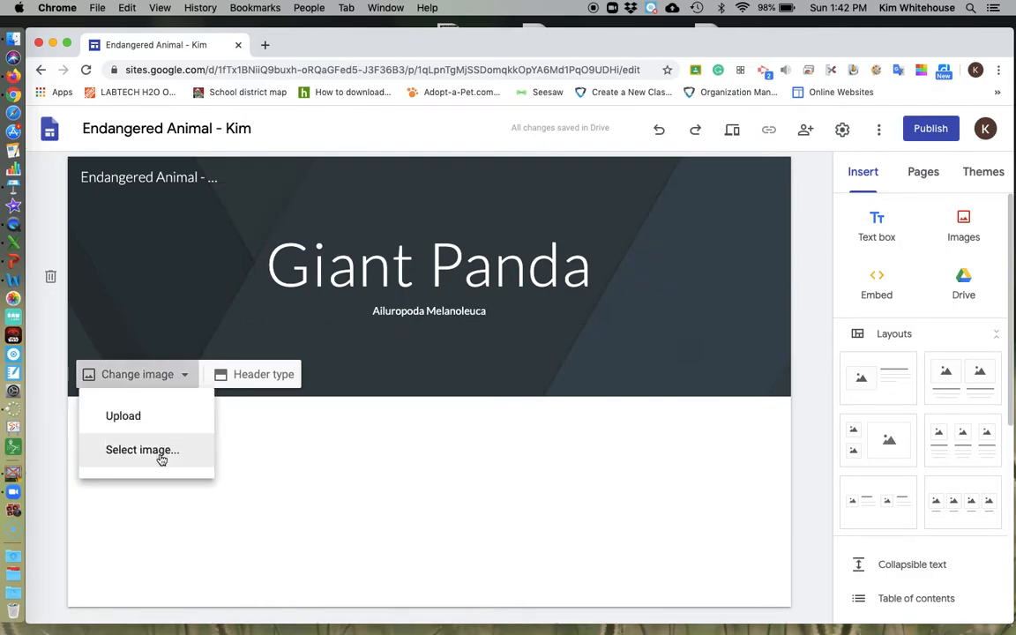
left_click(141, 450)
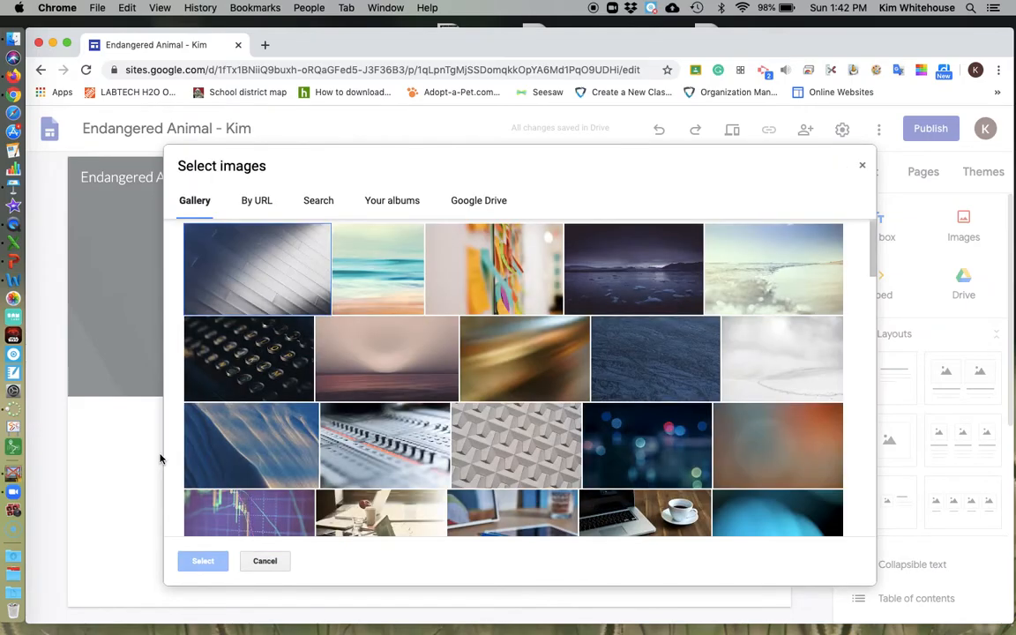
left_click(377, 268)
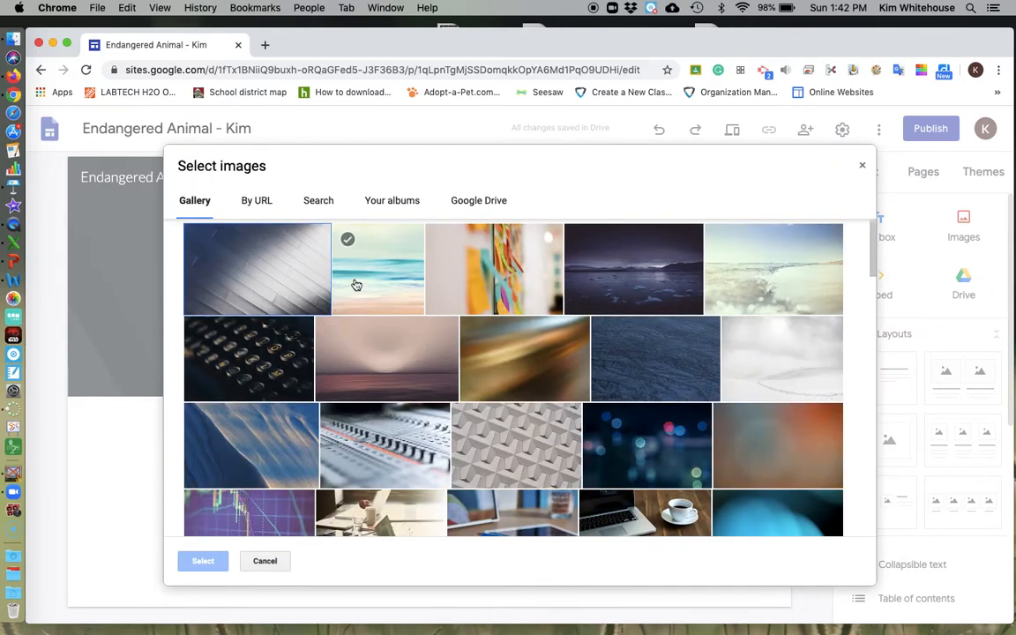
left_click(318, 202)
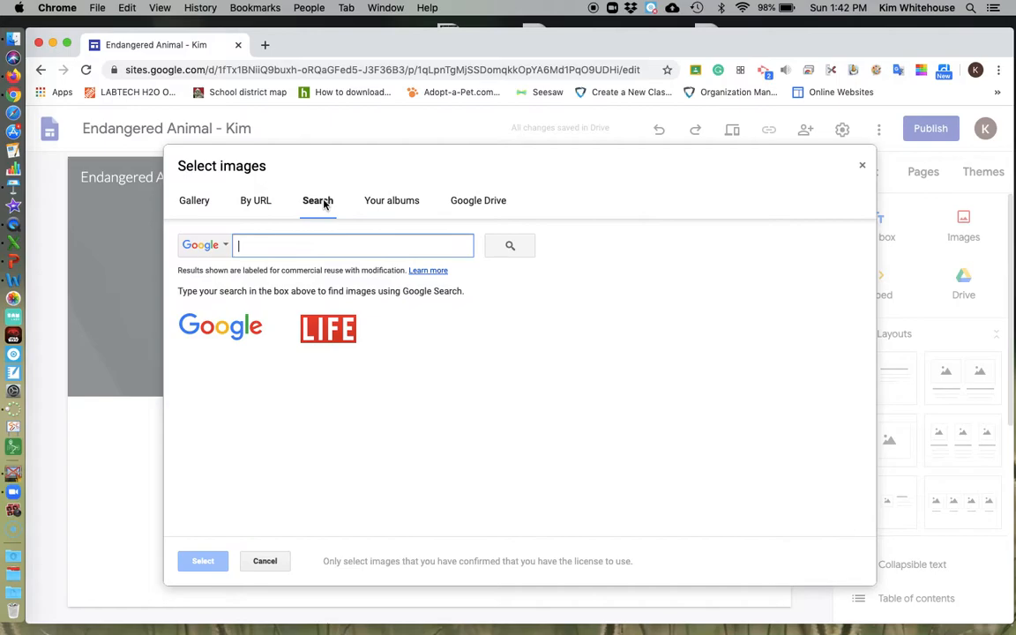
type("g")
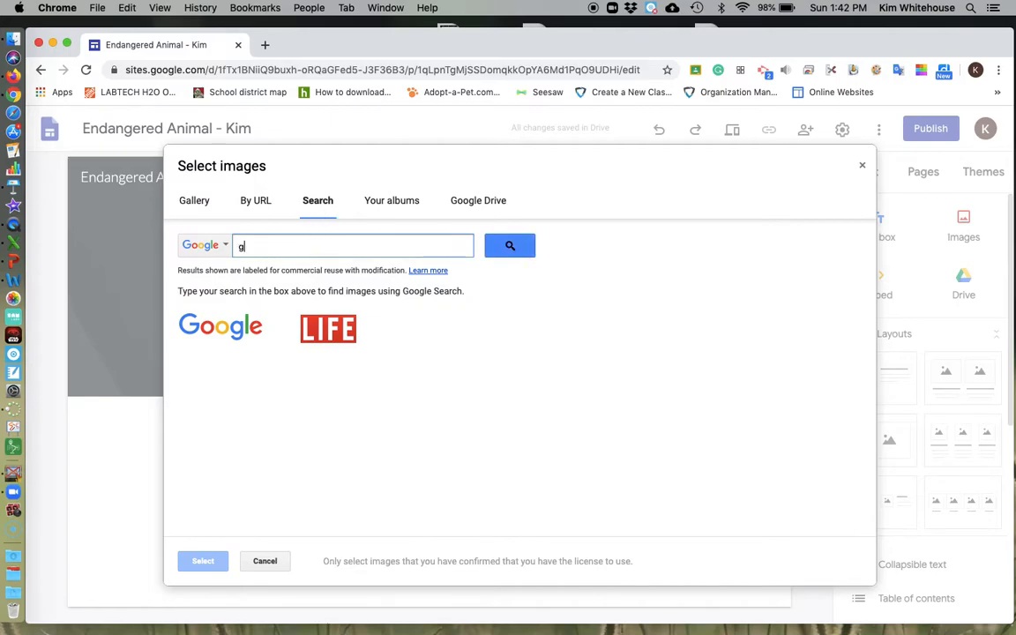
type("aint panda")
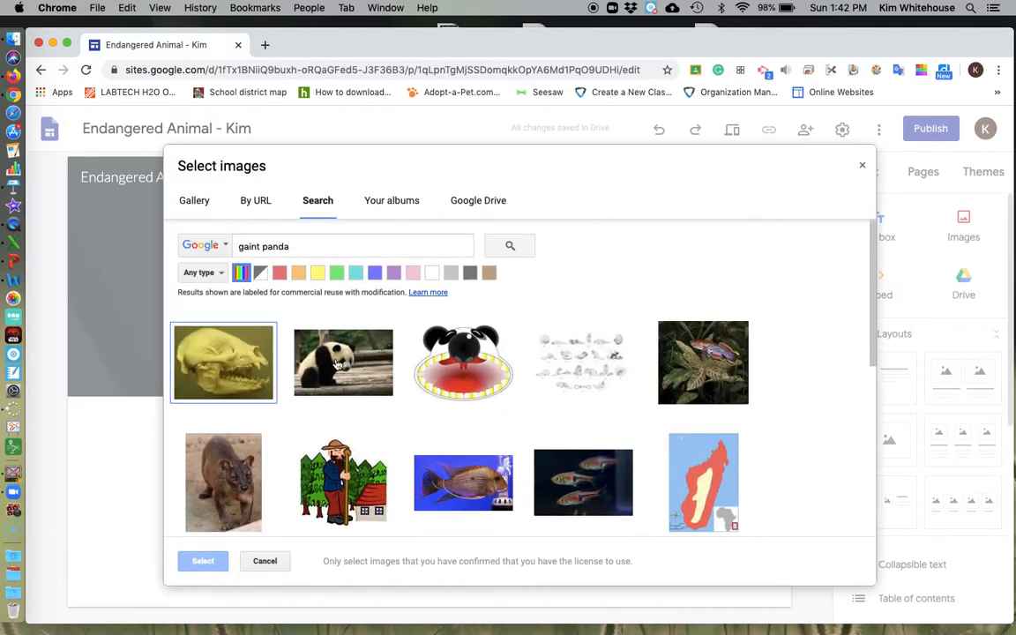
left_click(342, 363)
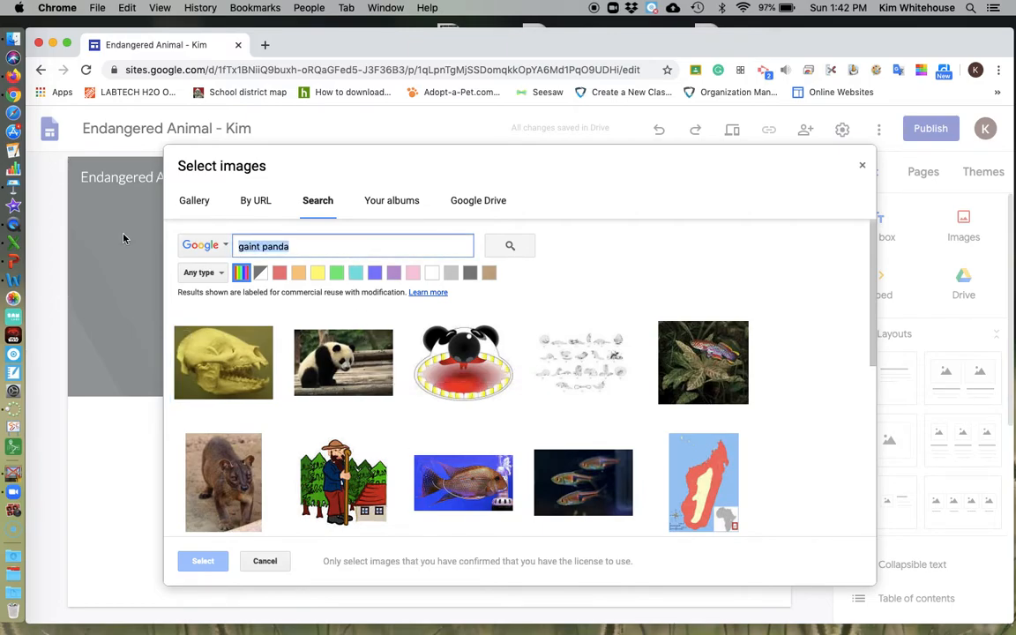
type("panda")
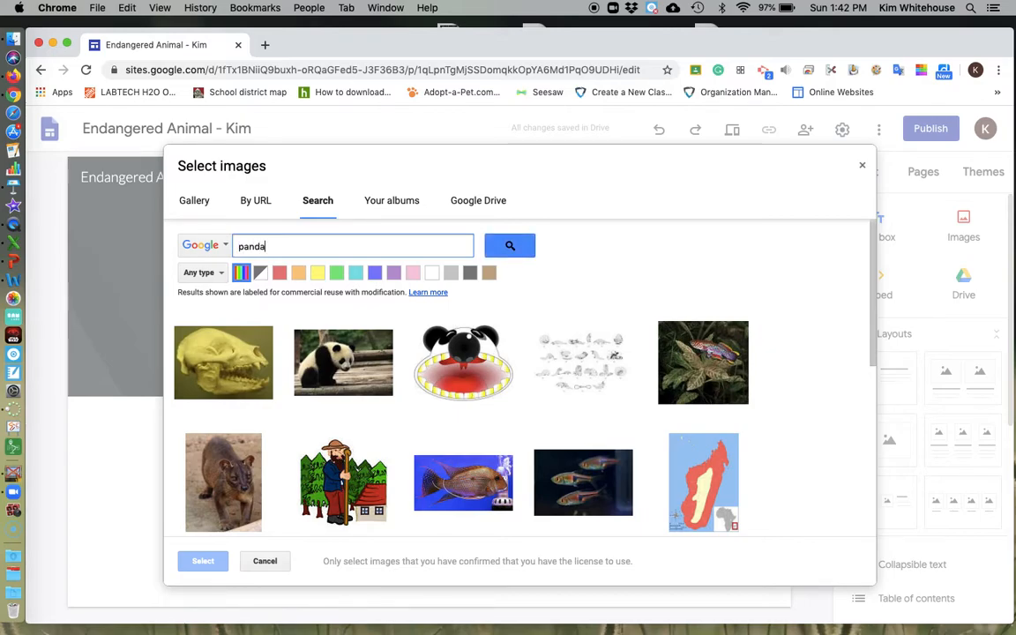
left_click(510, 245)
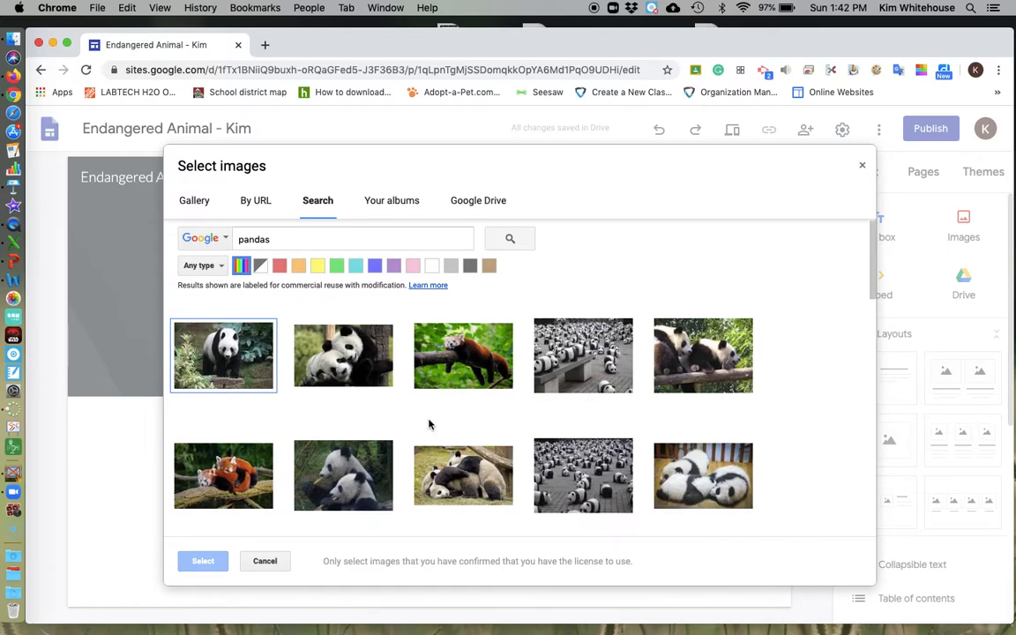
scroll("down", 3)
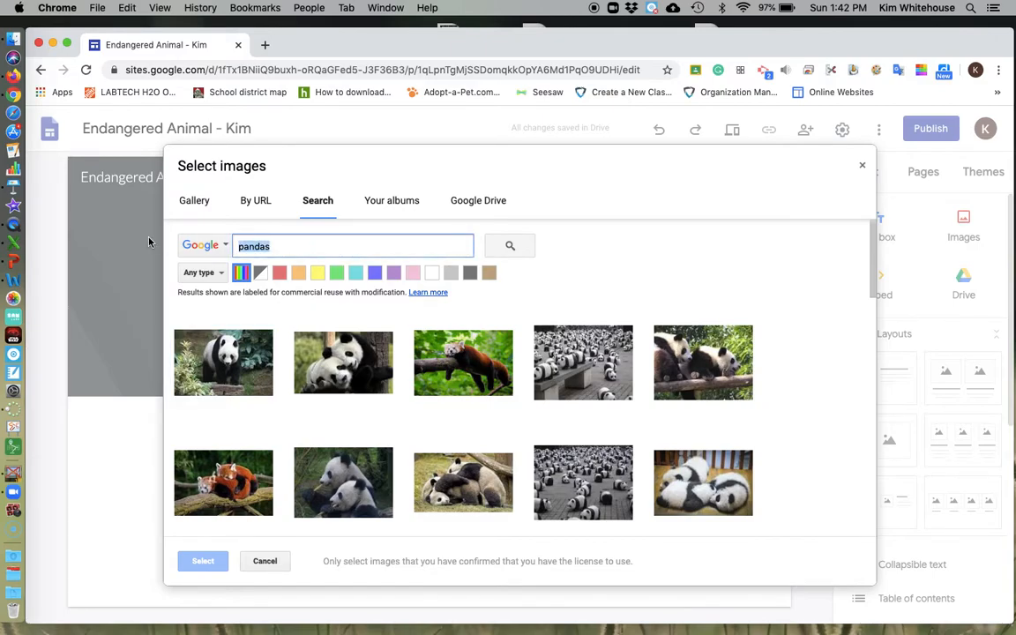
type("s")
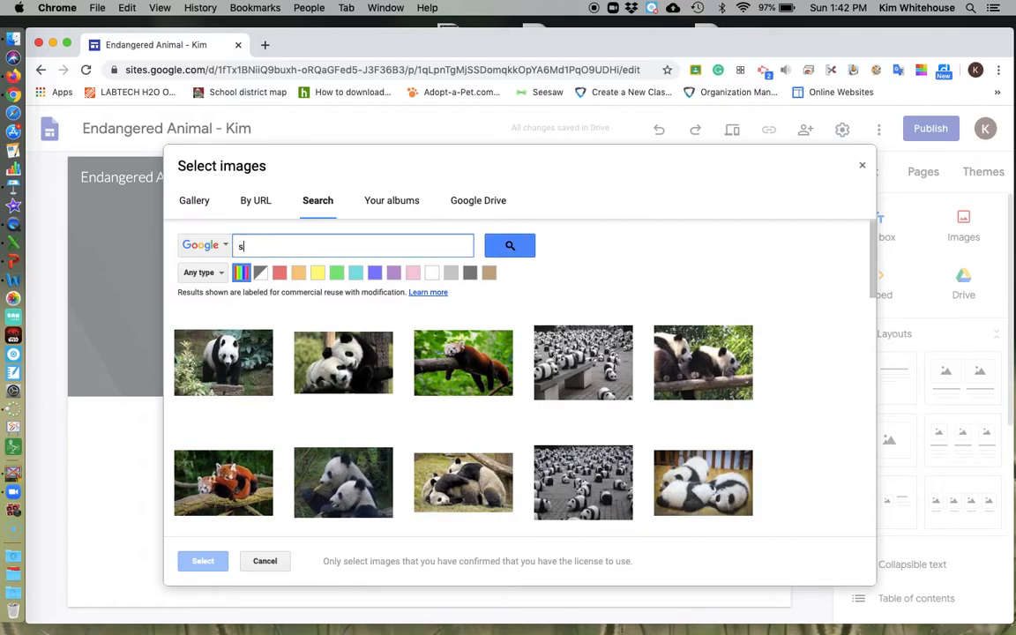
type("outhwest china")
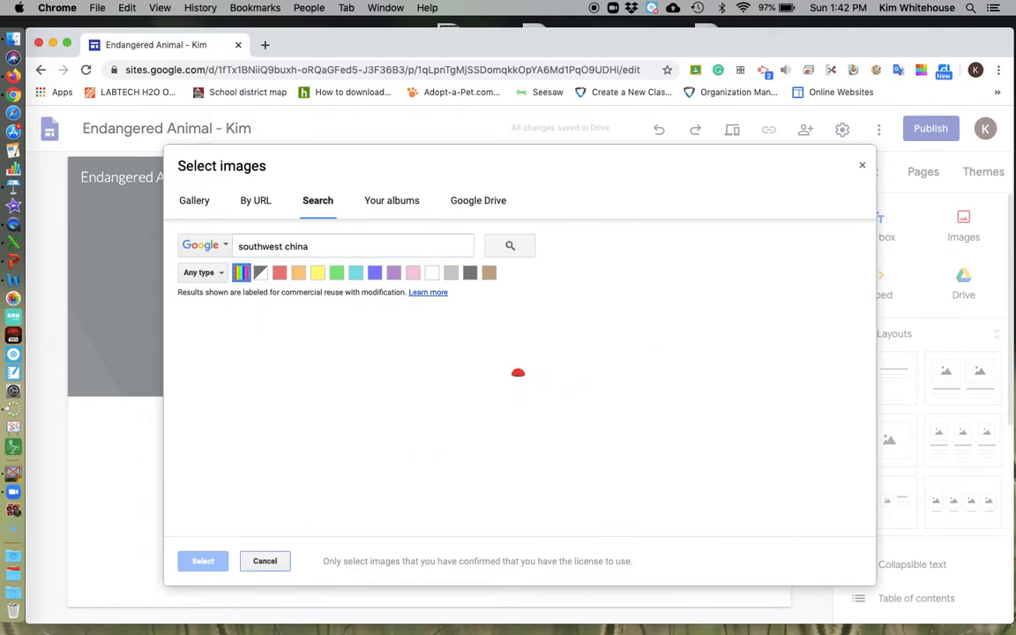
Search 'giant panda' and set a panda-eating-bamboo photo as the header background.
left_click(510, 246)
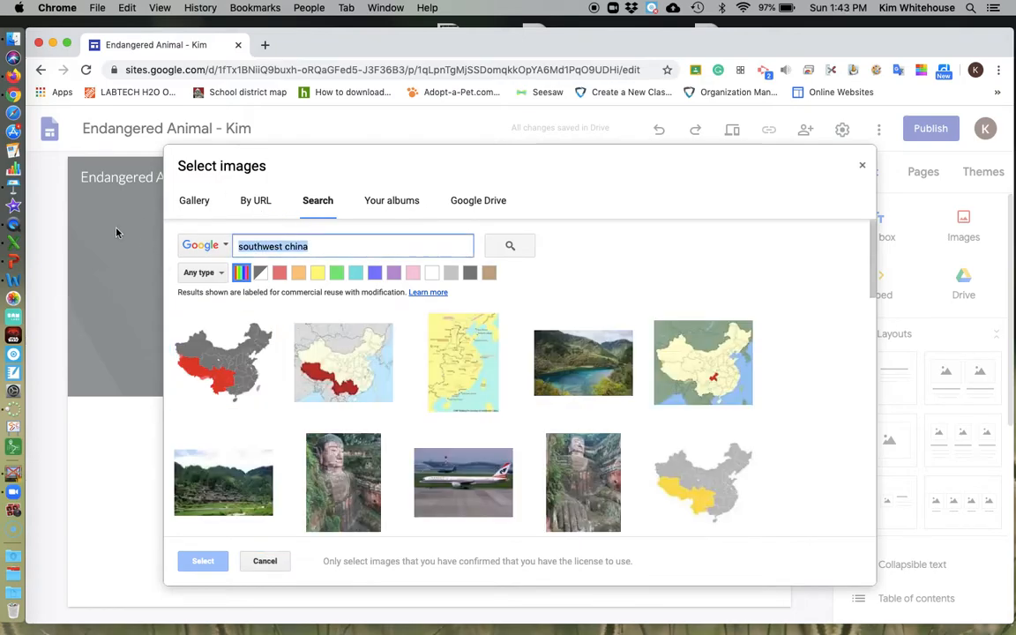
type("g")
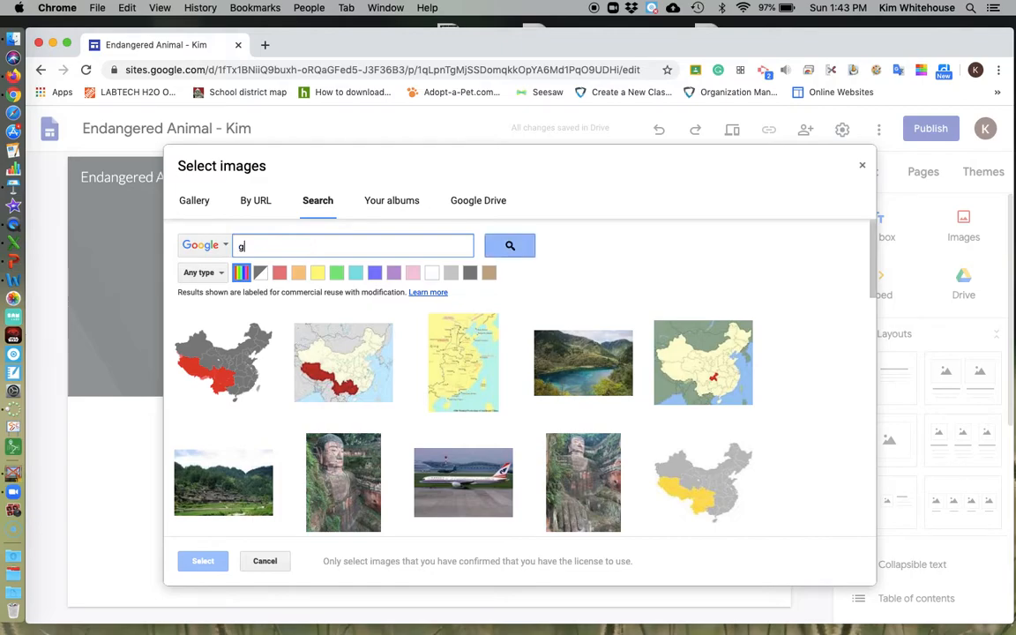
type("i")
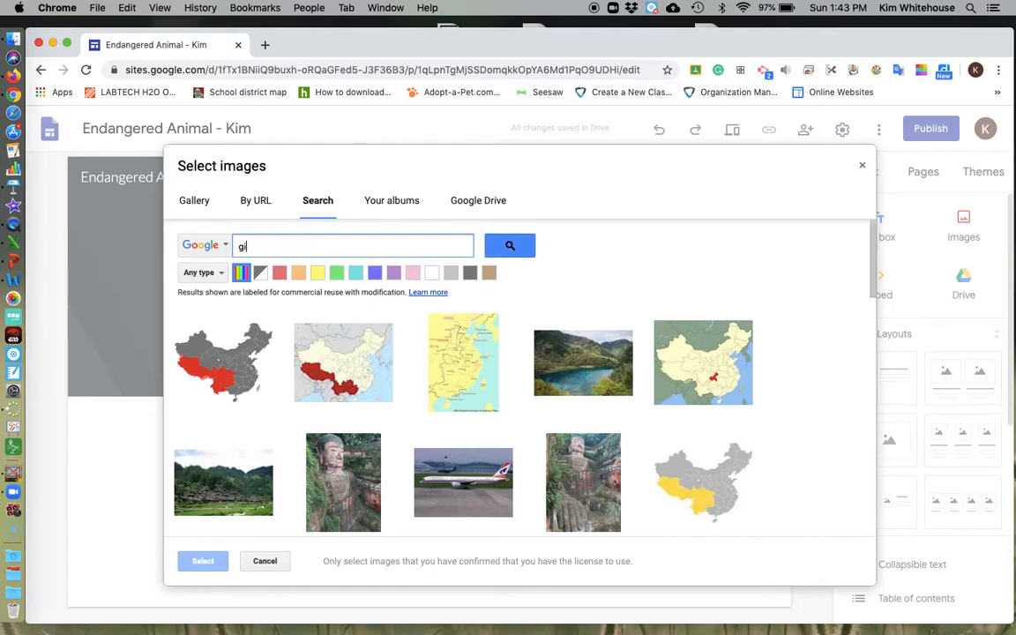
type("giant panda")
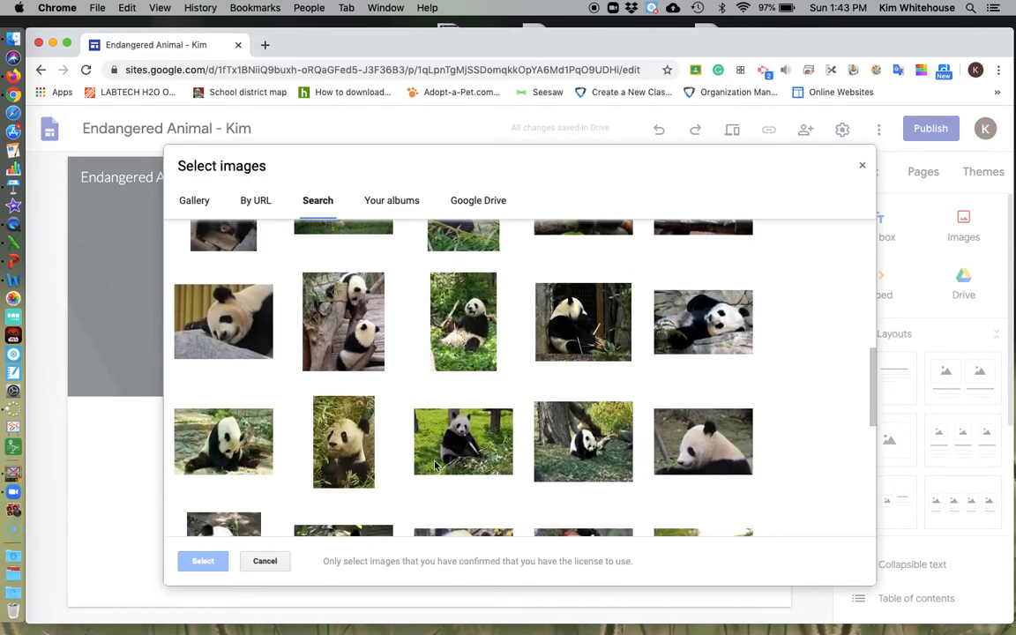
scroll("down", 3)
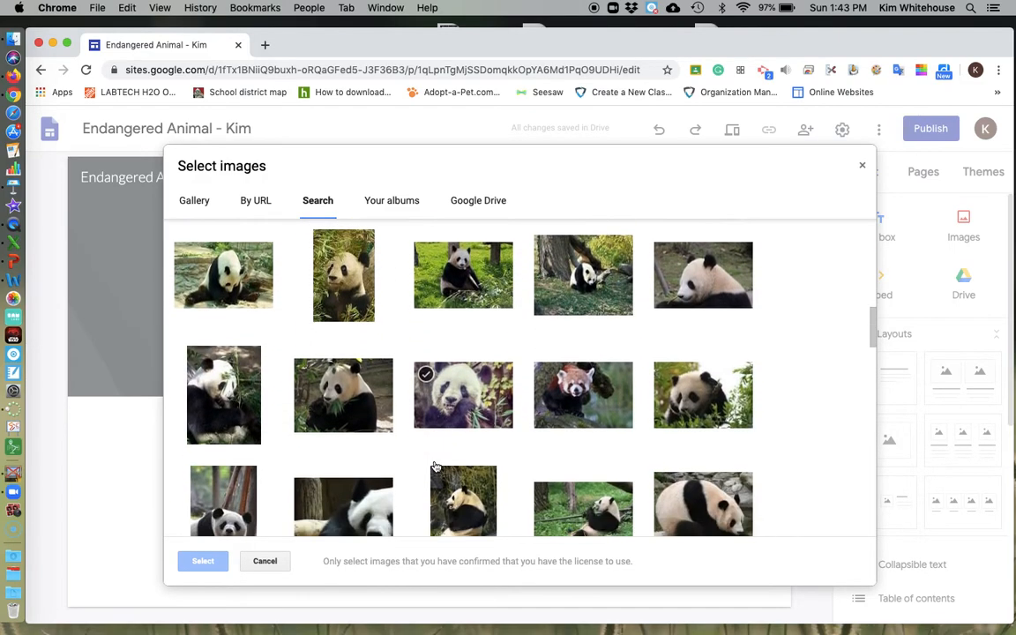
scroll("down", 3)
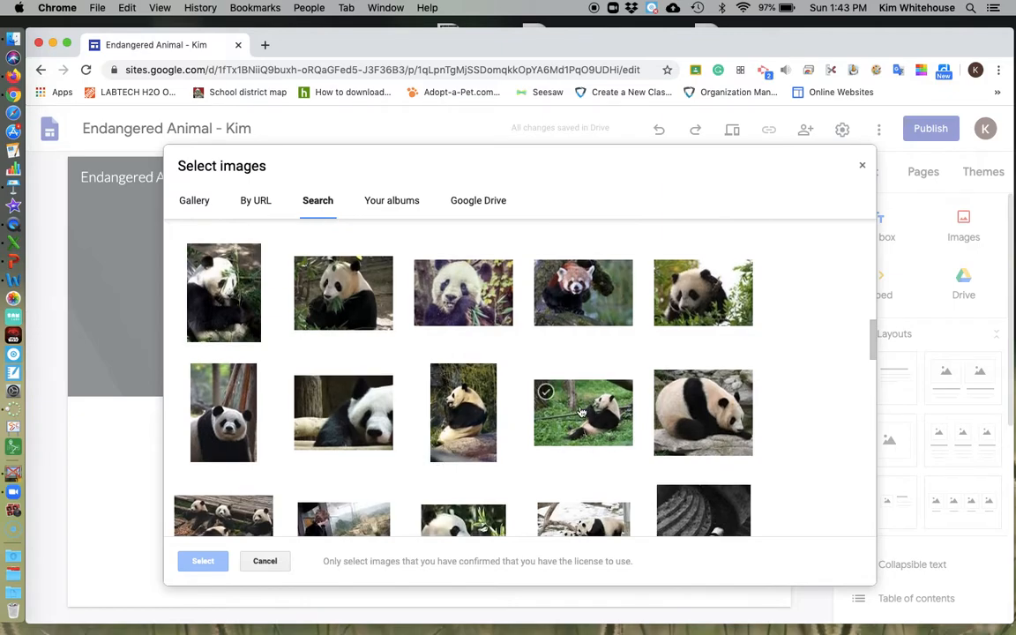
left_click(582, 413)
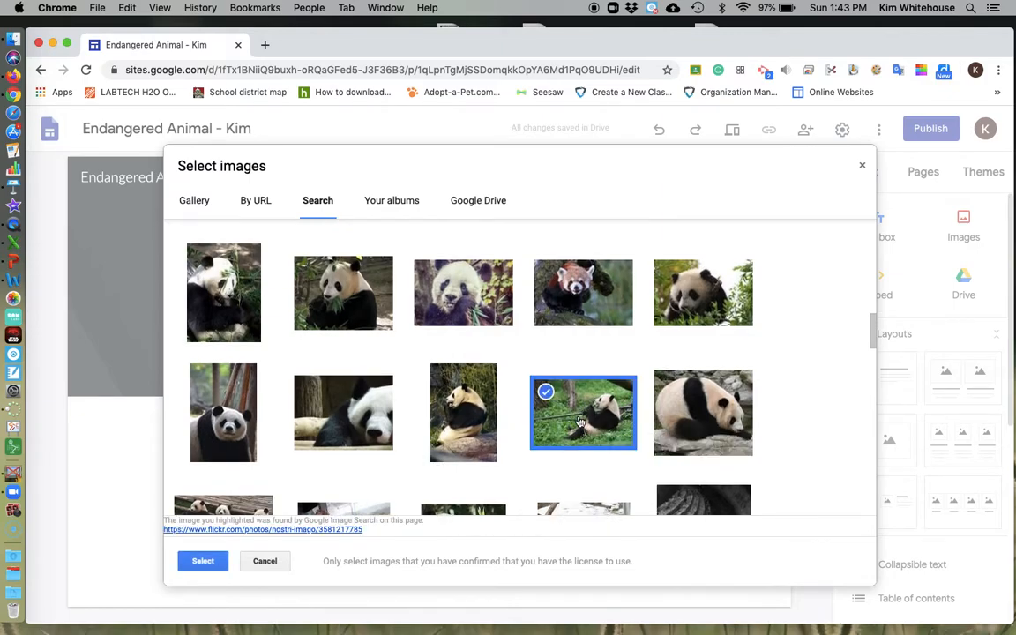
left_click(203, 561)
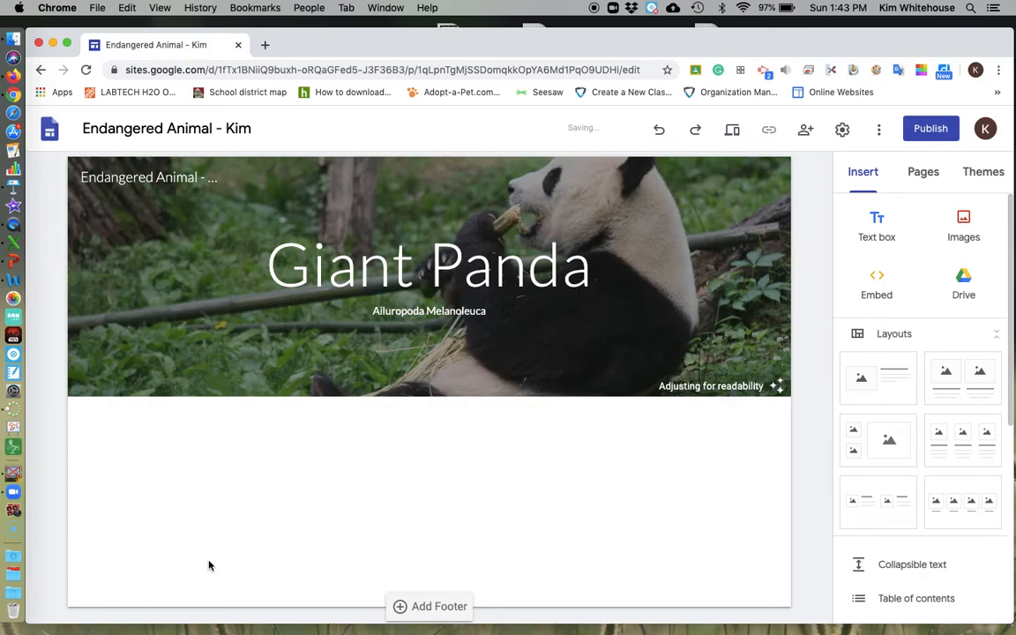
mouse_move(704, 395)
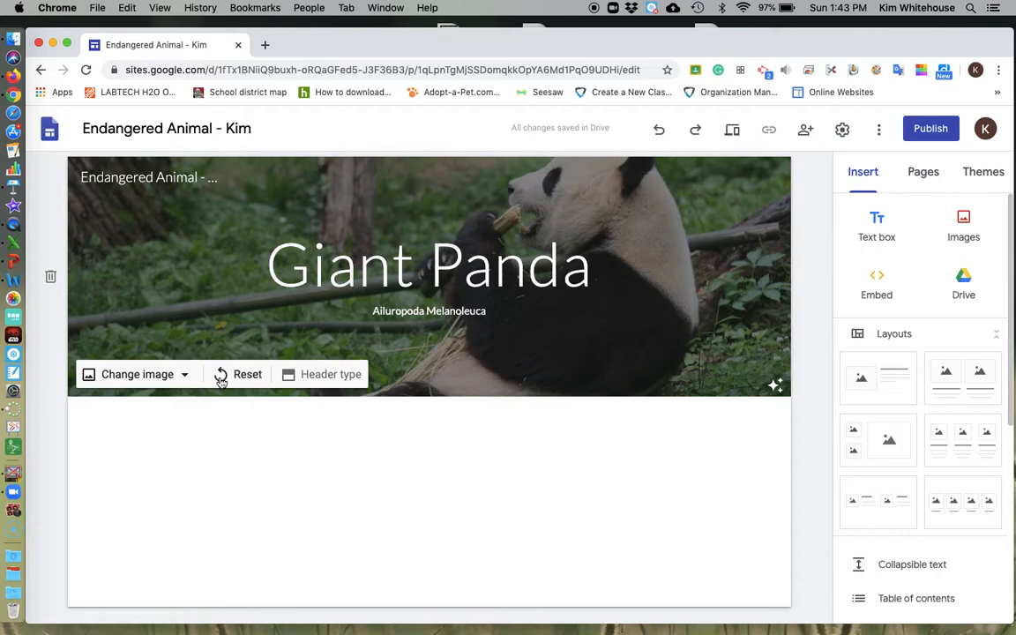
mouse_move(148, 381)
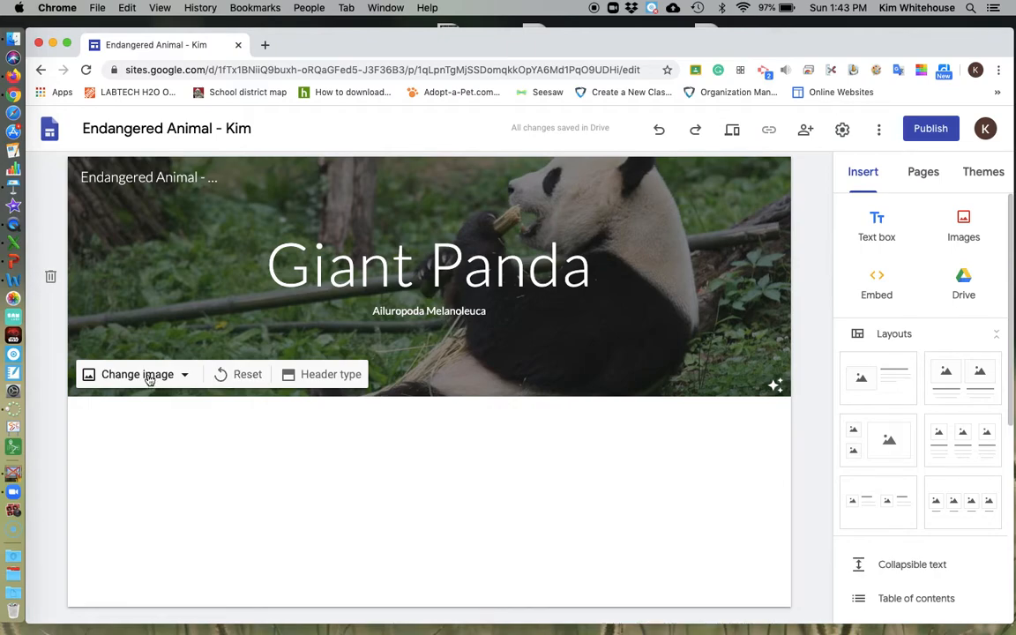
mouse_move(430, 352)
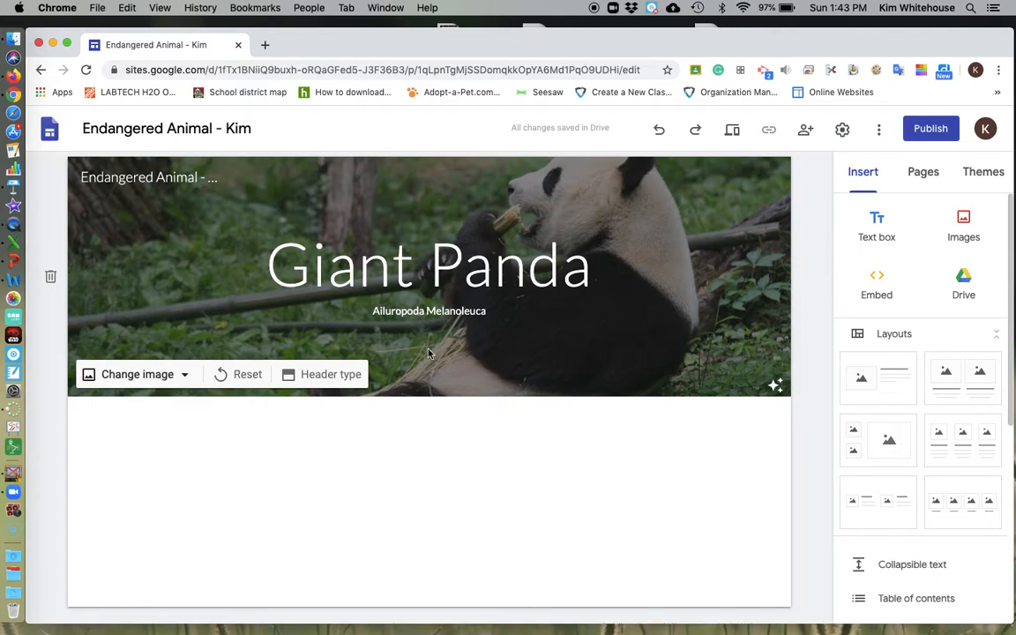
Left-align the 'Giant Panda' title text within the header.
left_click(429, 265)
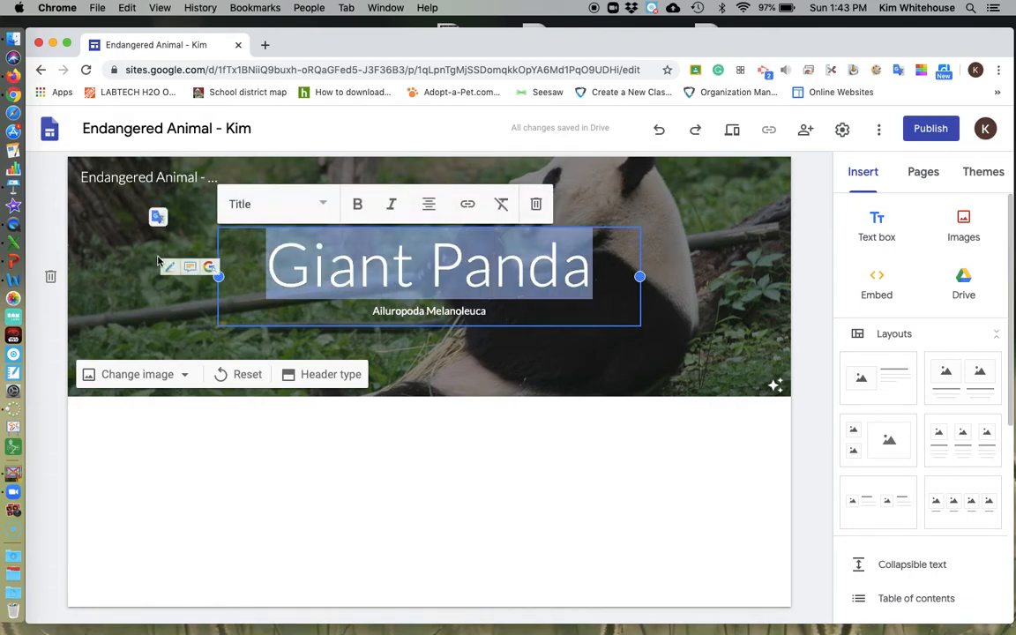
left_click(279, 204)
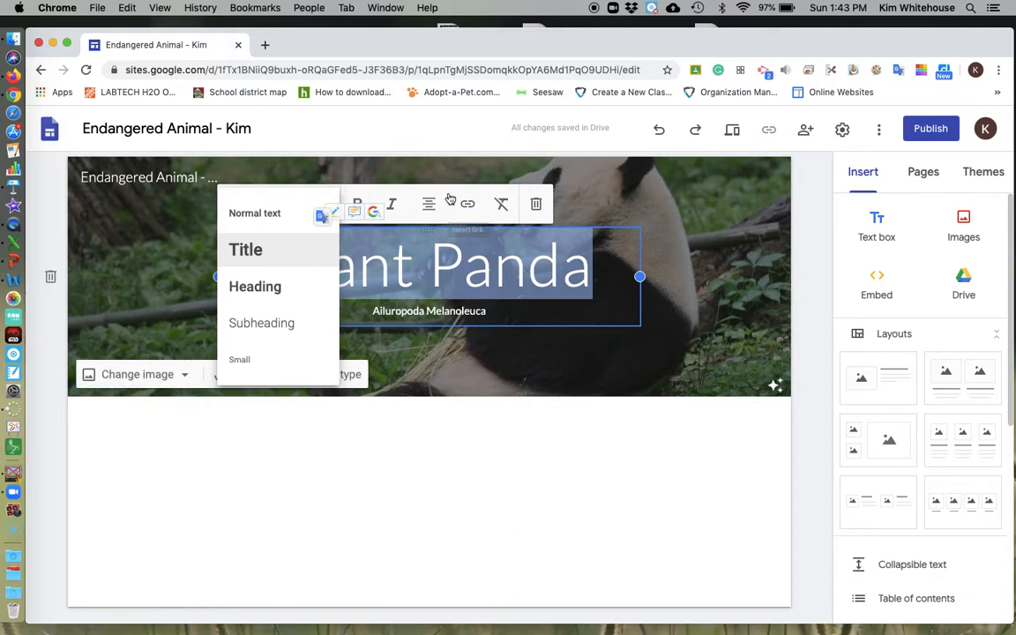
left_click(245, 250)
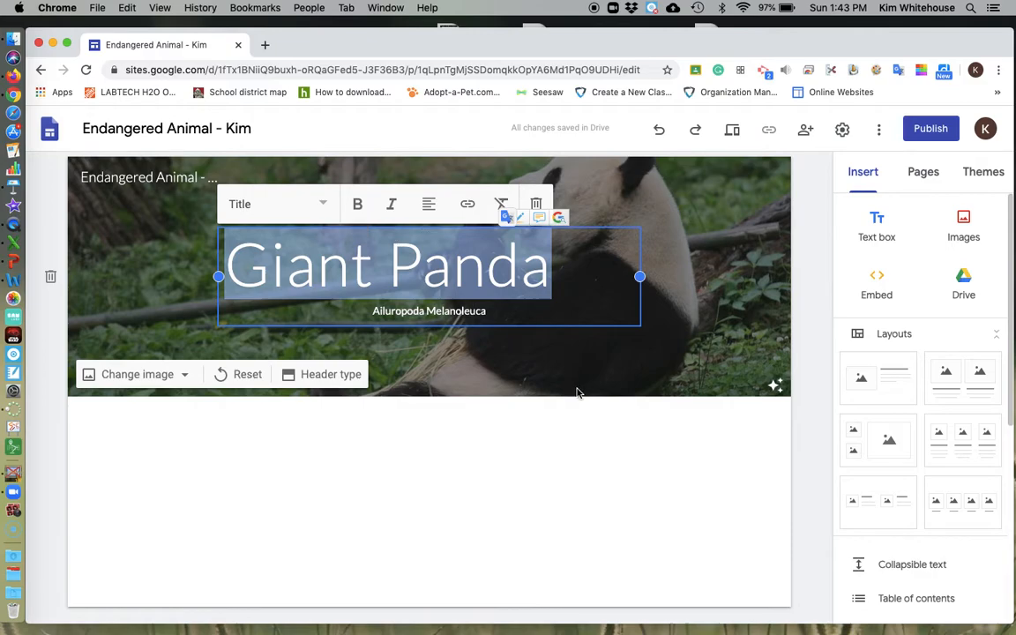
left_click(730, 501)
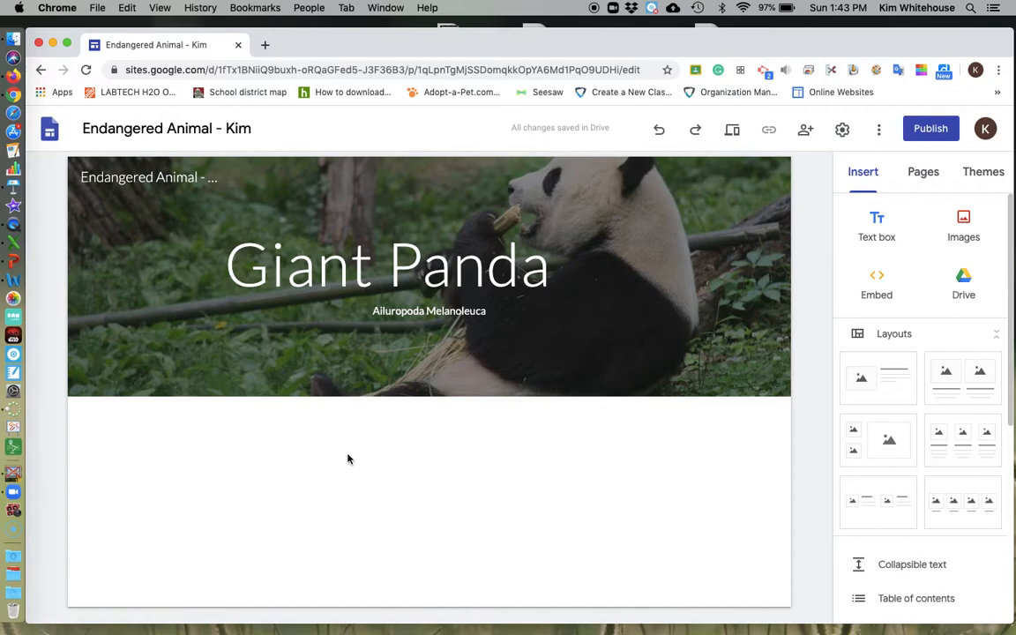
mouse_move(353, 386)
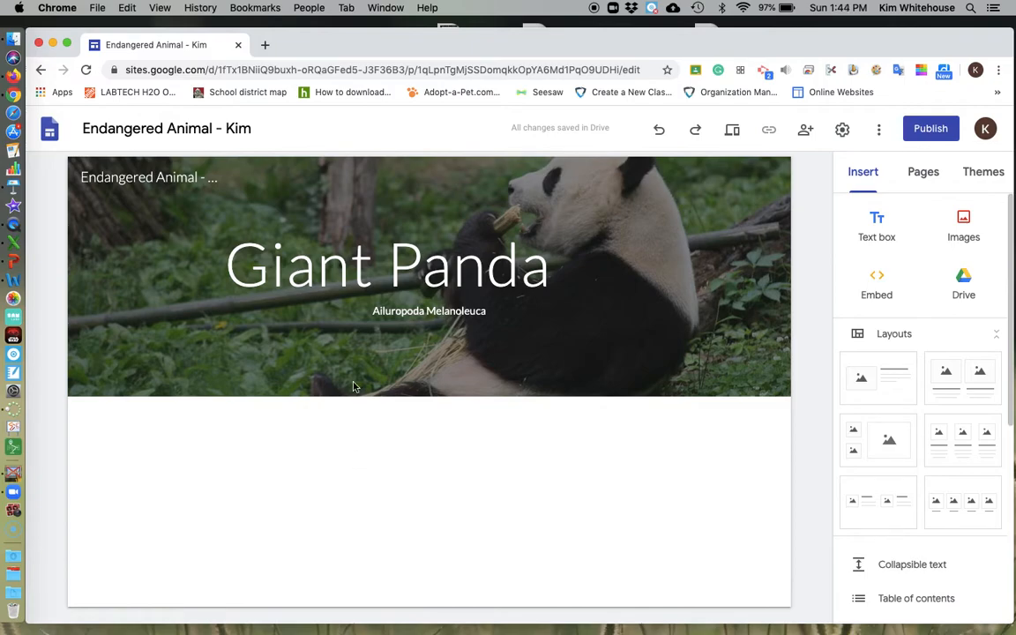
left_click(386, 265)
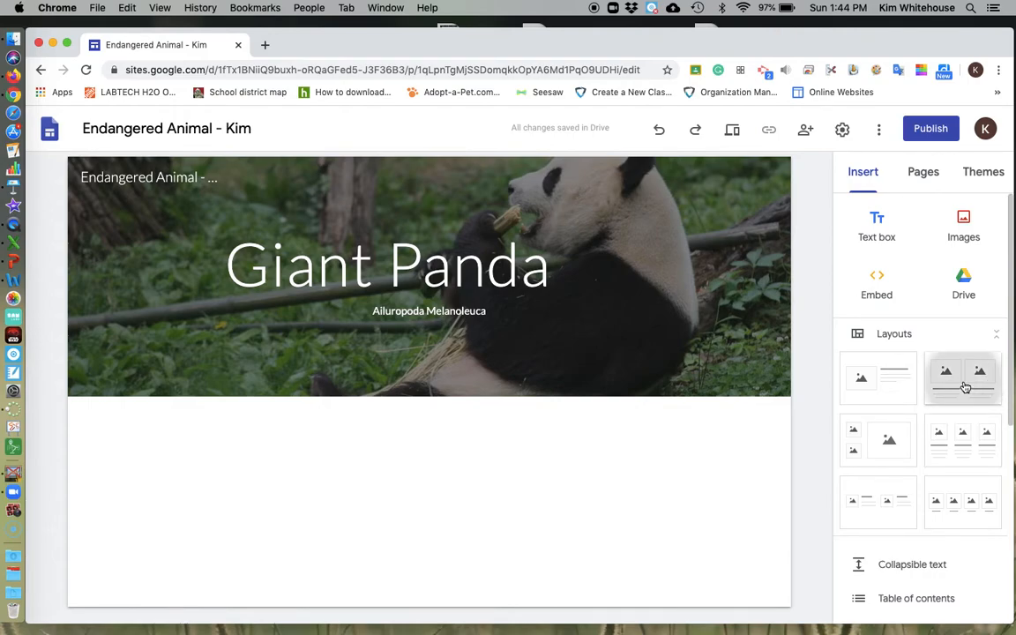
left_click(964, 377)
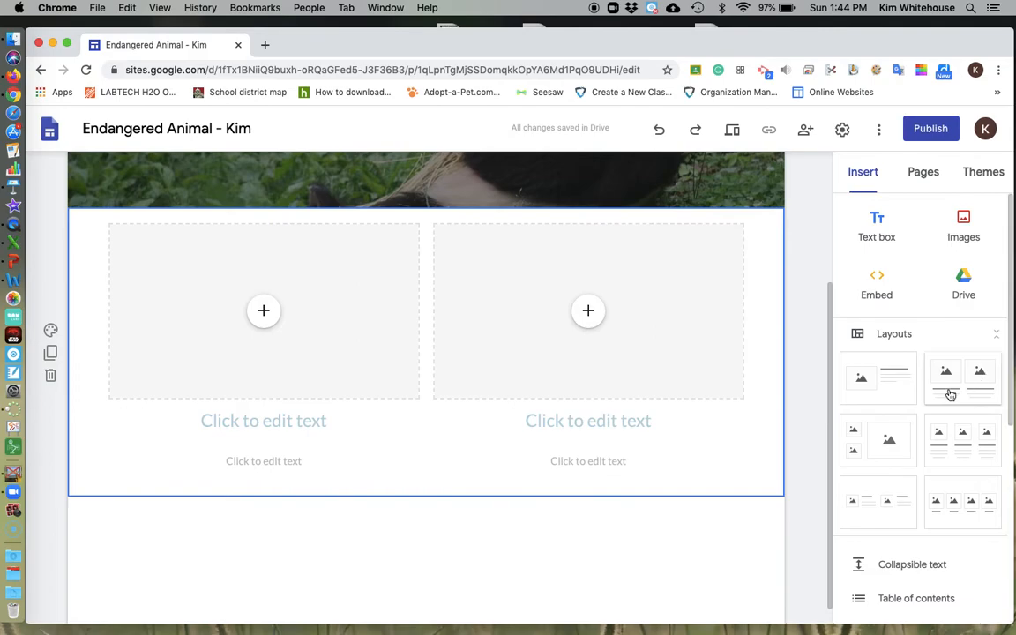
scroll("down", 3)
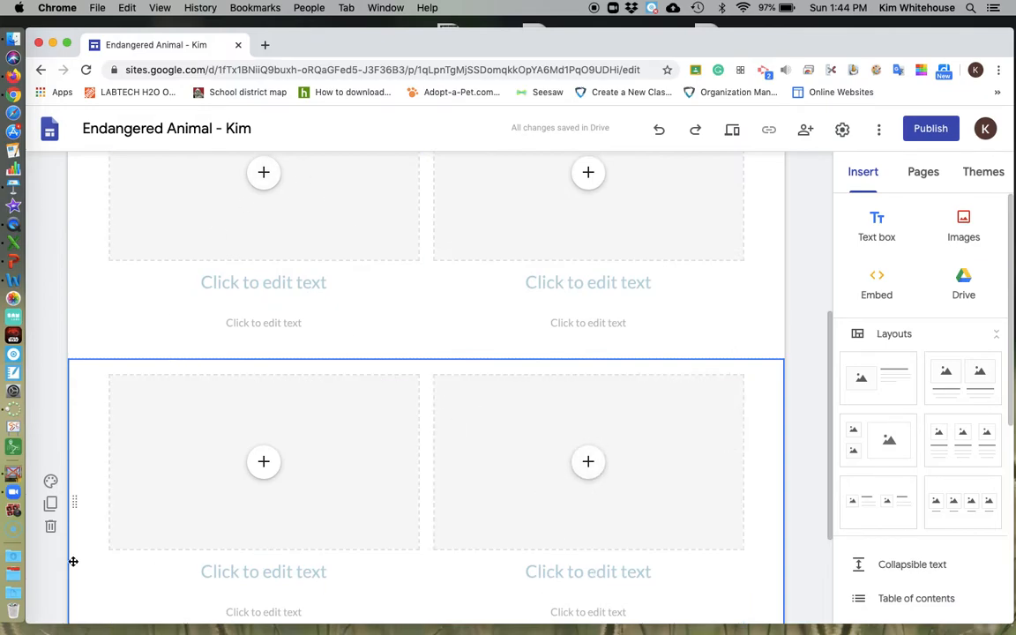
mouse_move(51, 528)
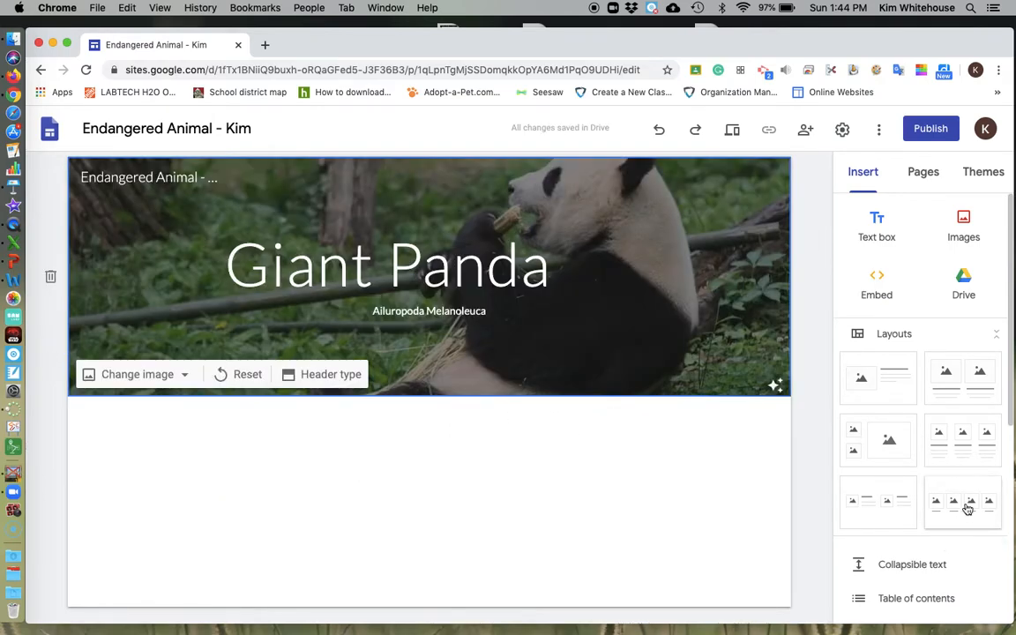
left_click(964, 502)
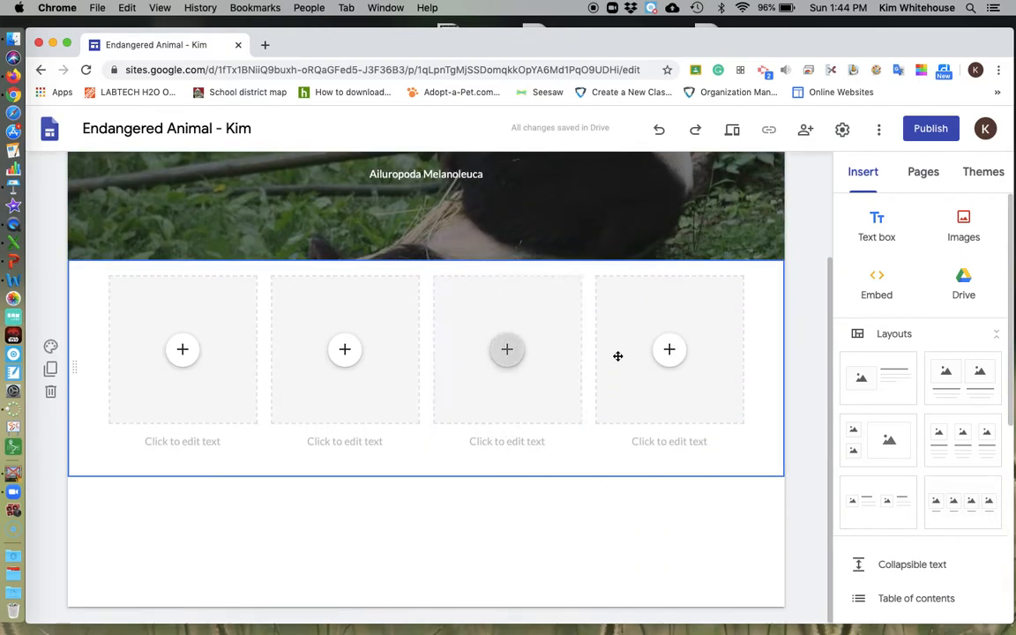
left_click(184, 350)
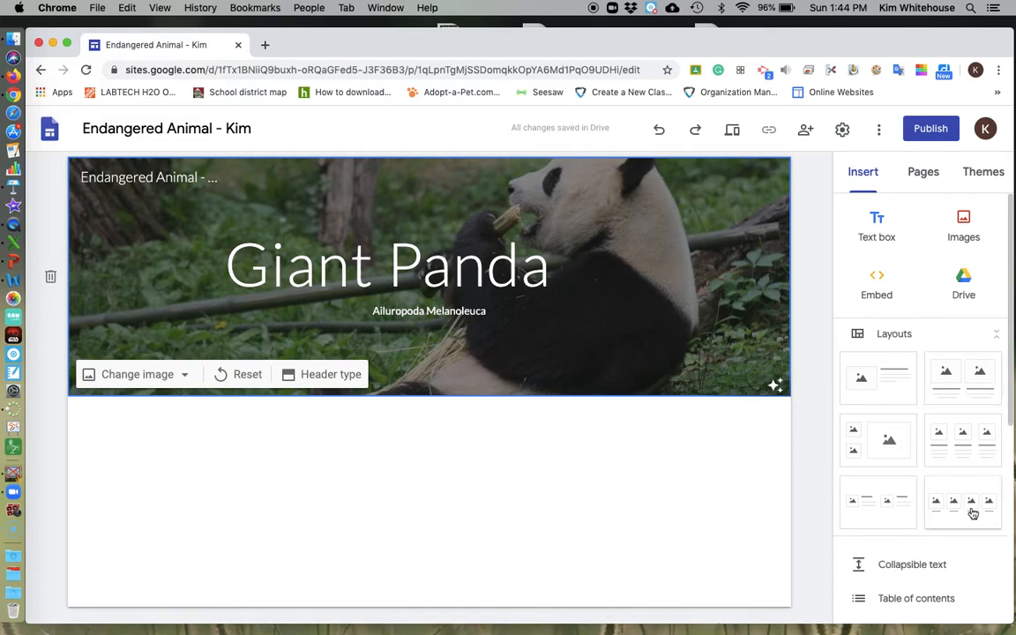
mouse_move(974, 539)
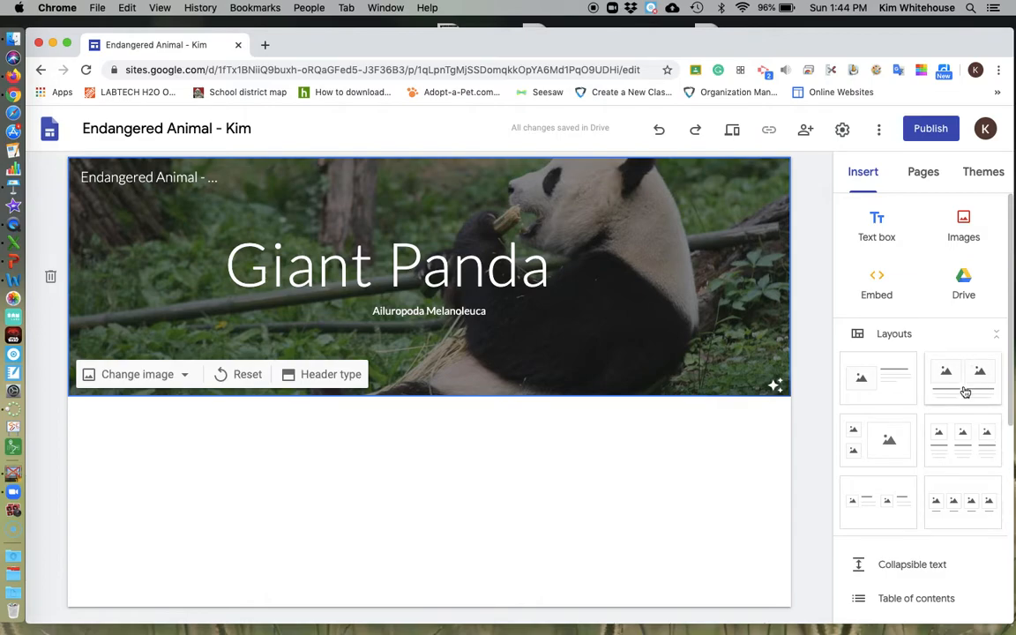
mouse_move(988, 515)
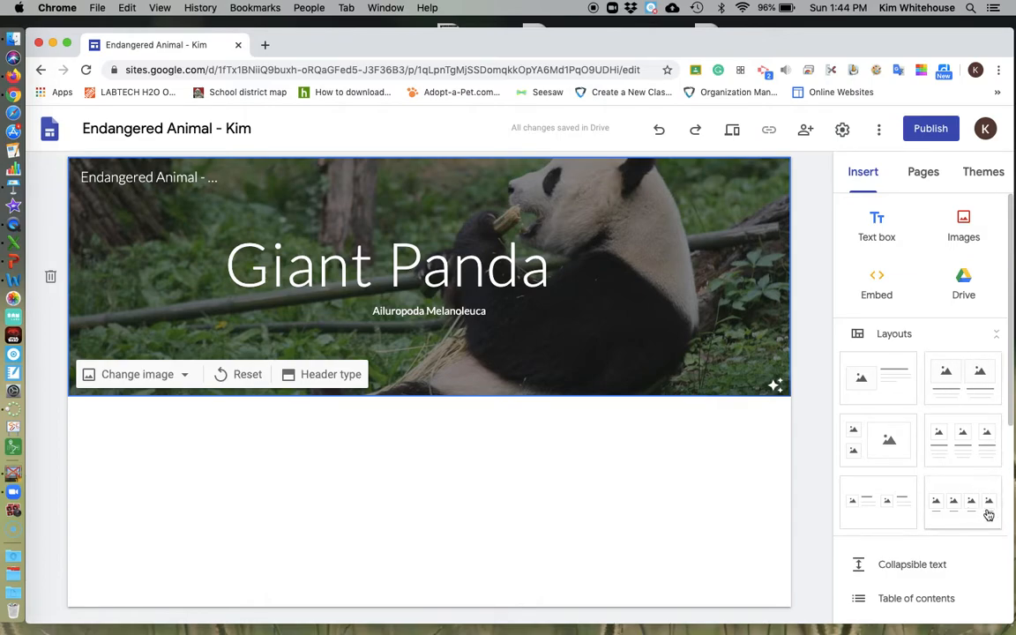
left_click(877, 503)
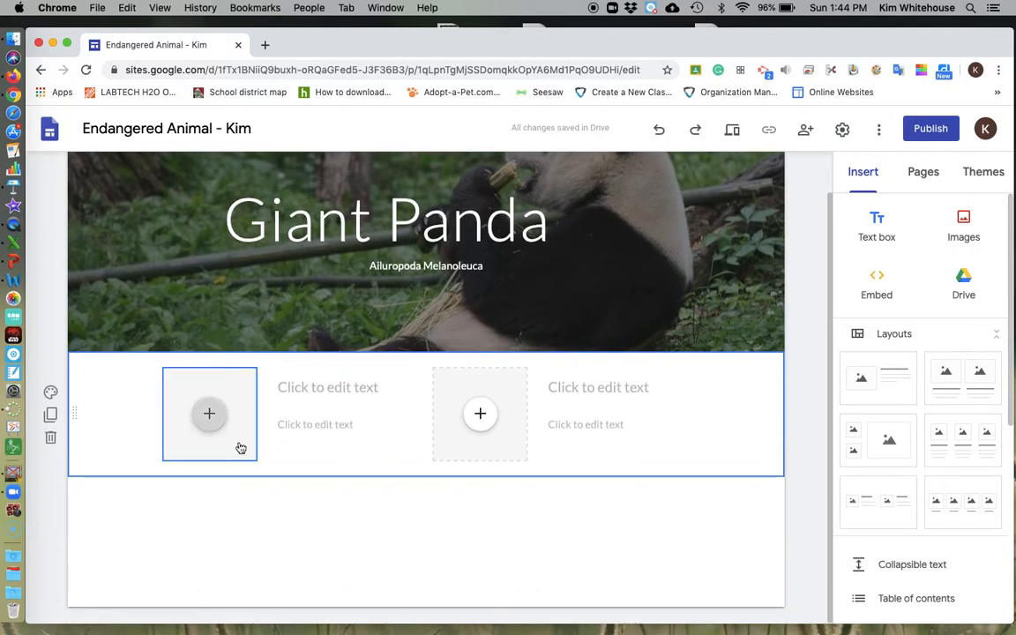
scroll("down", 3)
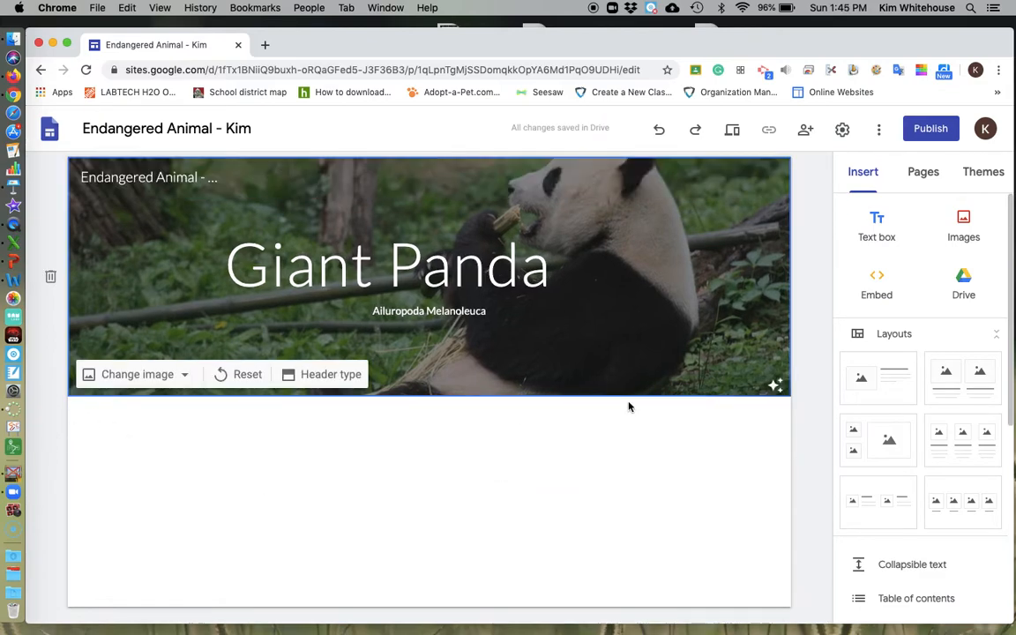
Insert a two-column image-and-text section and search web images for 'giant' in its left slot.
left_click(963, 378)
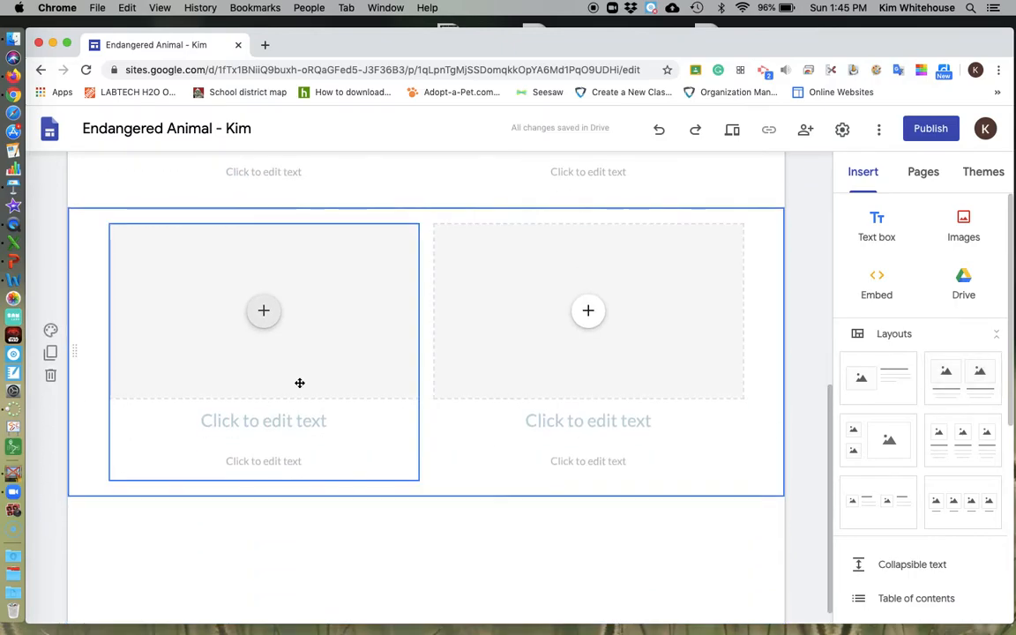
scroll("down", 3)
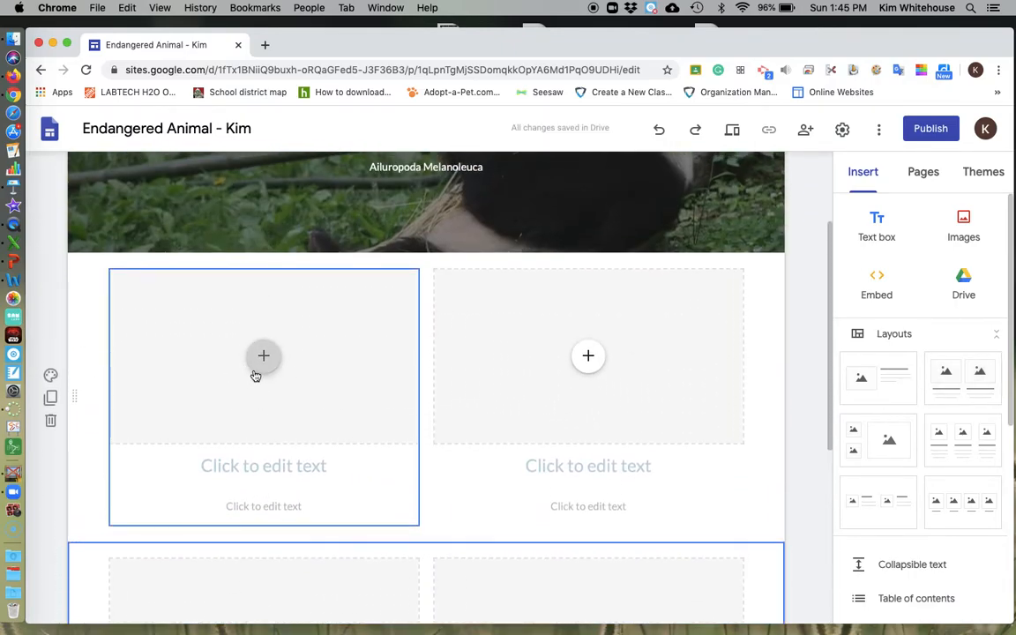
left_click(263, 356)
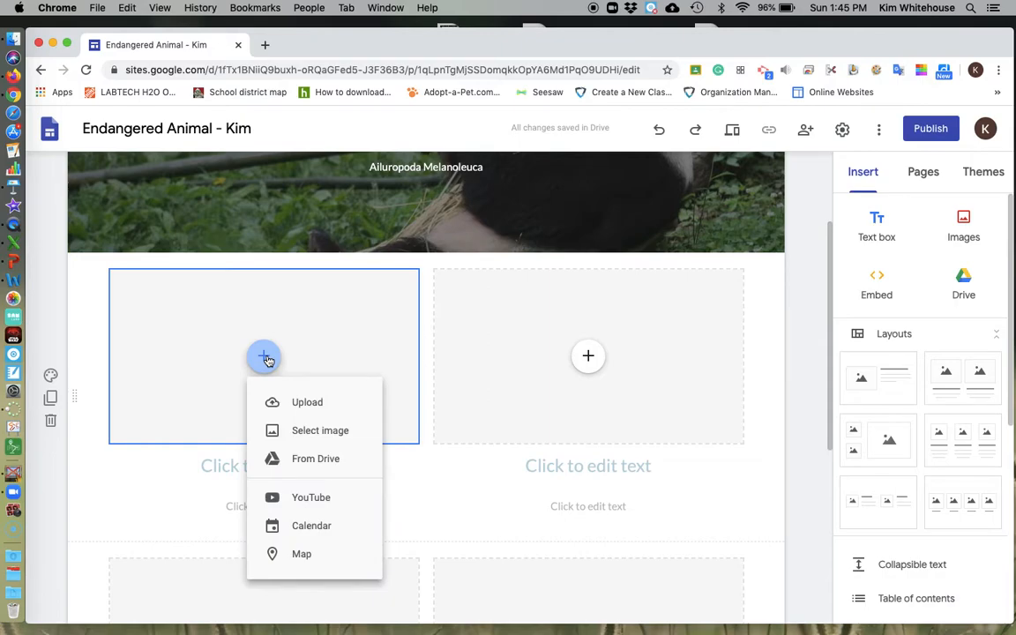
mouse_move(289, 430)
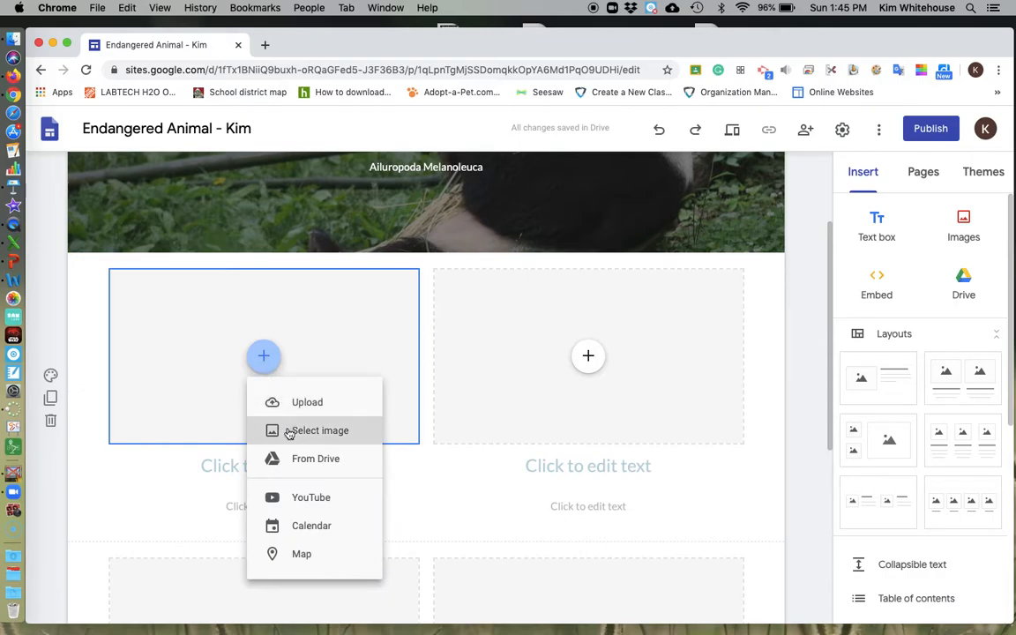
mouse_move(301, 438)
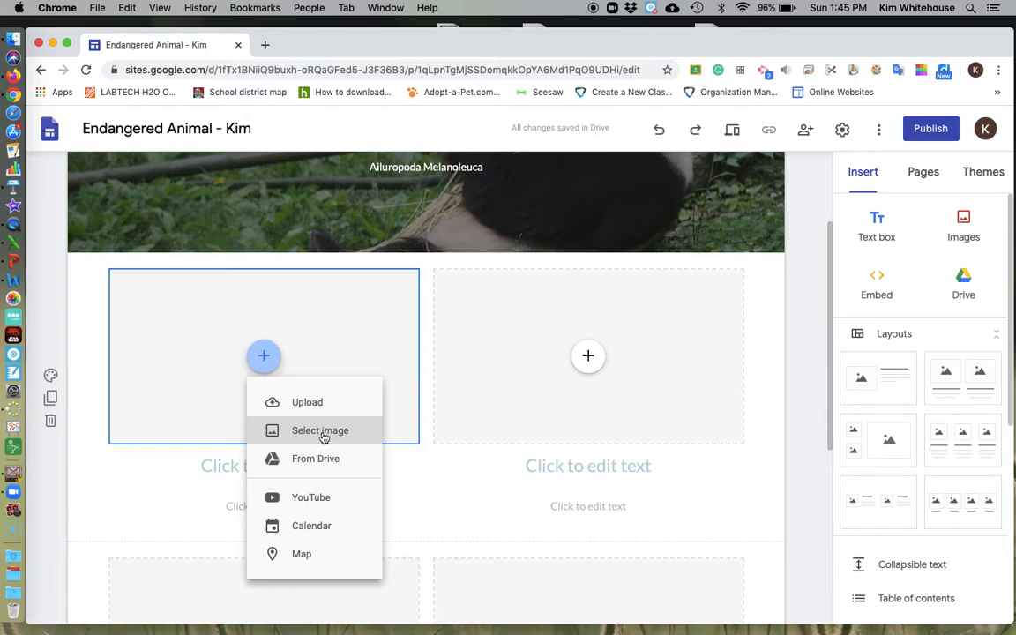
left_click(321, 431)
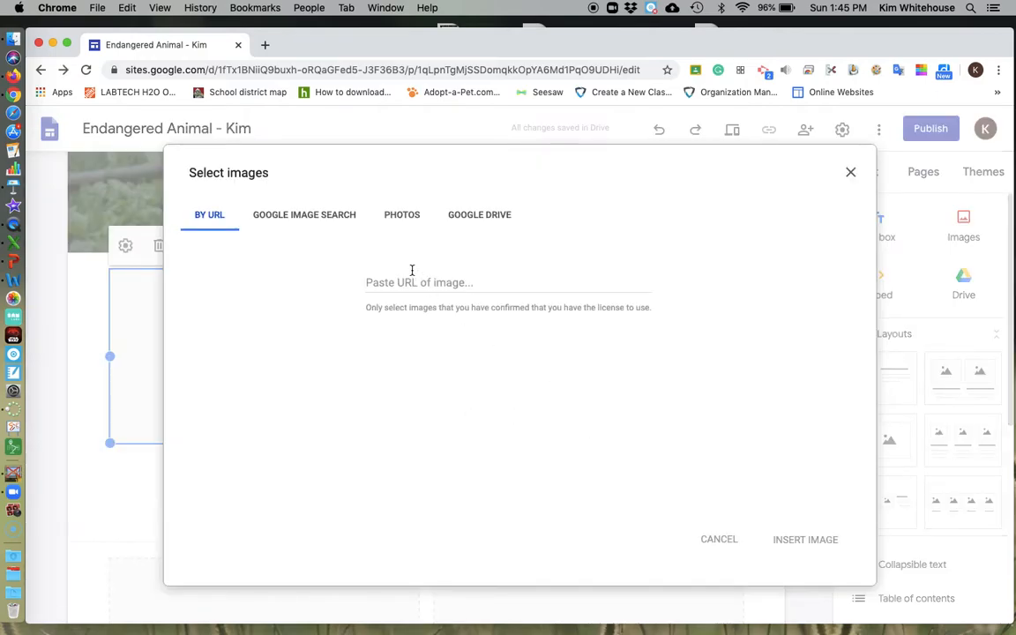
left_click(303, 215)
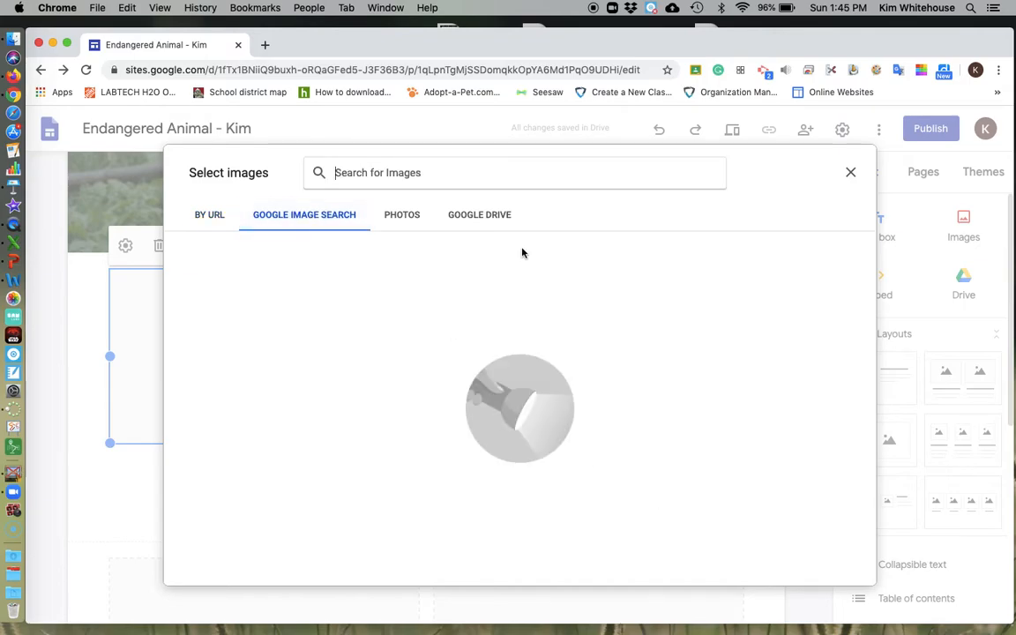
mouse_move(212, 196)
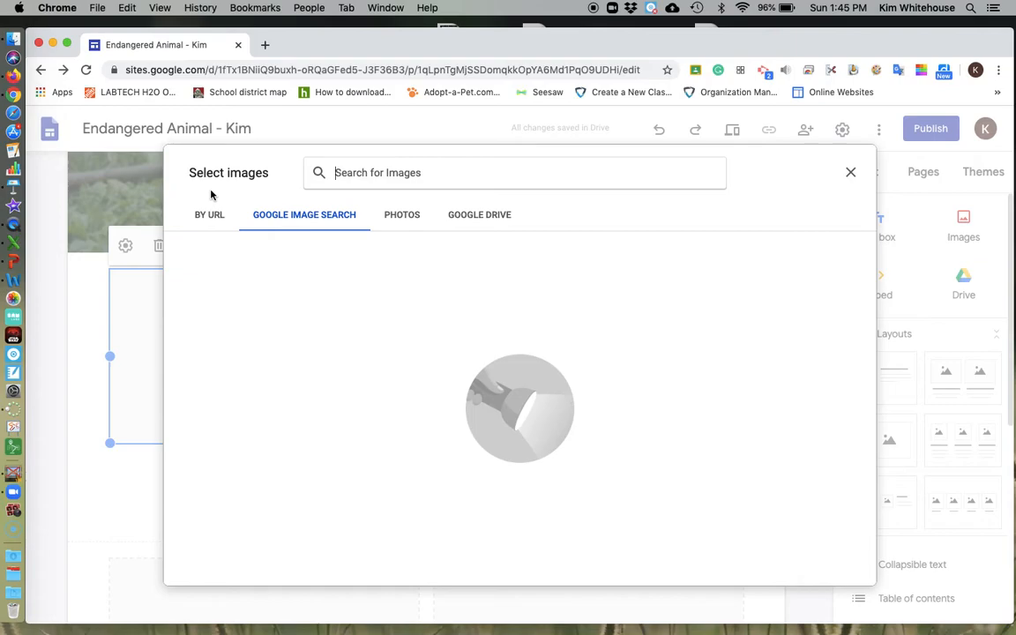
type("giant panda")
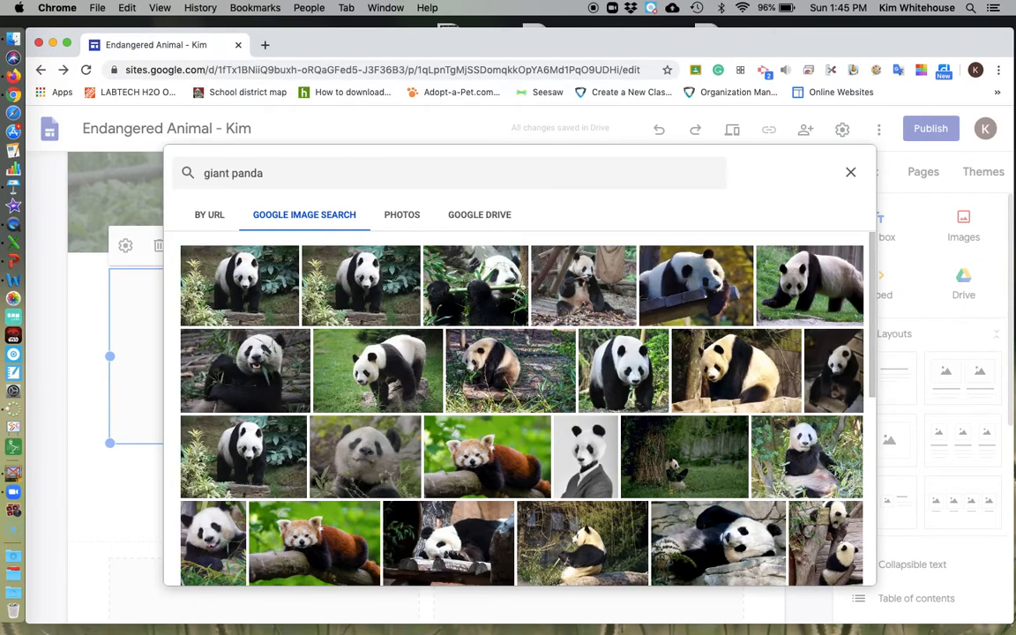
mouse_move(392, 319)
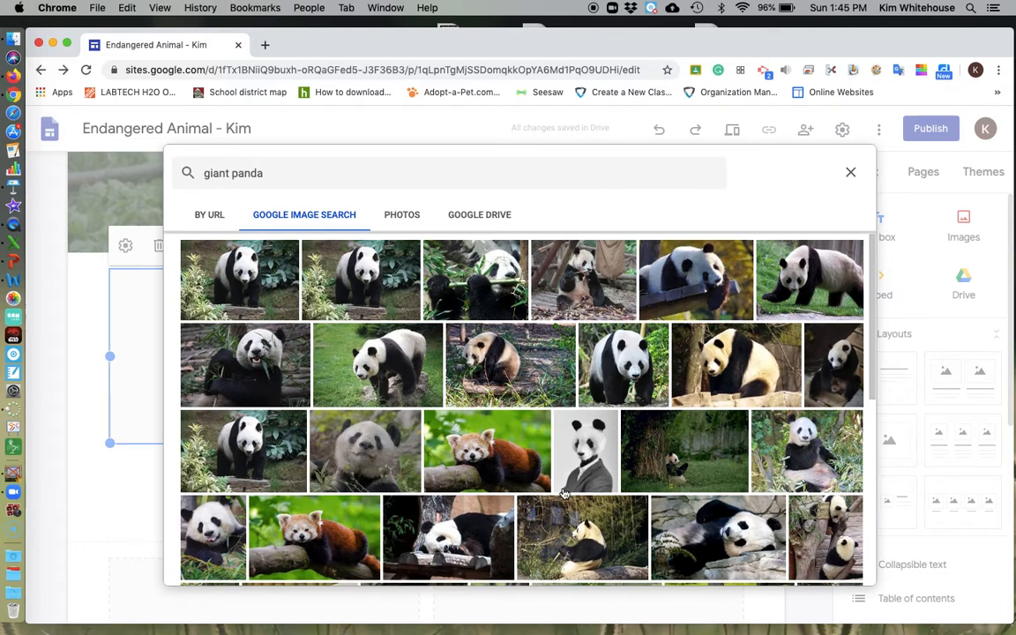
Choose the photo of two pandas eating bamboo and insert it in the left column.
scroll("down", 3)
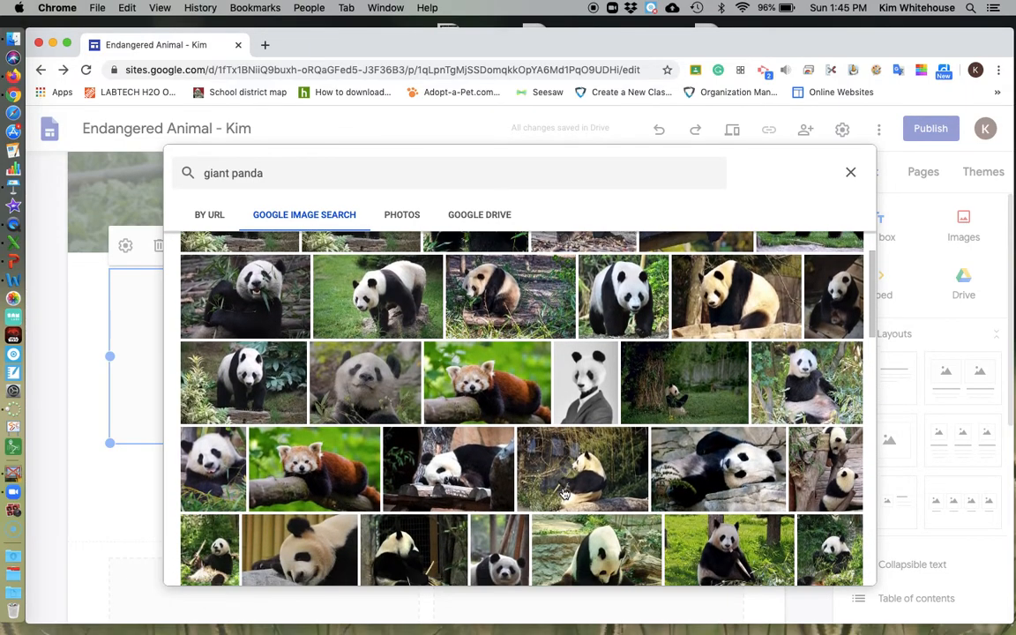
scroll("down", 3)
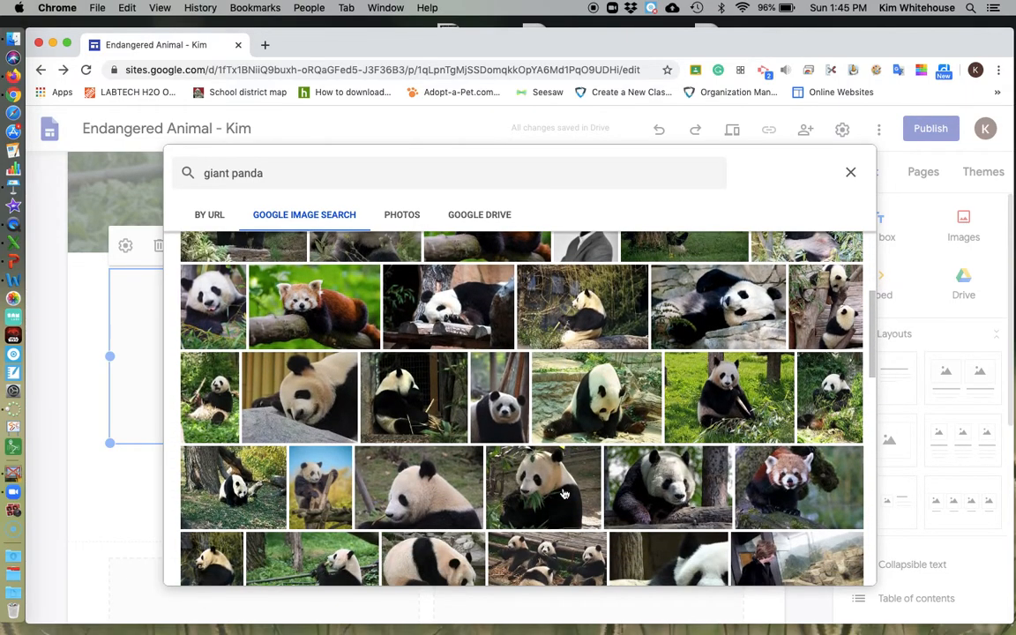
scroll("down", 3)
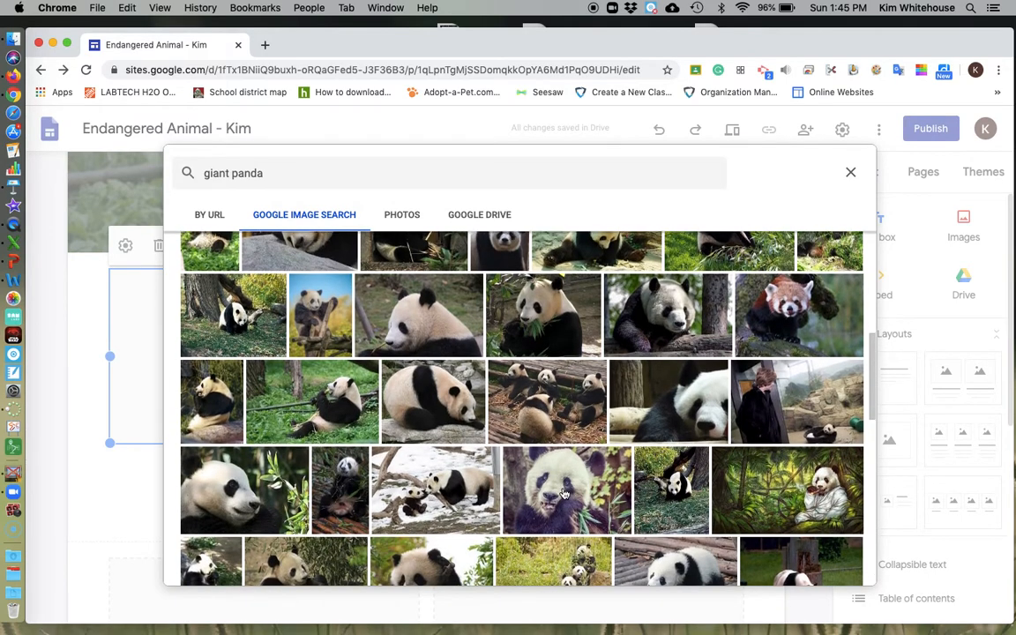
scroll("down", 3)
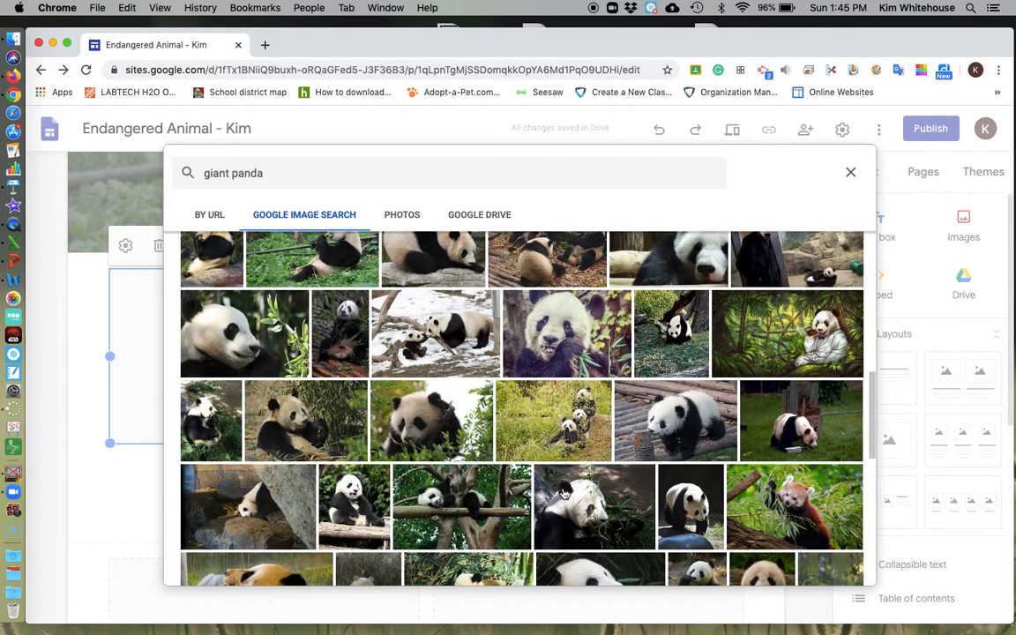
scroll("down", 3)
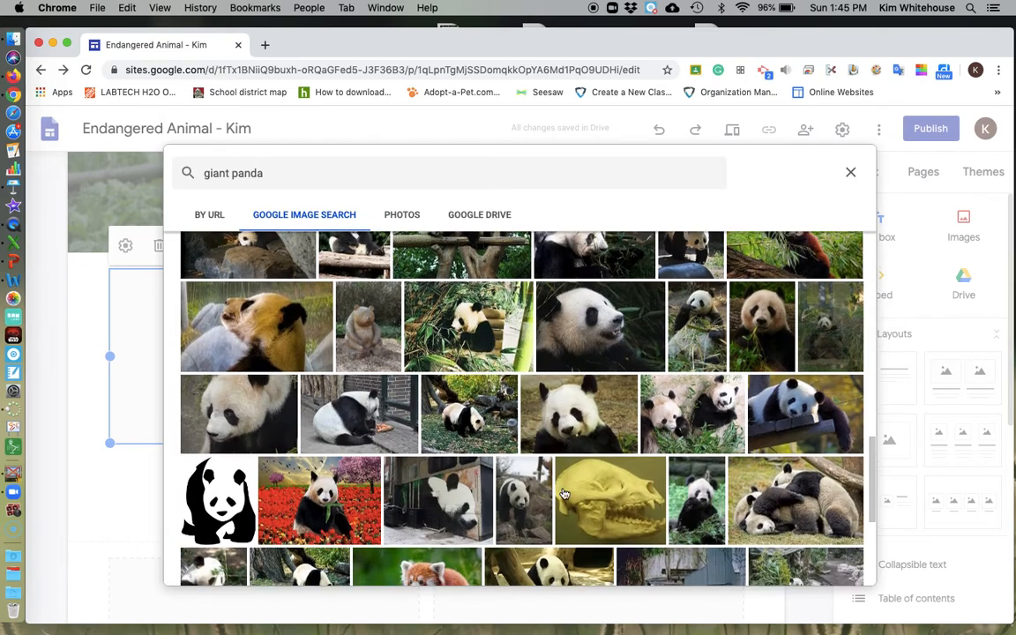
scroll("down", 3)
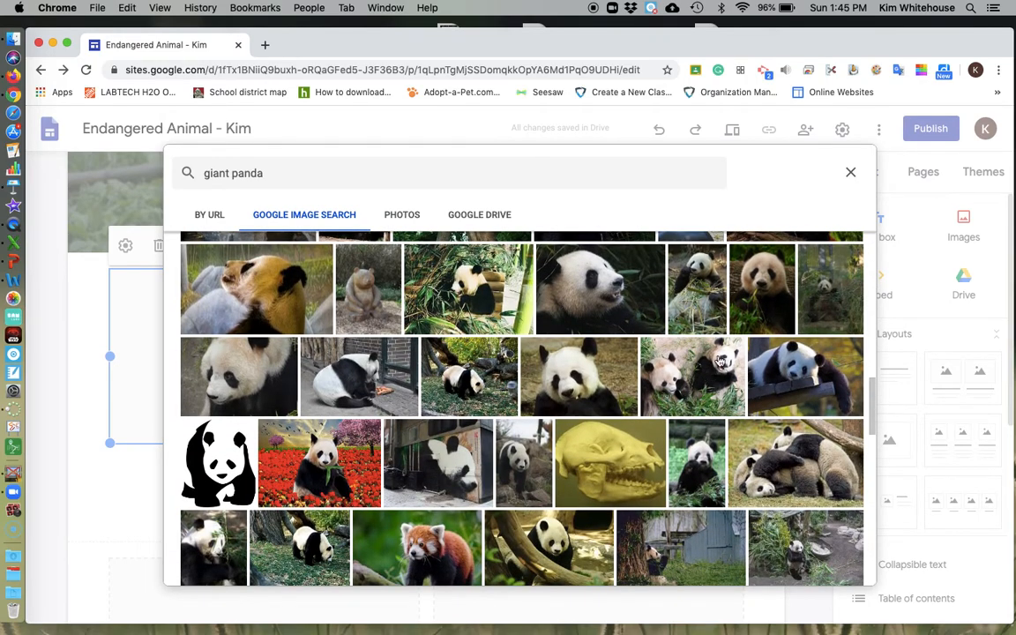
left_click(692, 378)
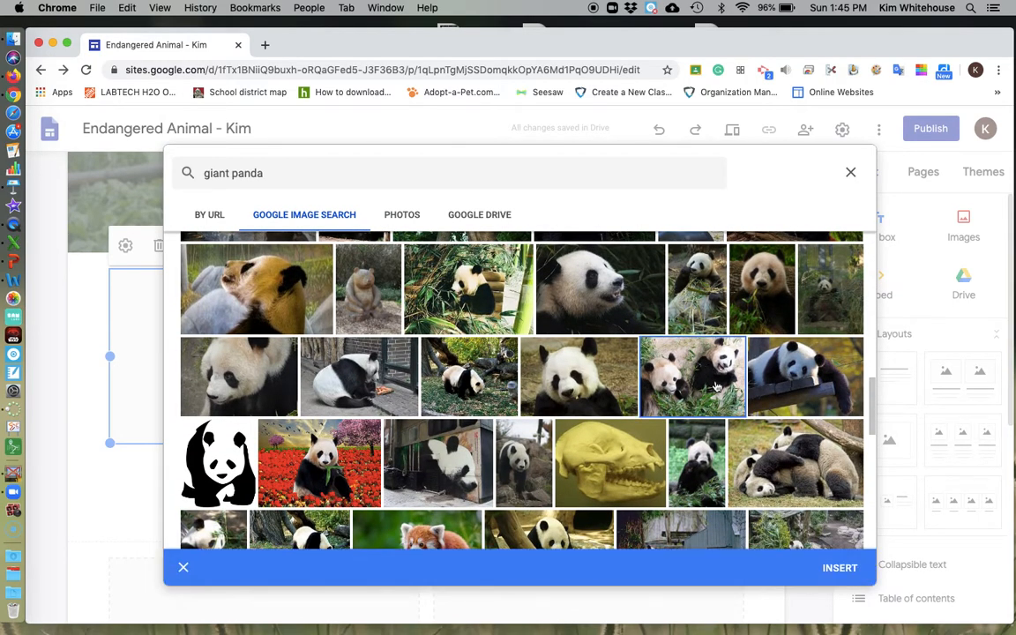
left_click(840, 568)
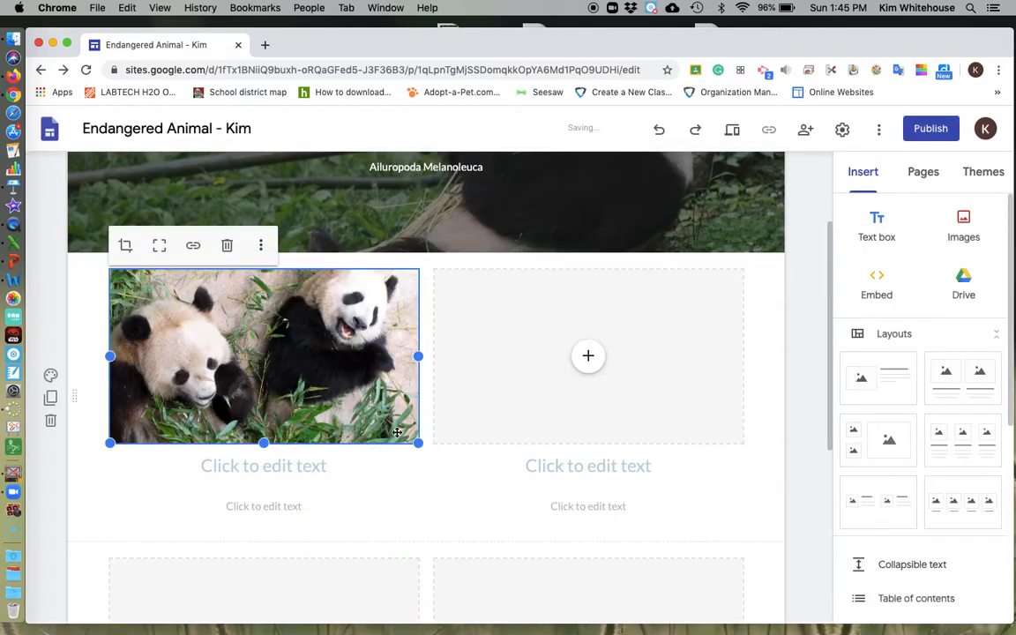
Write the heading 'Looks' in the title line under the panda photo.
left_click(263, 466)
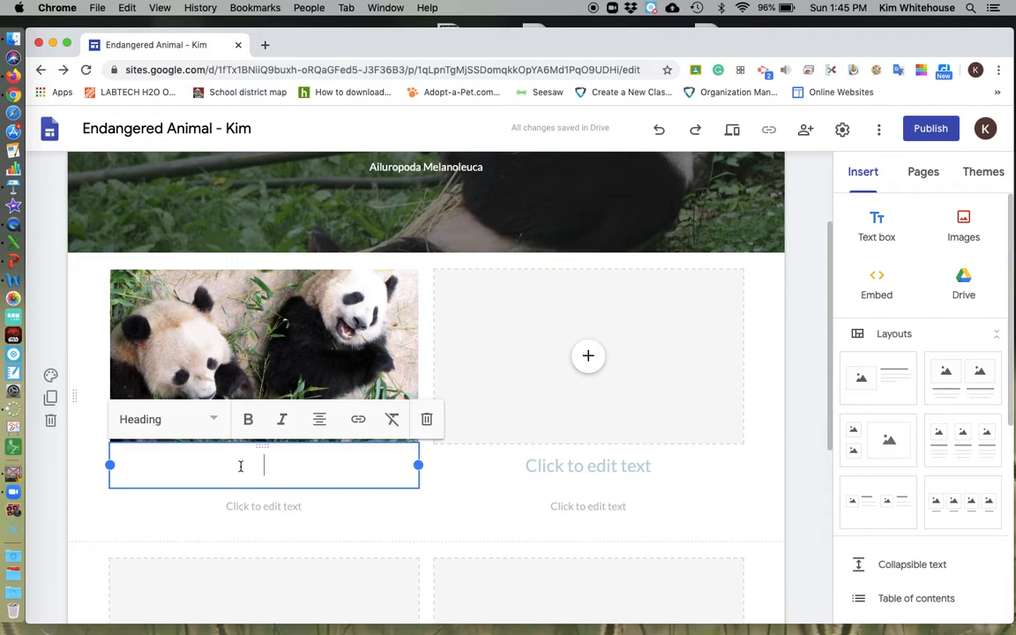
type("L")
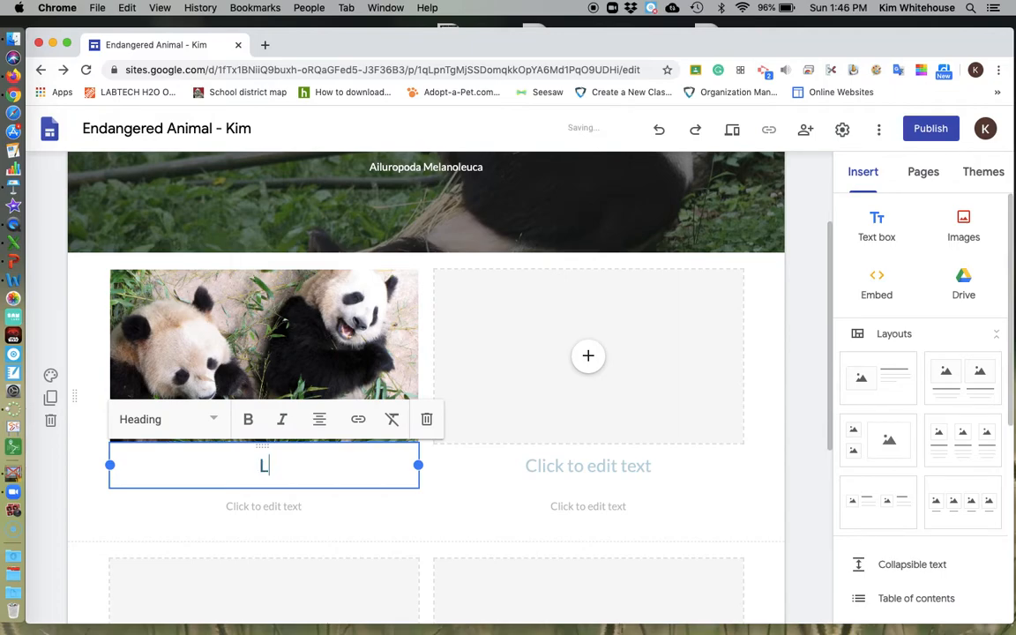
type("ooks")
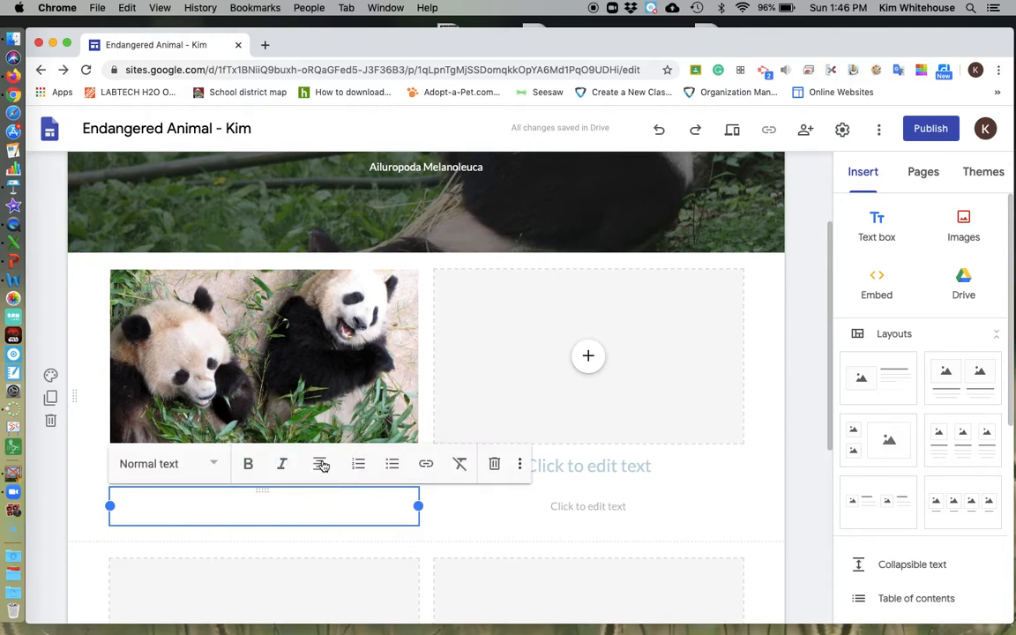
Align the description text and write that giant pandas are large black and white animals.
left_click(319, 464)
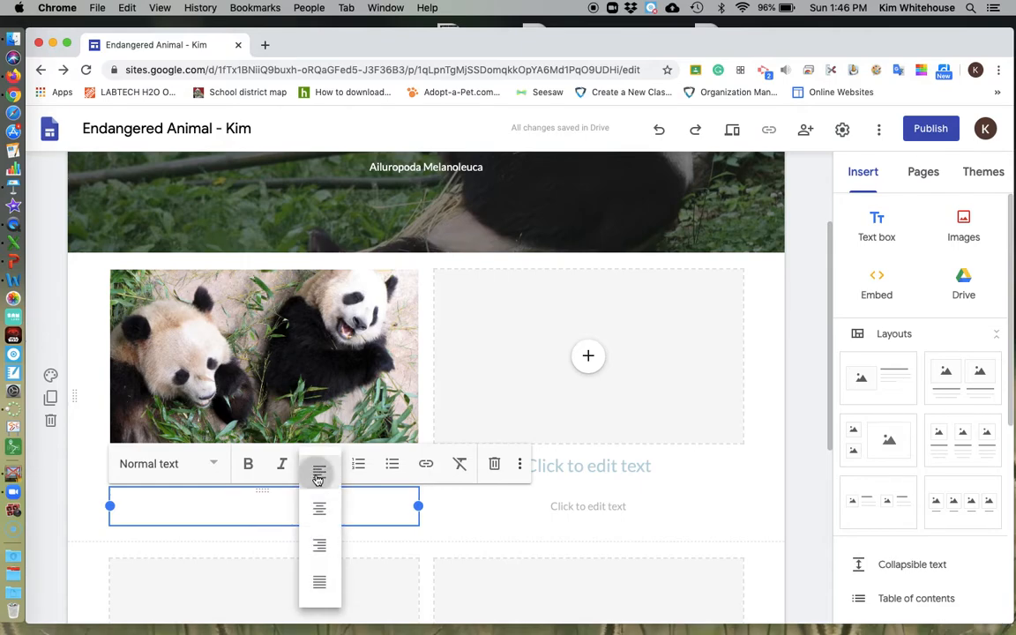
left_click(317, 462)
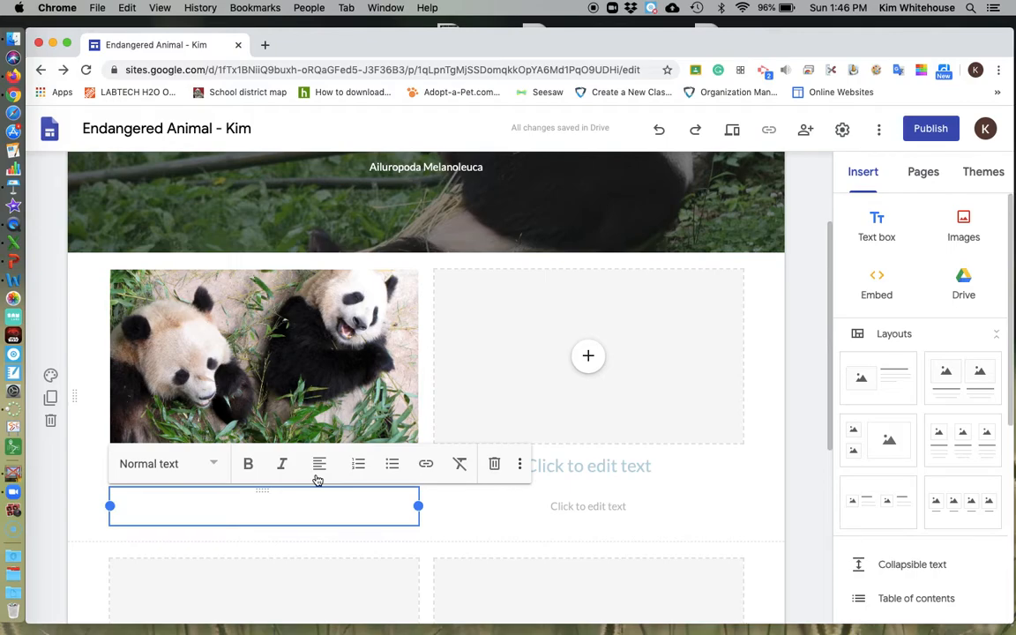
type("Giant")
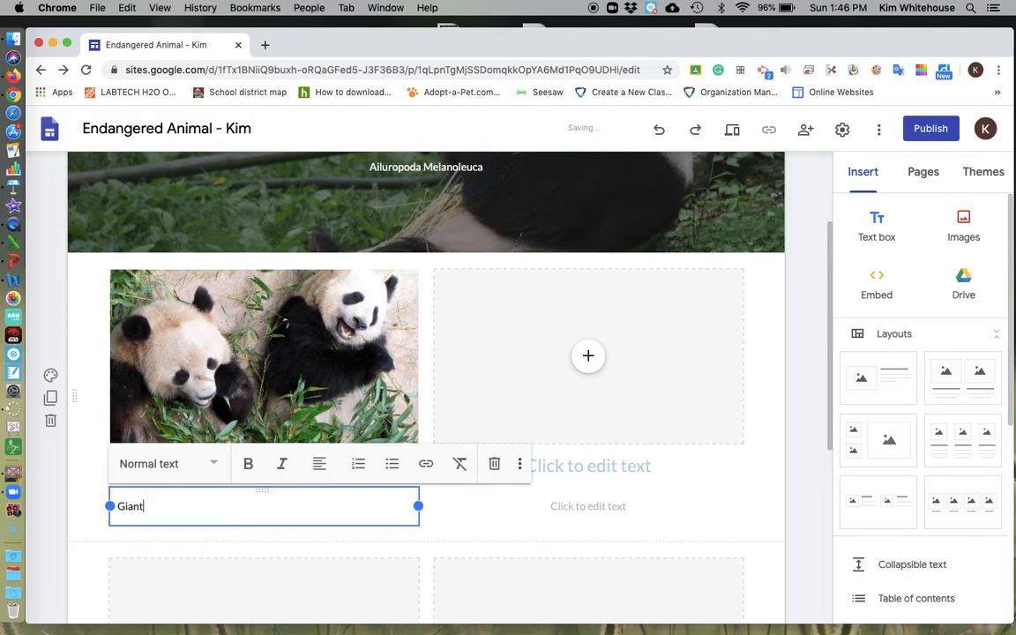
type("pan")
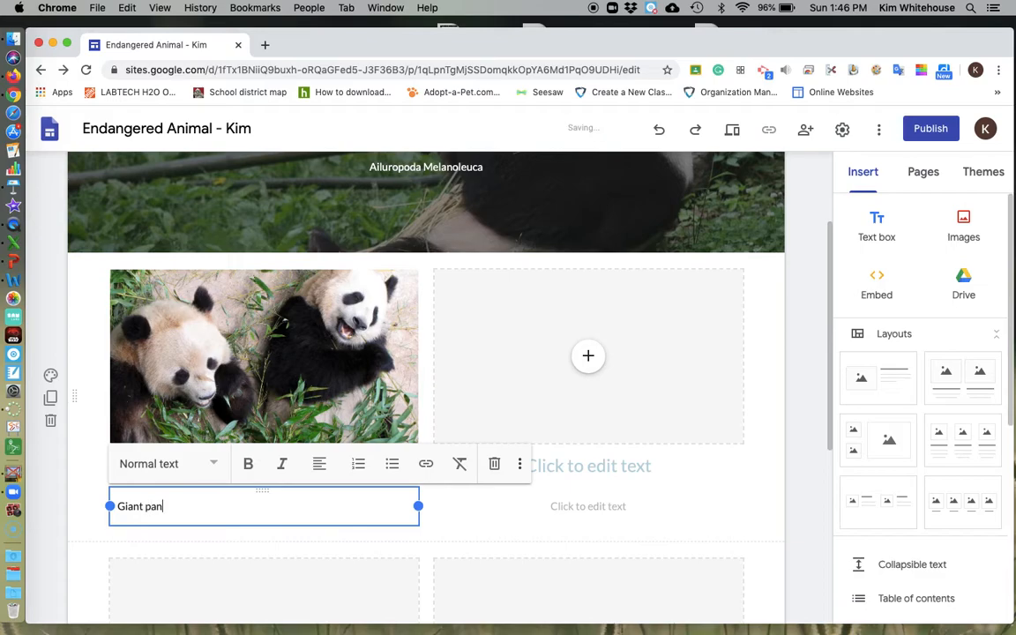
type("das are")
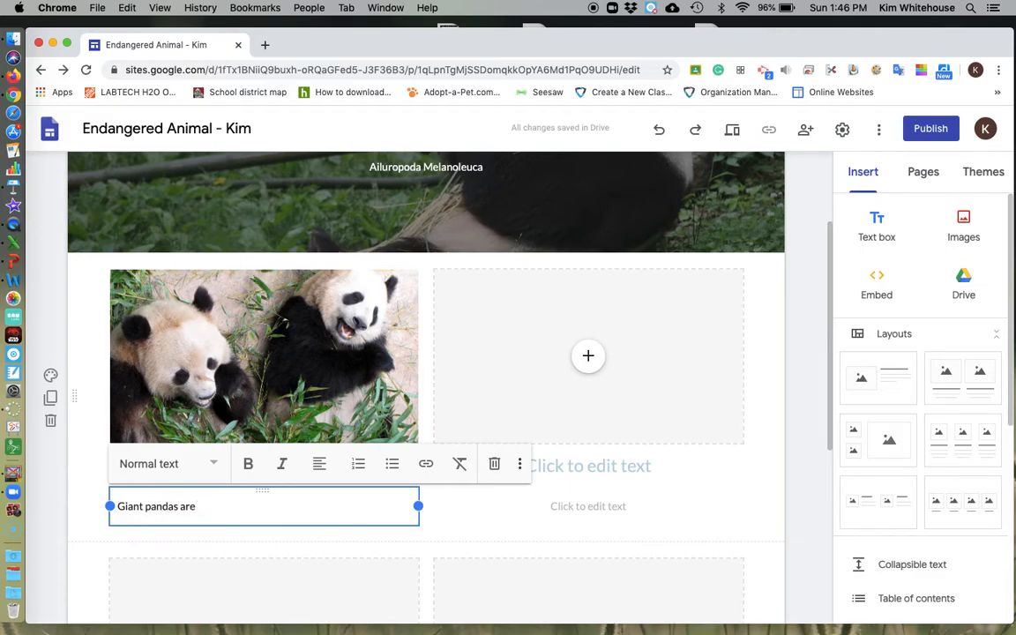
type("b")
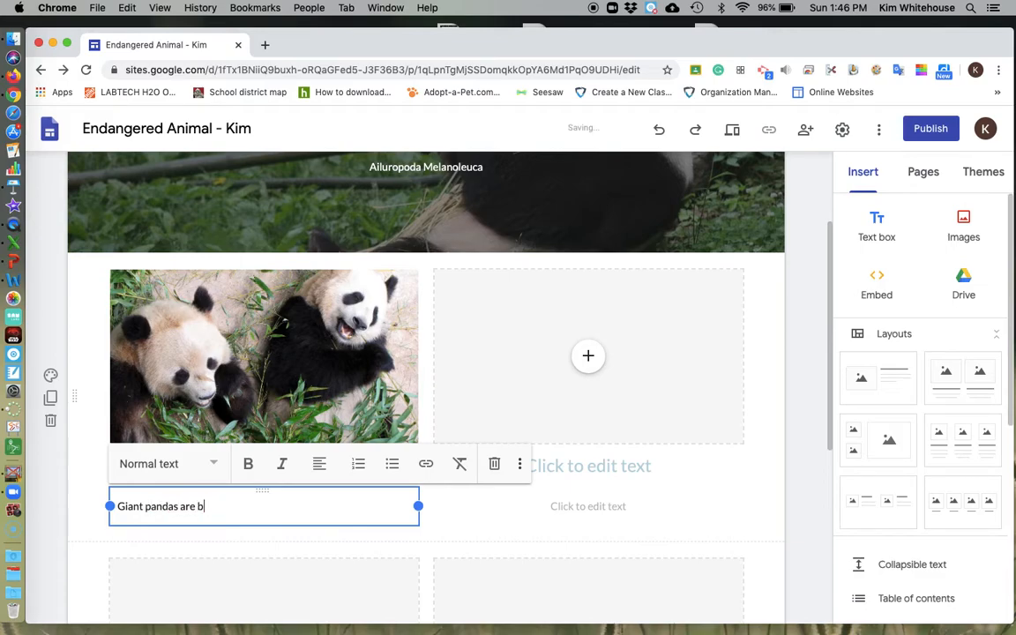
type("lack and")
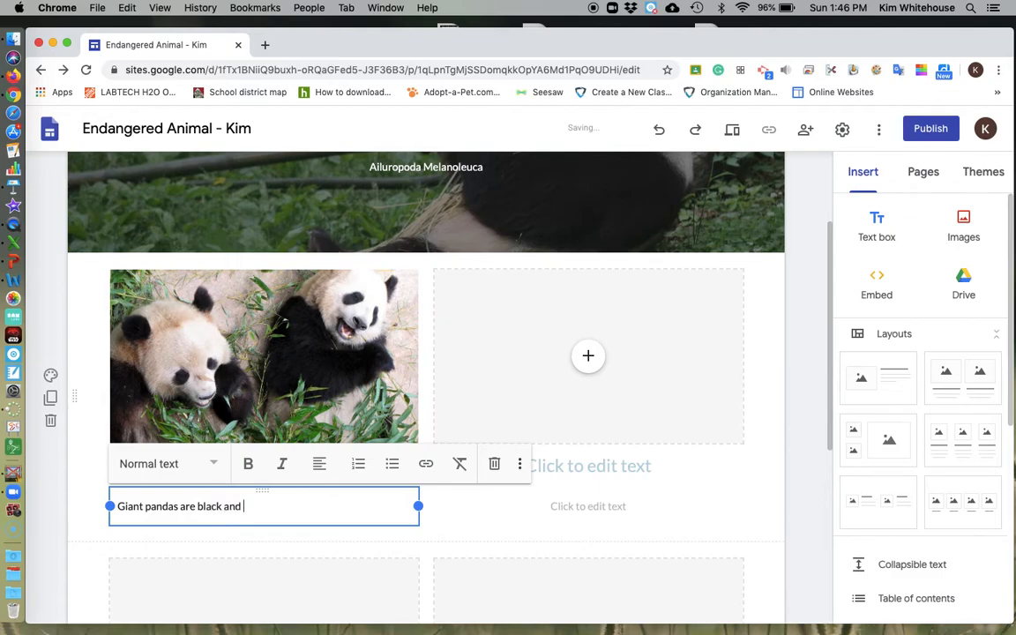
type("white animals. They are")
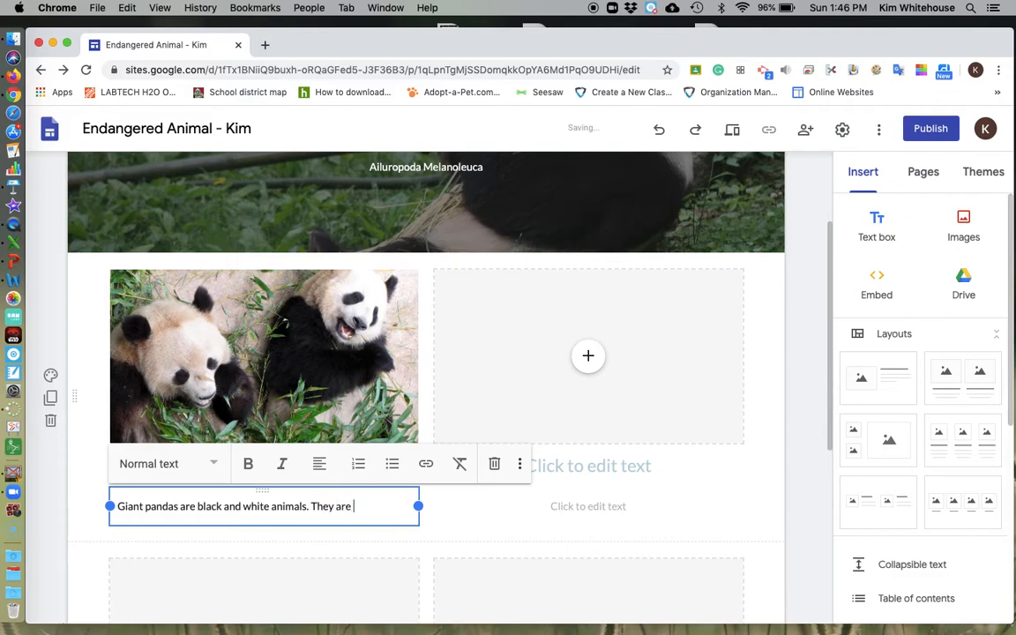
type("large and can w")
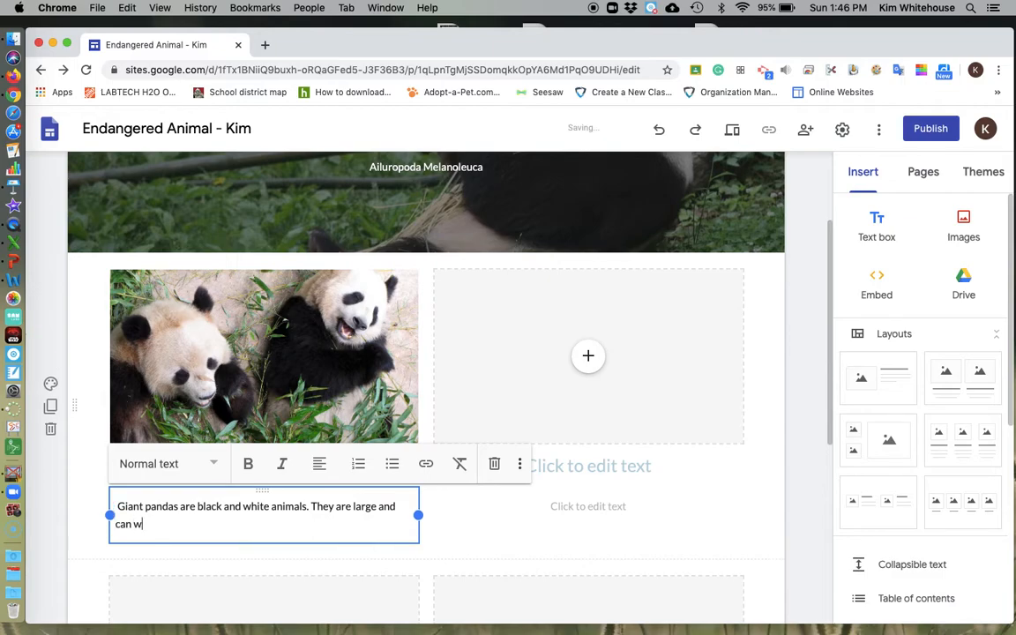
type("eigh")
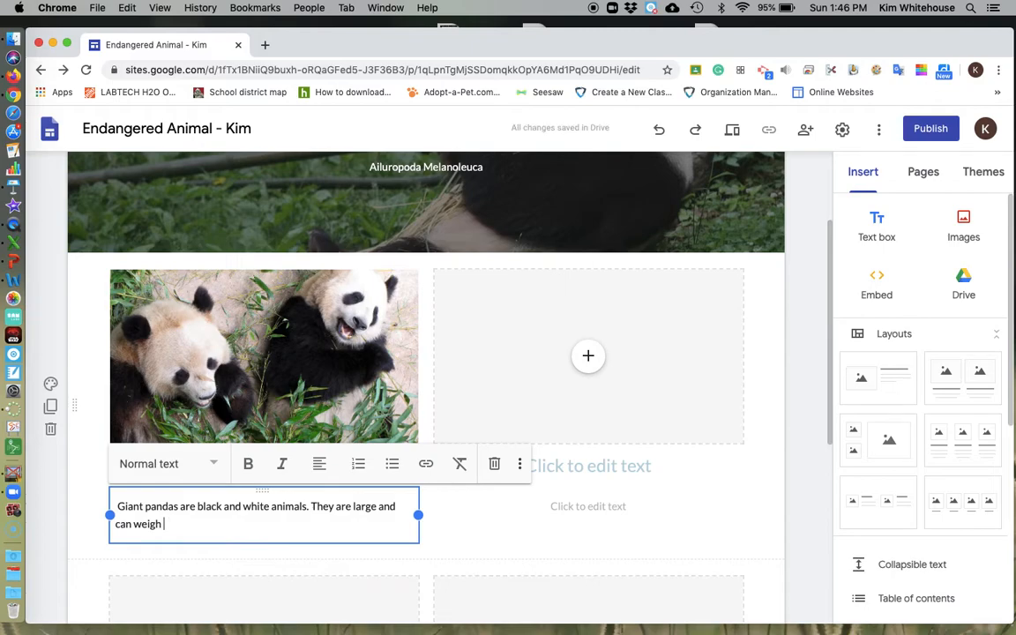
Add that pandas weigh between 220 - 330 lbs and are typically 4 feet tall.
type("b")
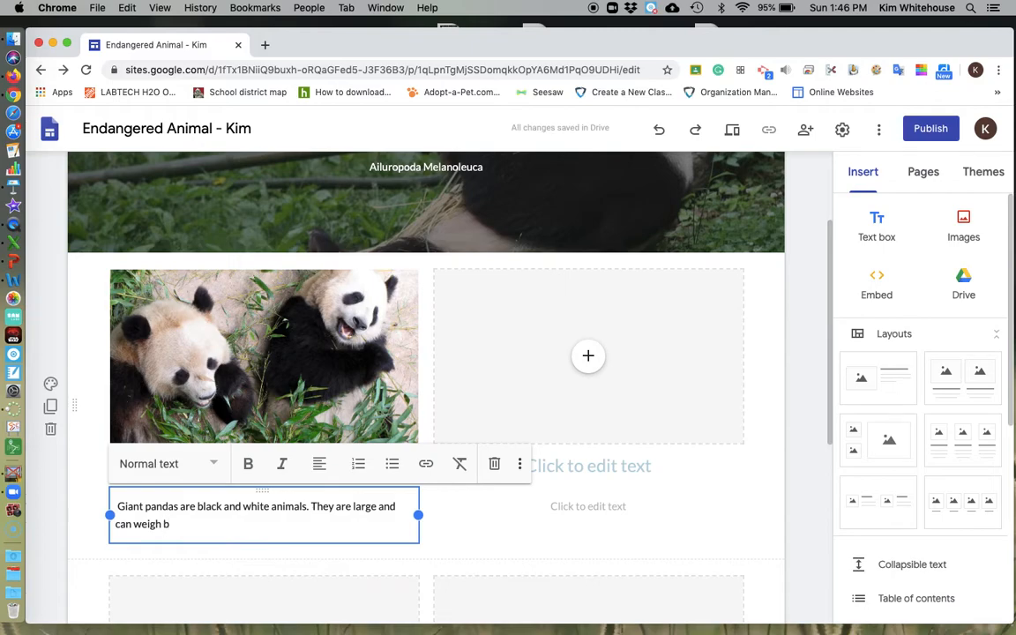
type("etween")
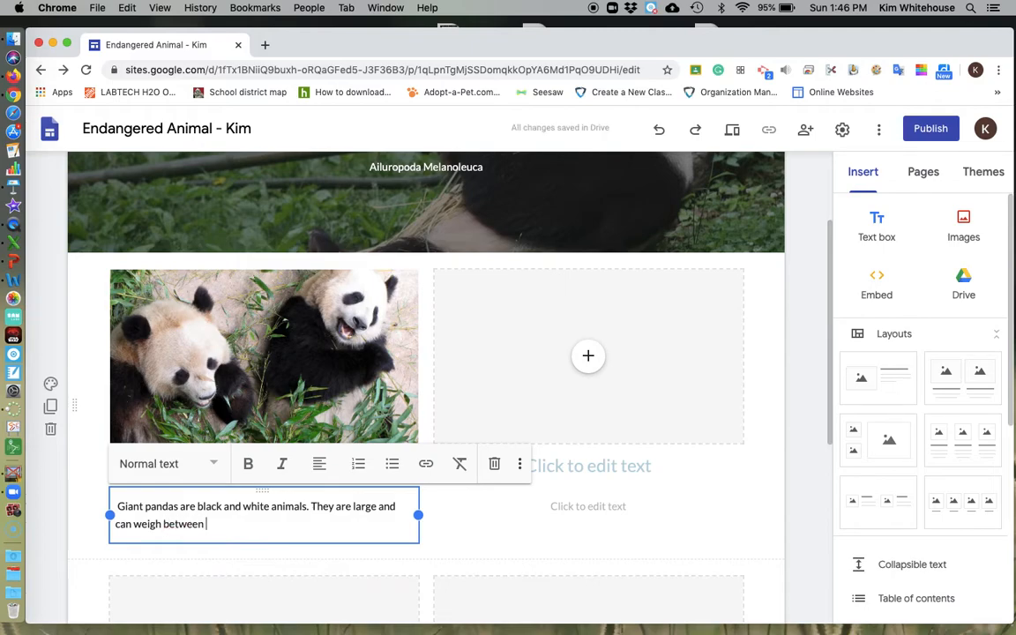
type("220")
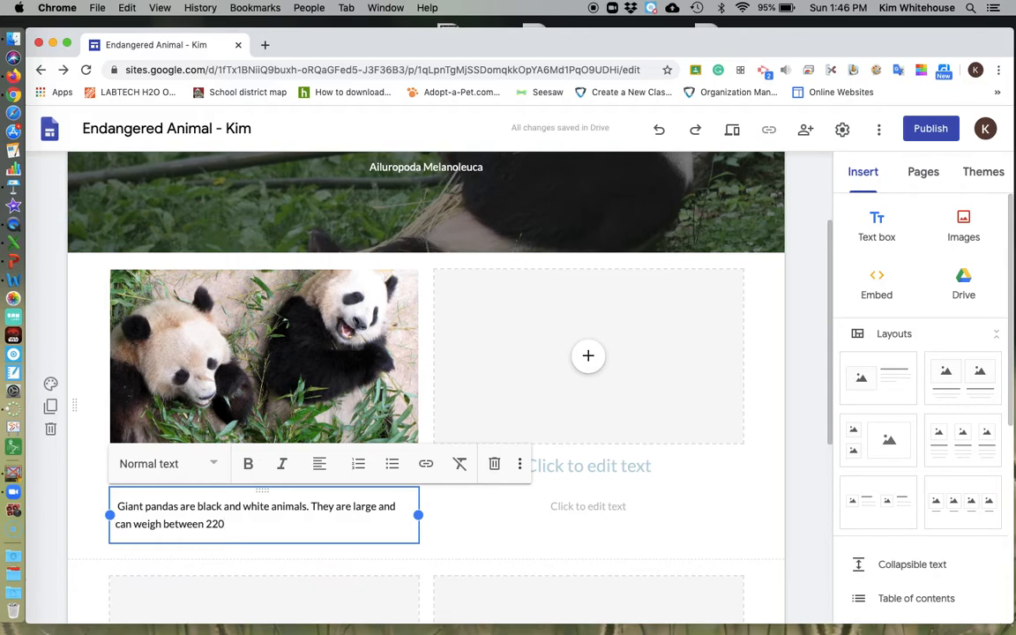
type("- 33")
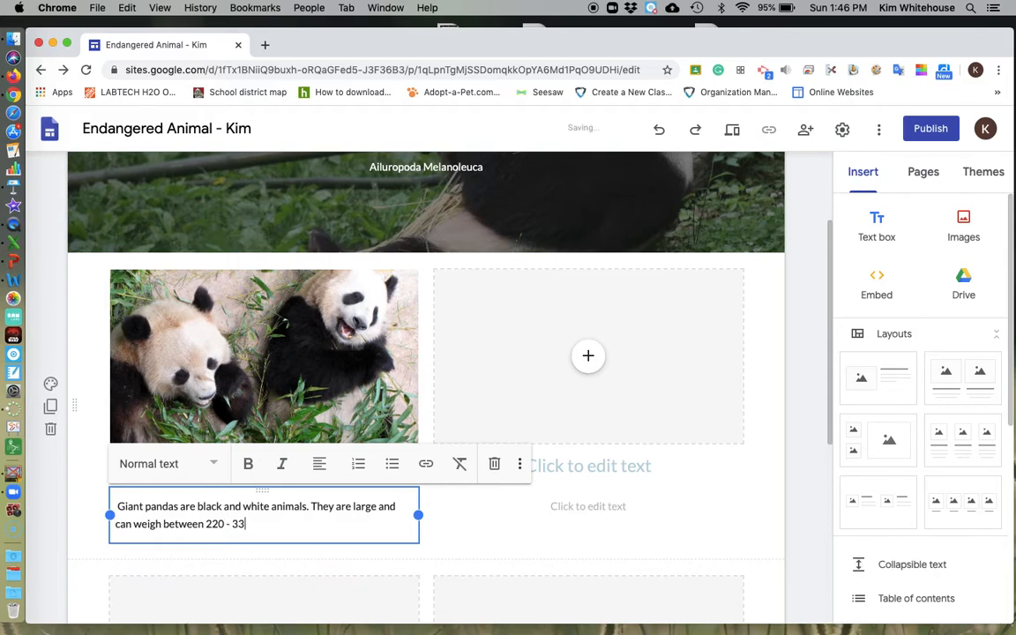
type("0 lbs. Typ")
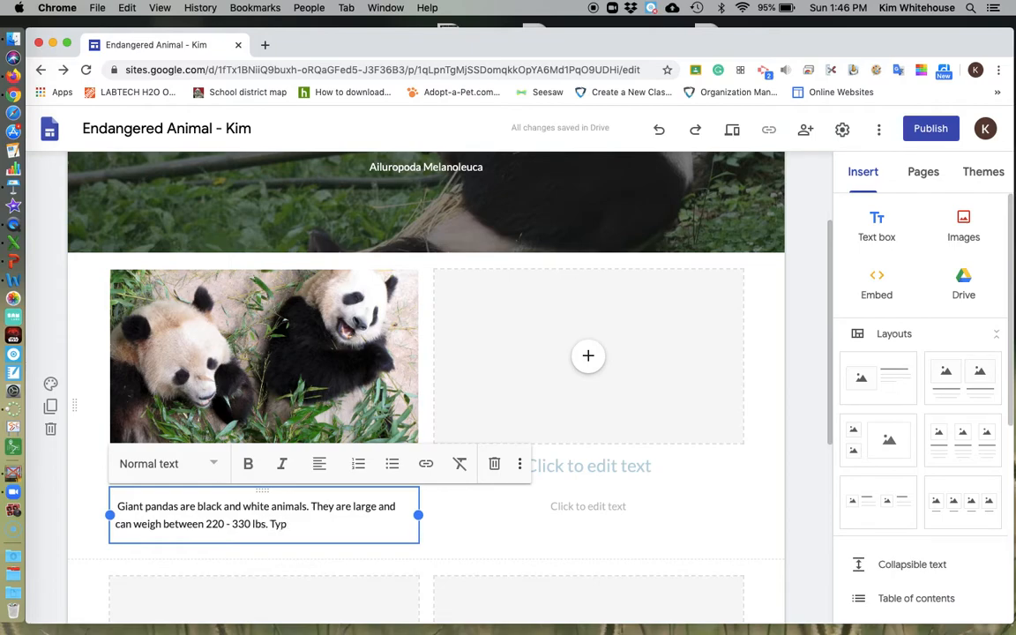
type("ically they are about")
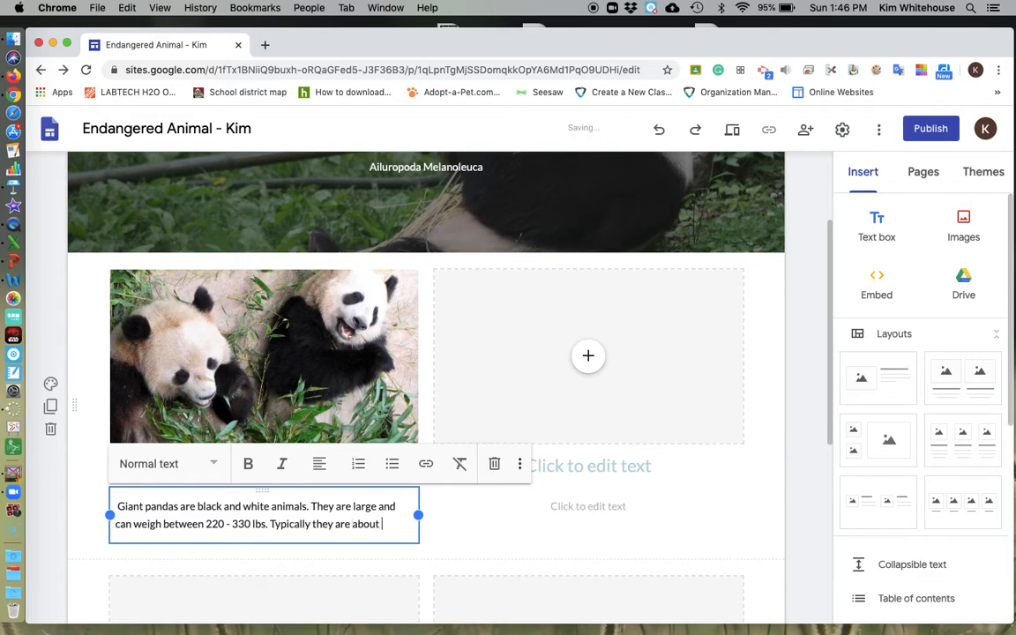
type("4 feet ta")
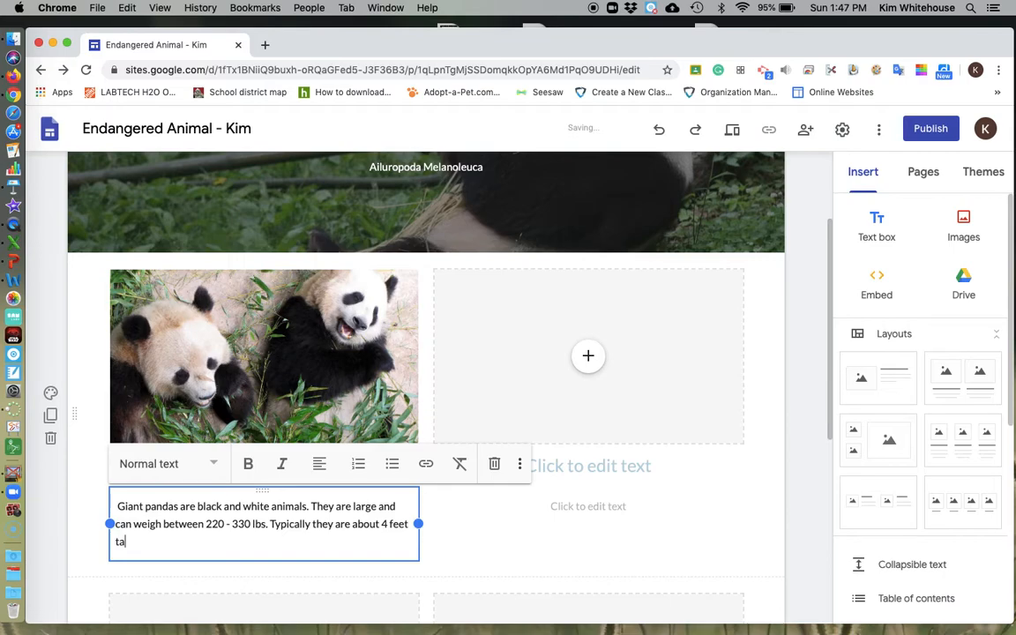
type("ll")
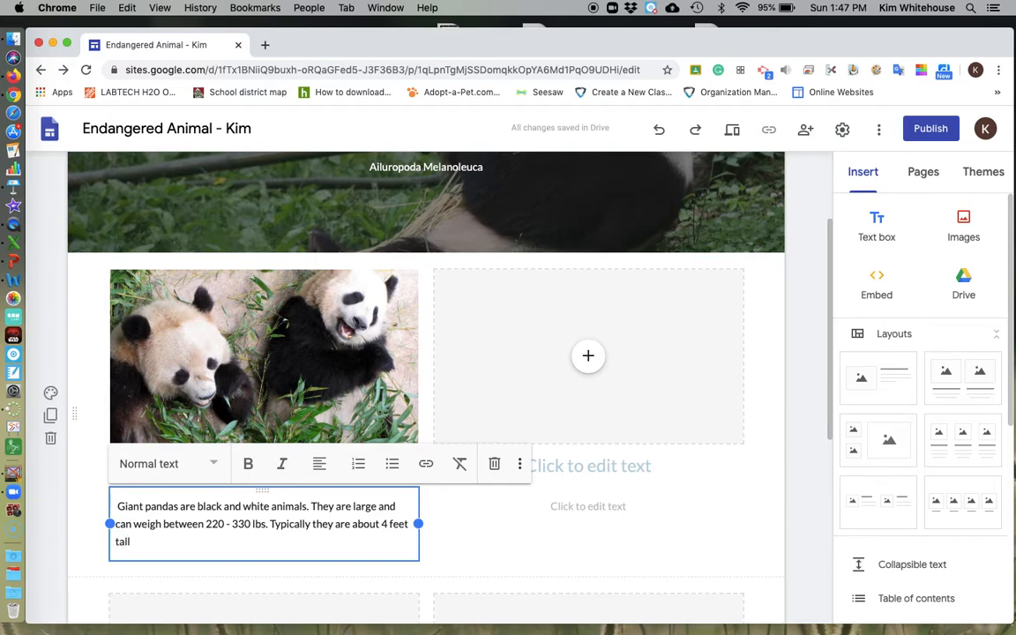
type(".")
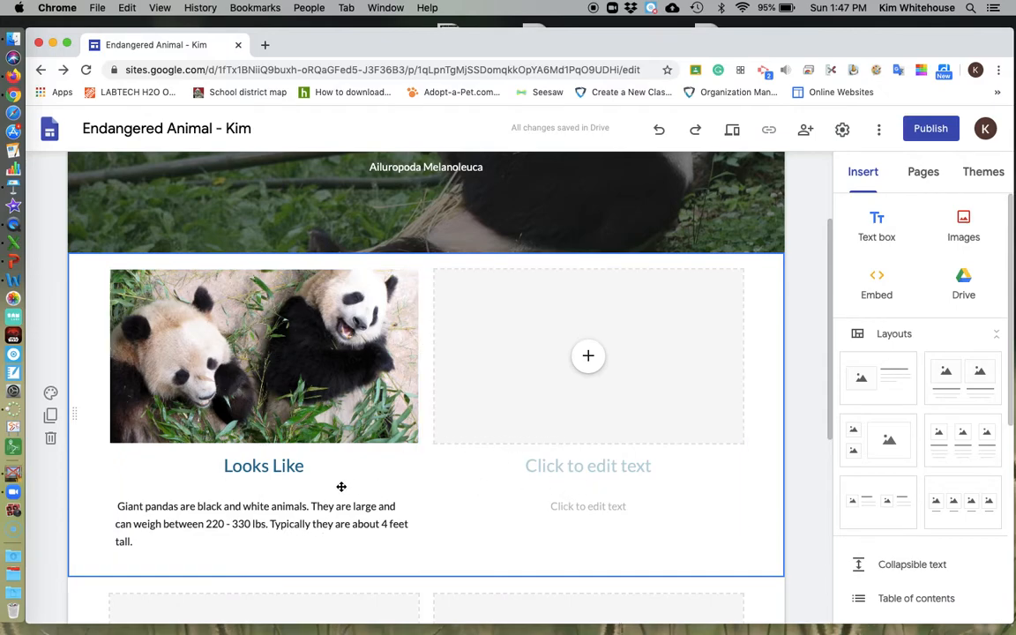
Insert a web-searched 'giant pandas' photo of a panda eating bamboo in the right column.
left_click(589, 466)
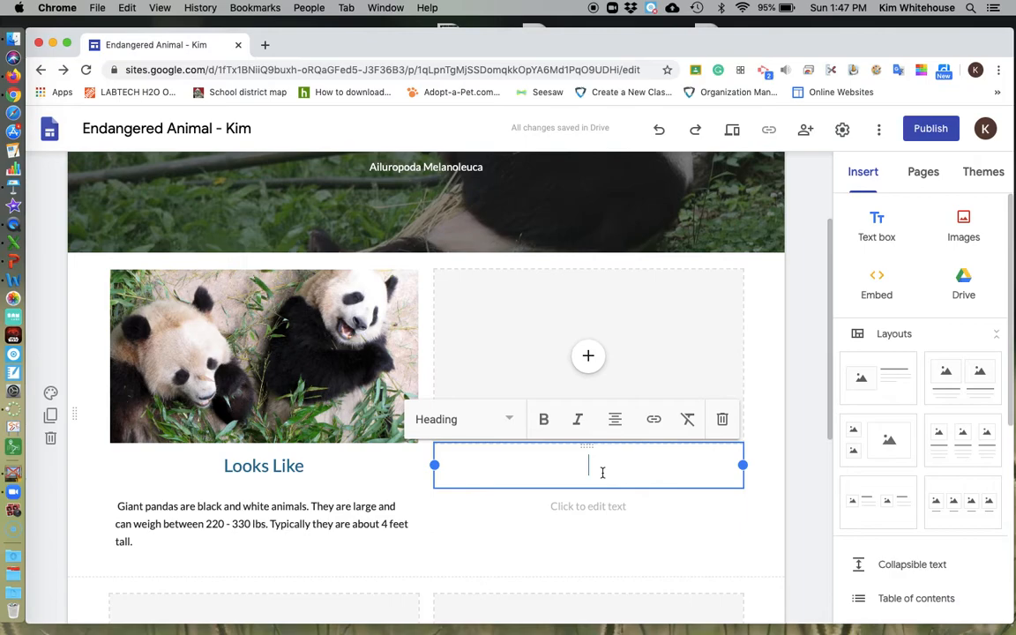
left_click(589, 356)
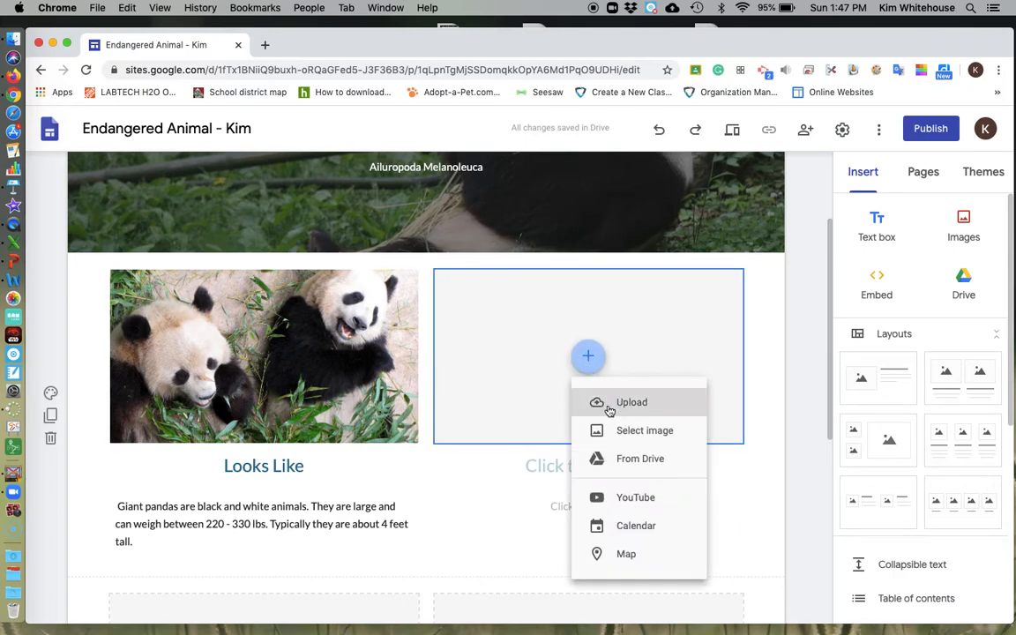
left_click(632, 402)
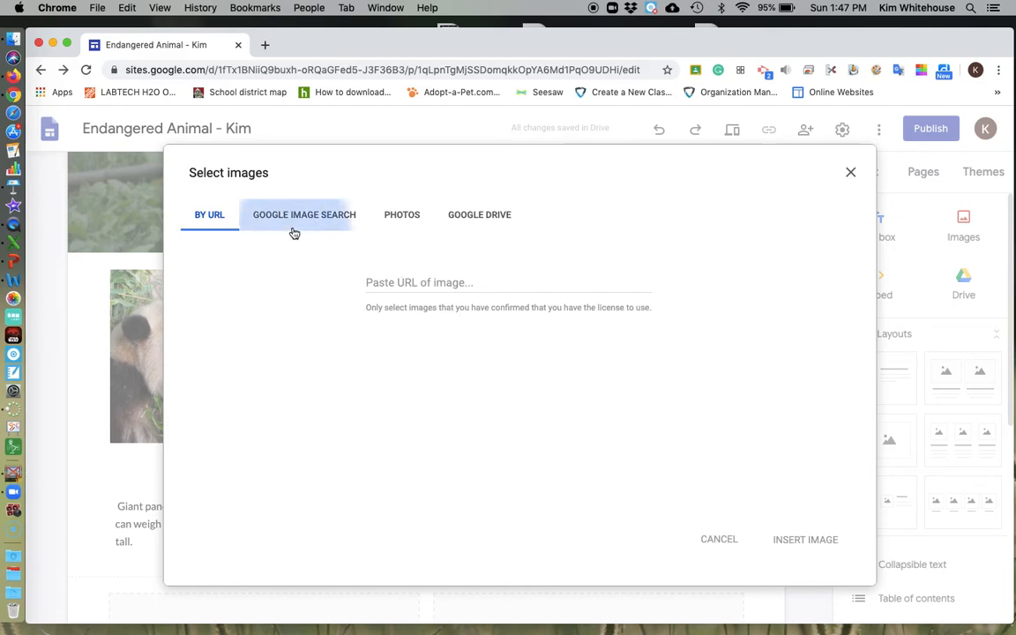
left_click(303, 215)
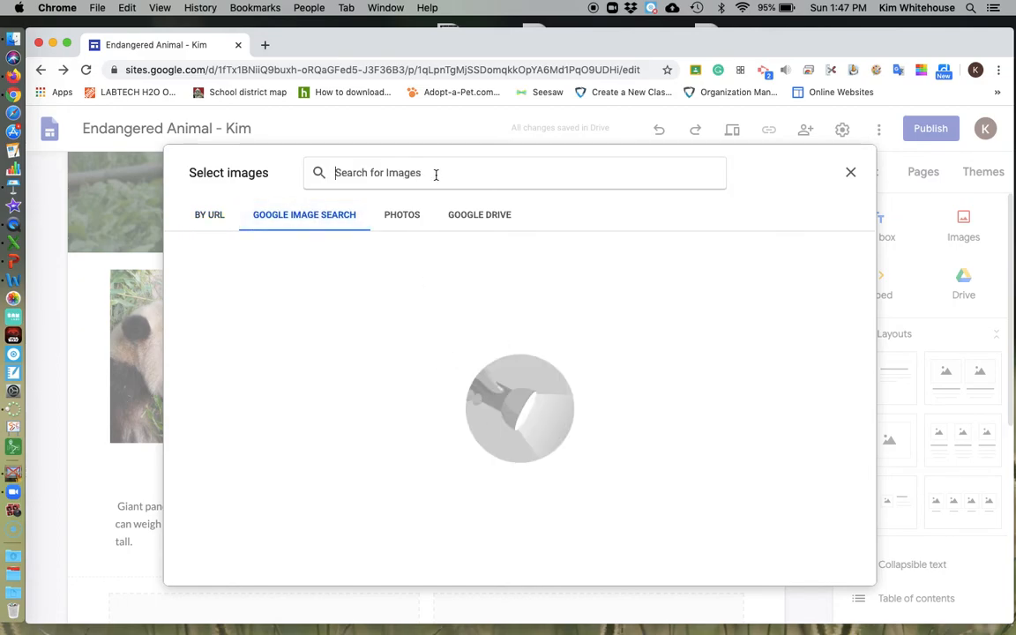
type("giant pandas")
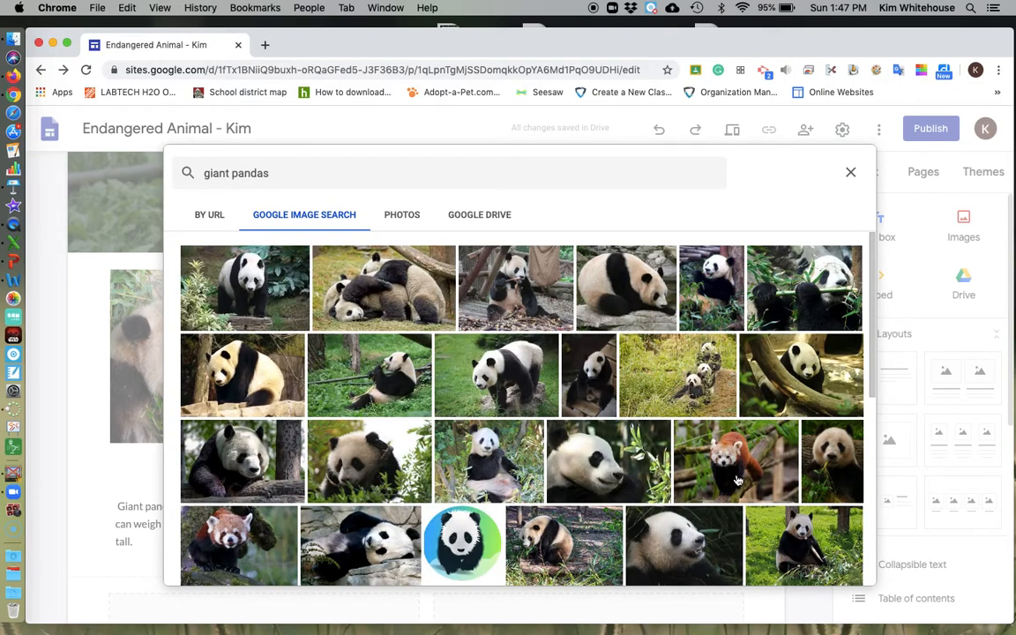
mouse_move(825, 282)
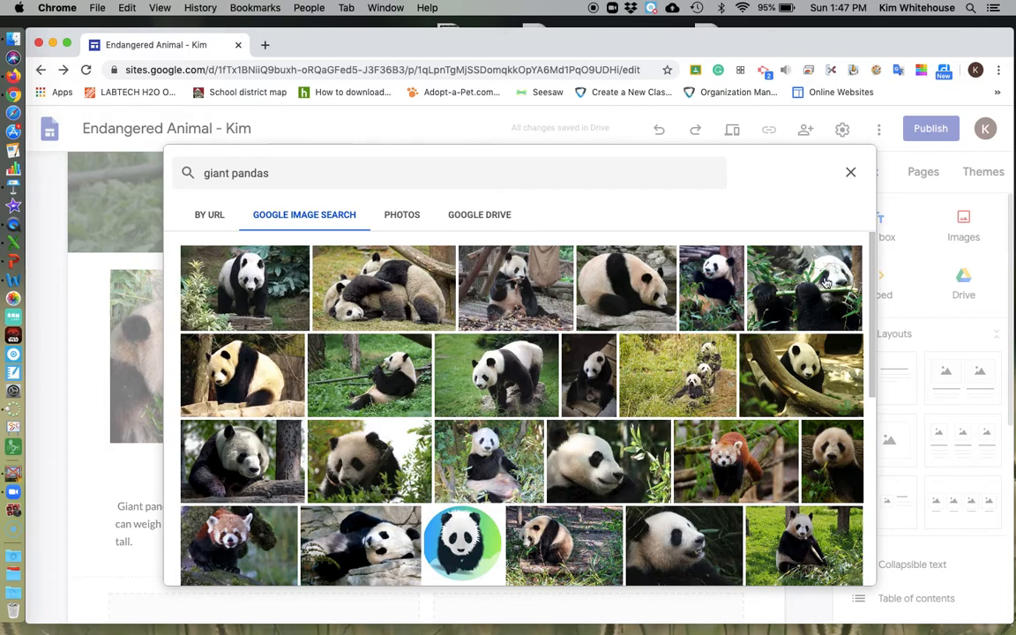
left_click(805, 287)
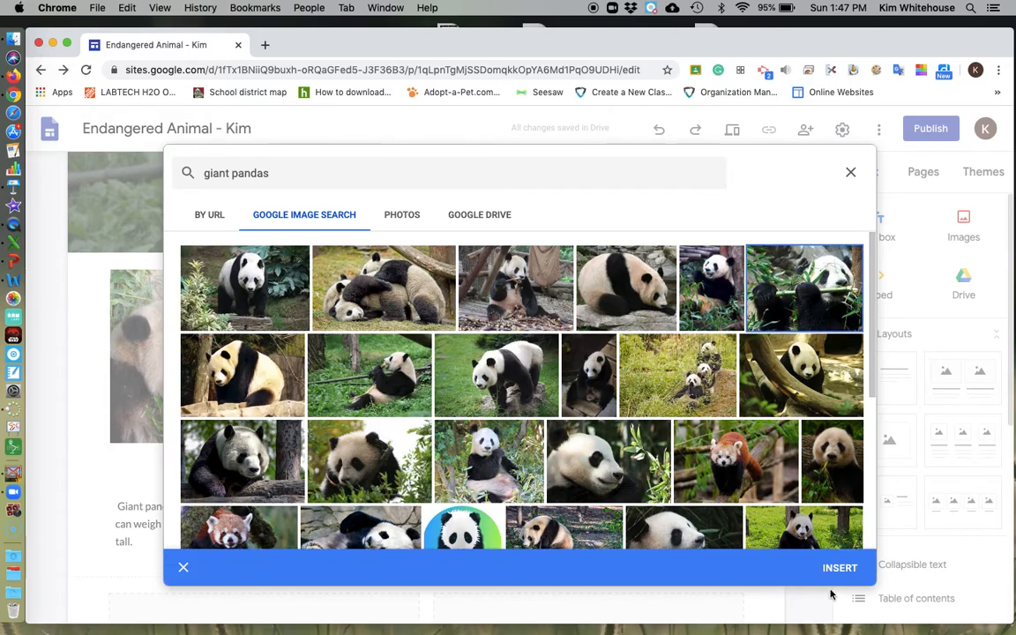
left_click(840, 569)
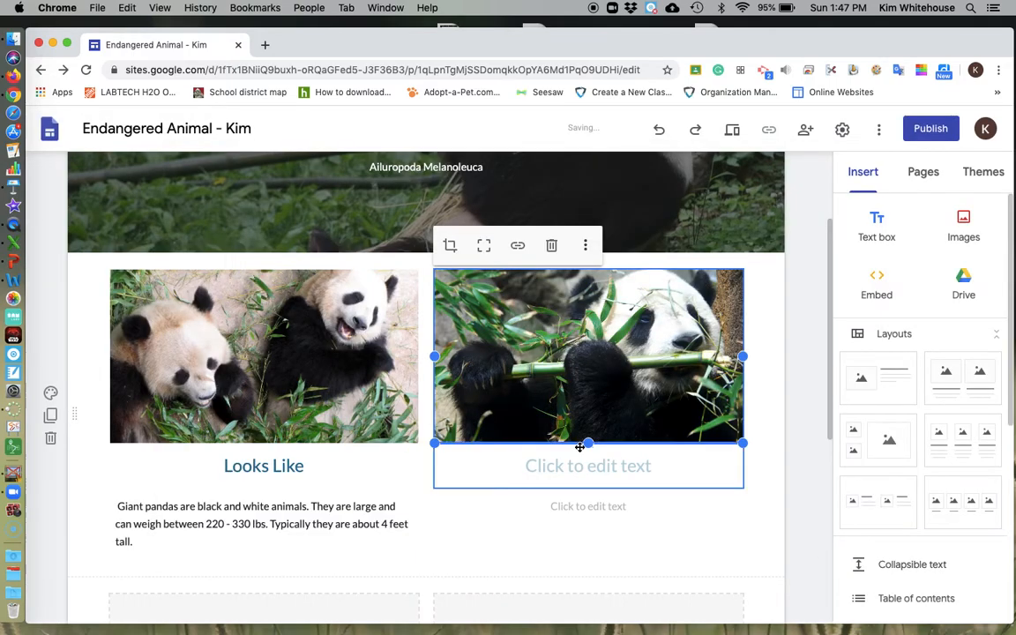
Write 'Food' as the right-column heading and move into its description box.
type("Food and")
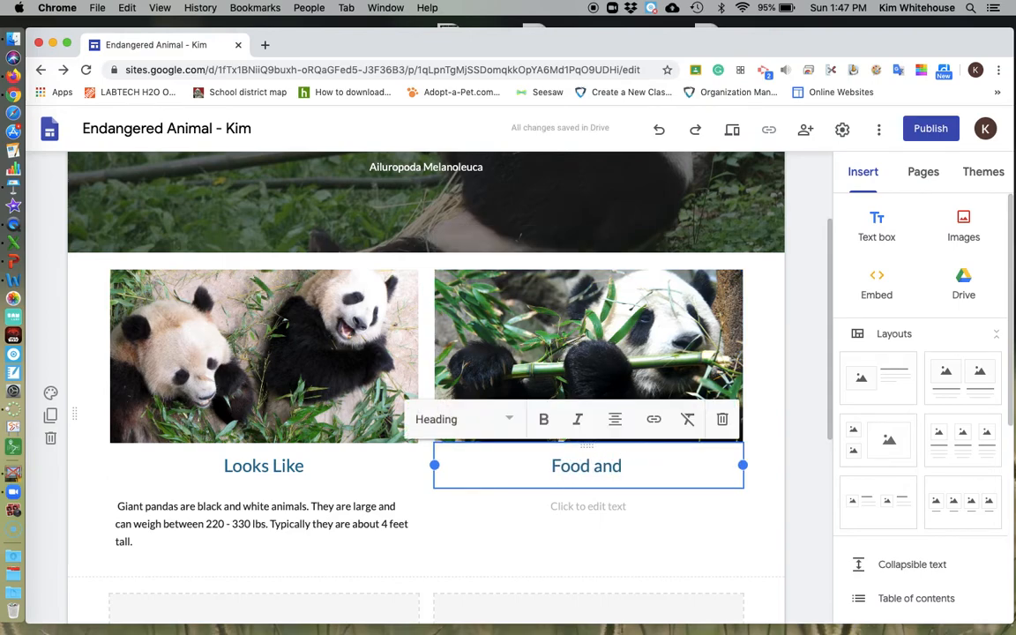
type("H")
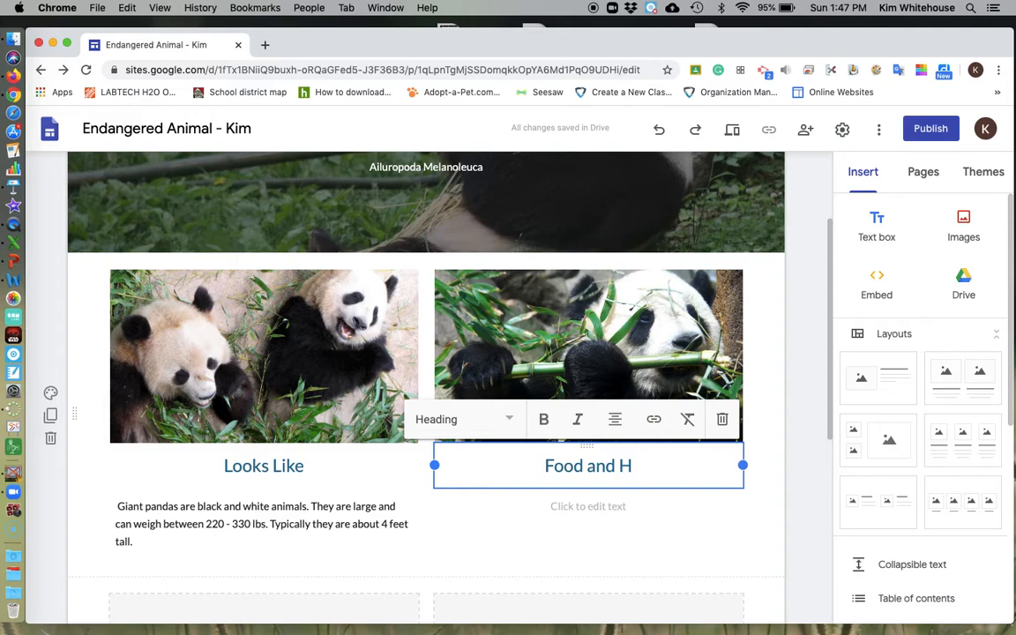
key("Backspace")
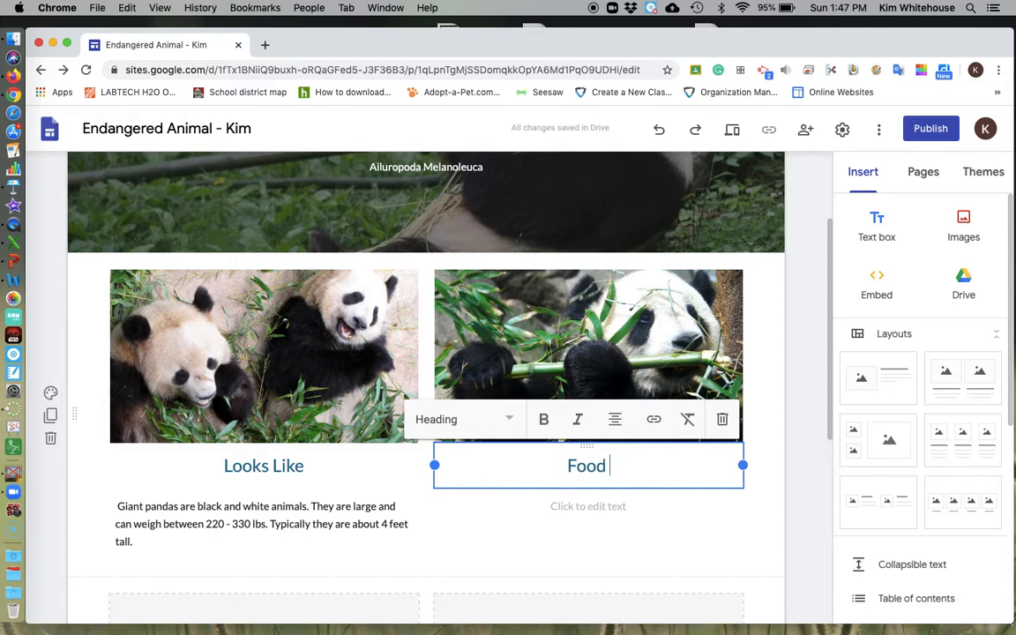
left_click(590, 505)
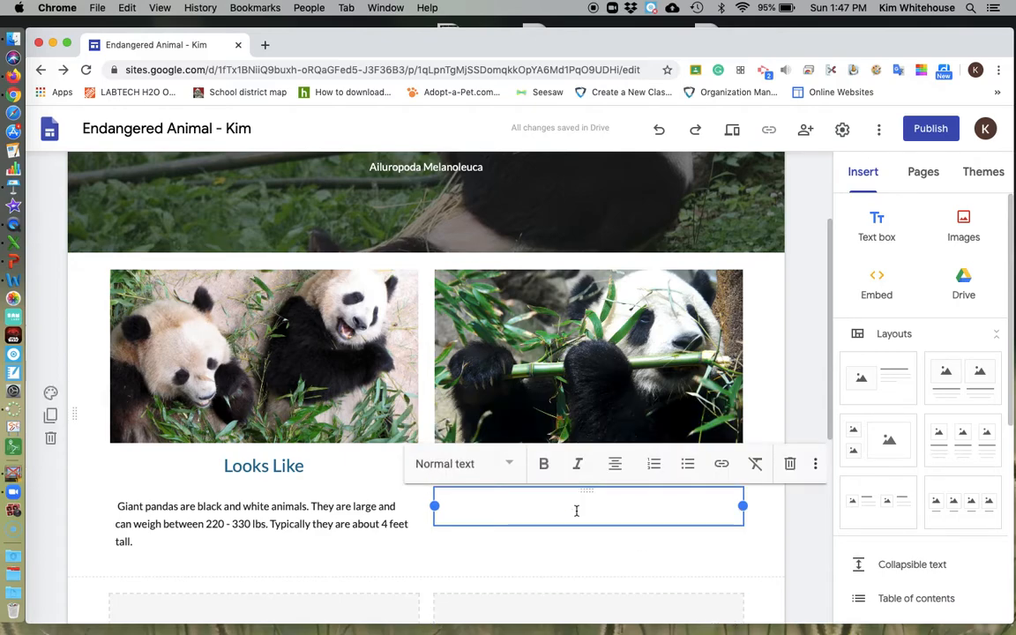
Write that pandas eat bamboo, typically between 26 - 84 lbs of bamboo a day.
type("Pandas eat")
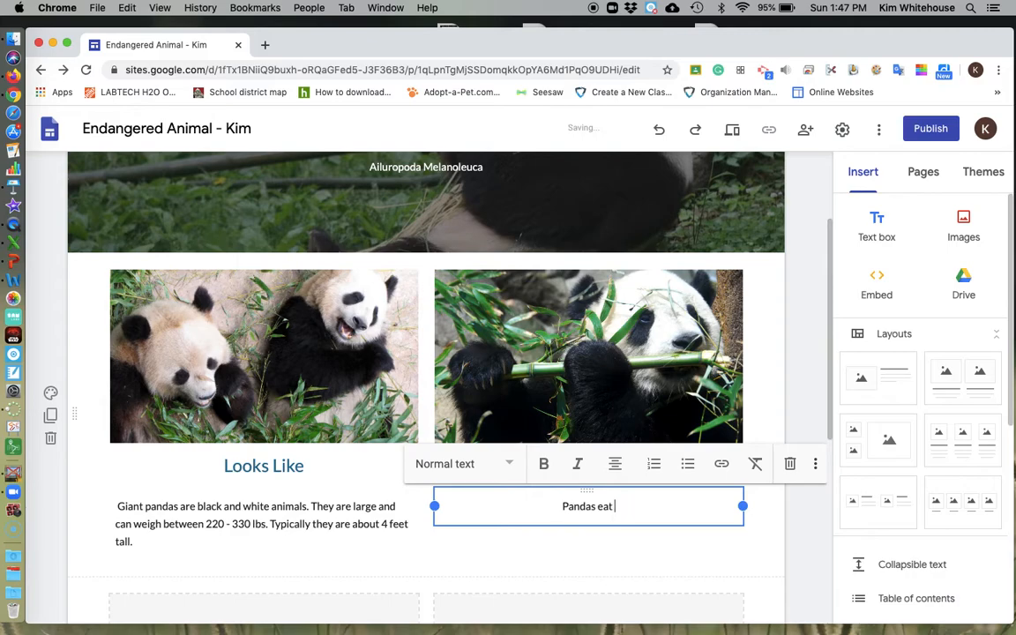
type("bamboo. They typically eat b")
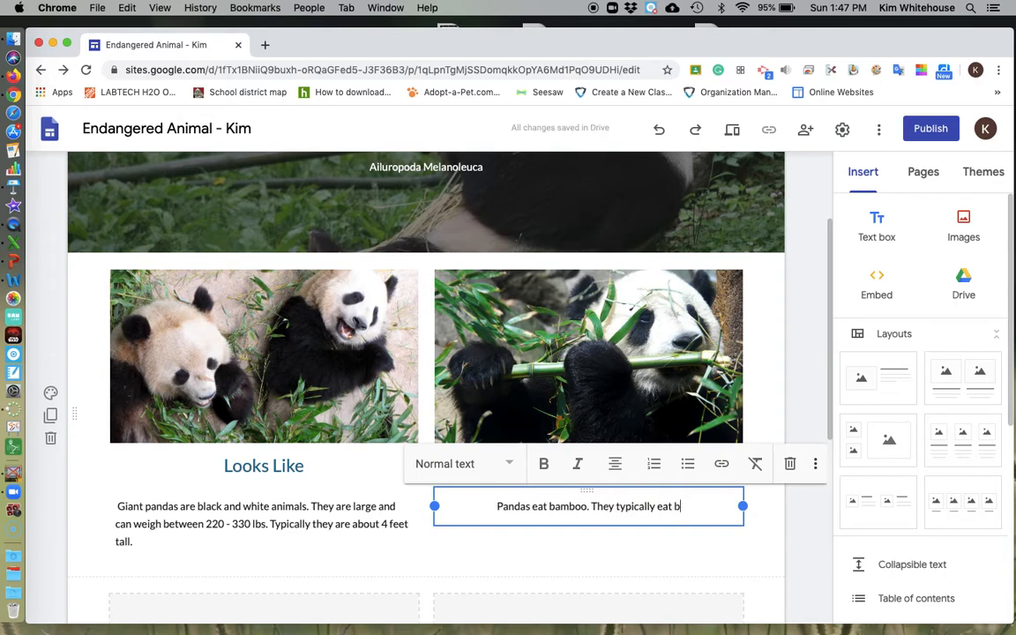
type("etween")
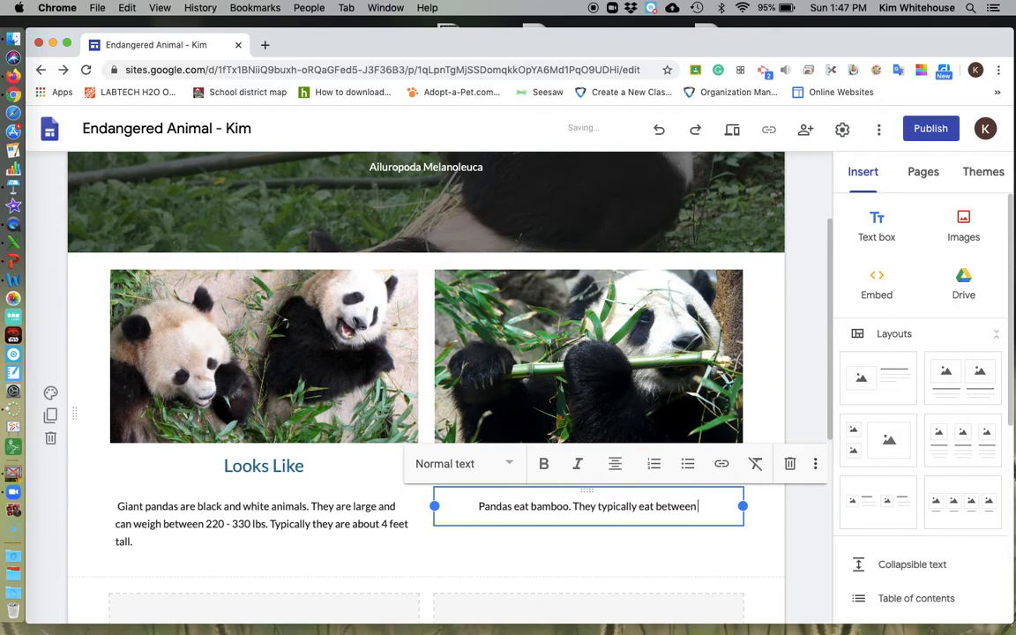
type("26 -")
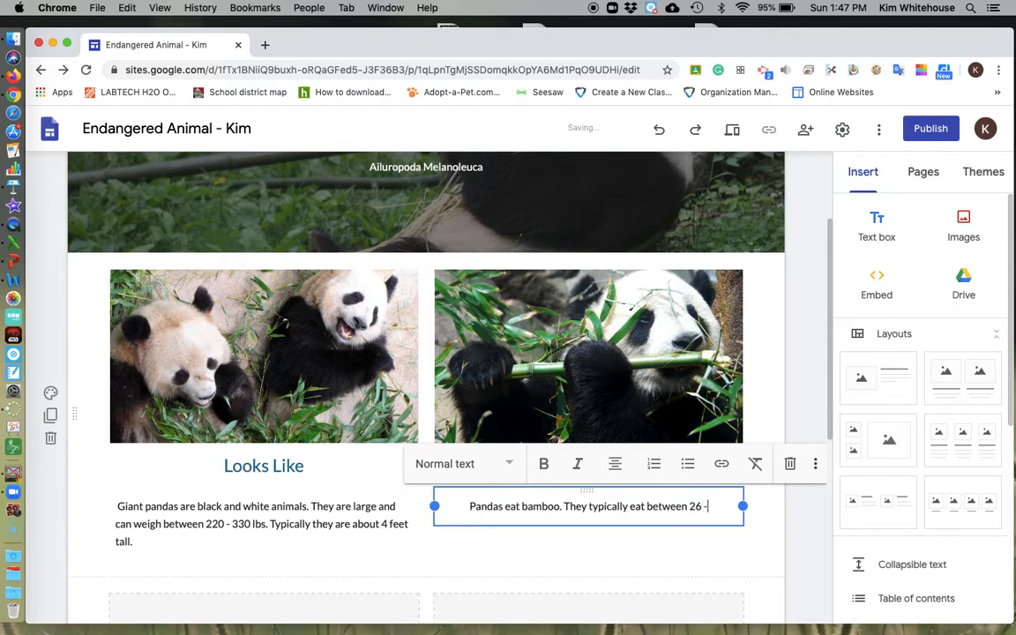
type("84 lbs of b")
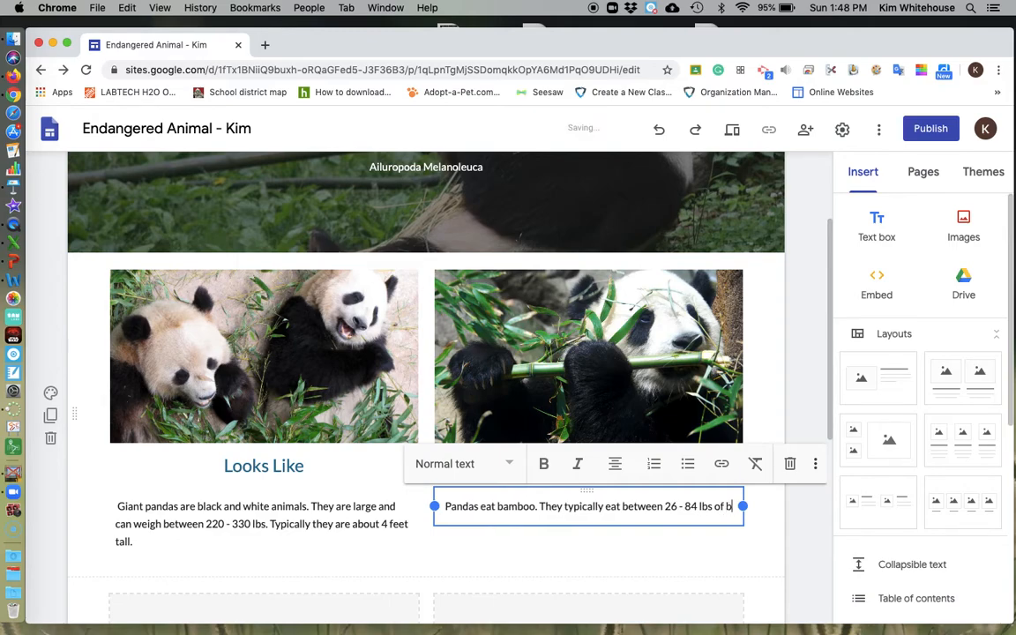
type("amboo a")
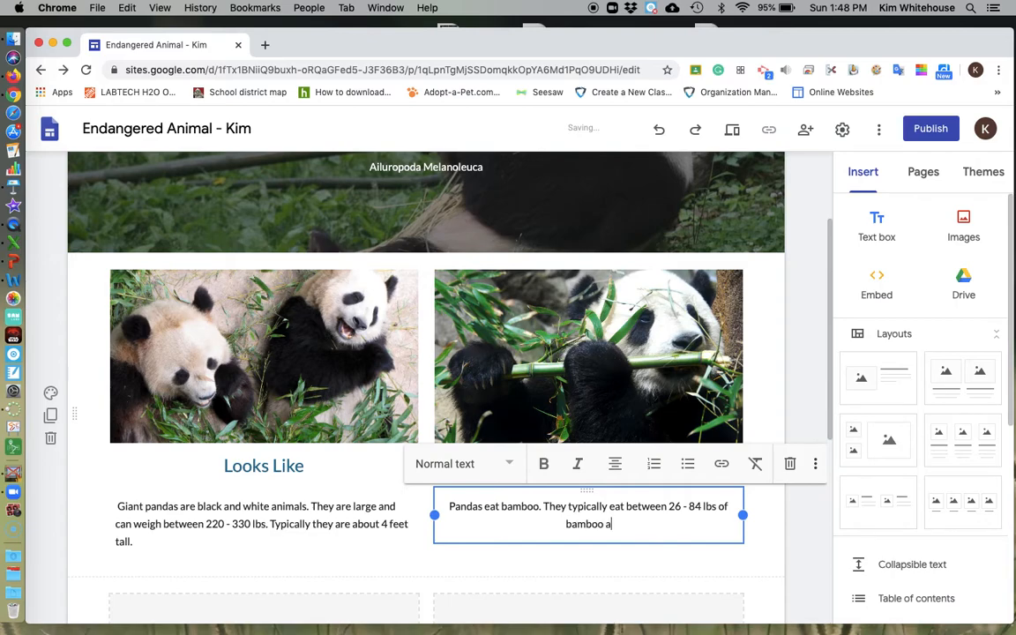
type("day.")
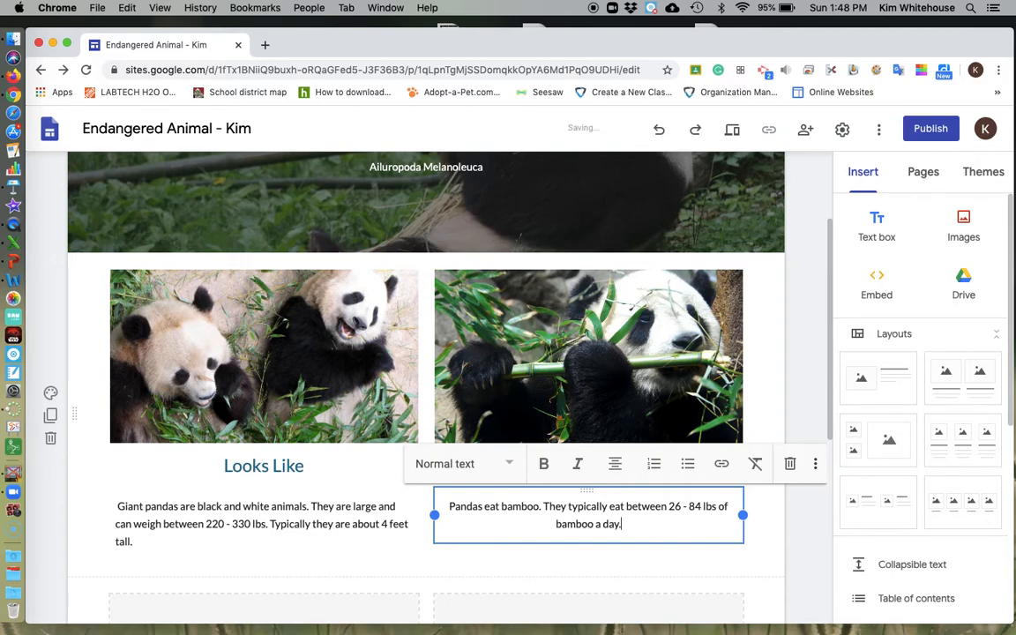
left_click(739, 577)
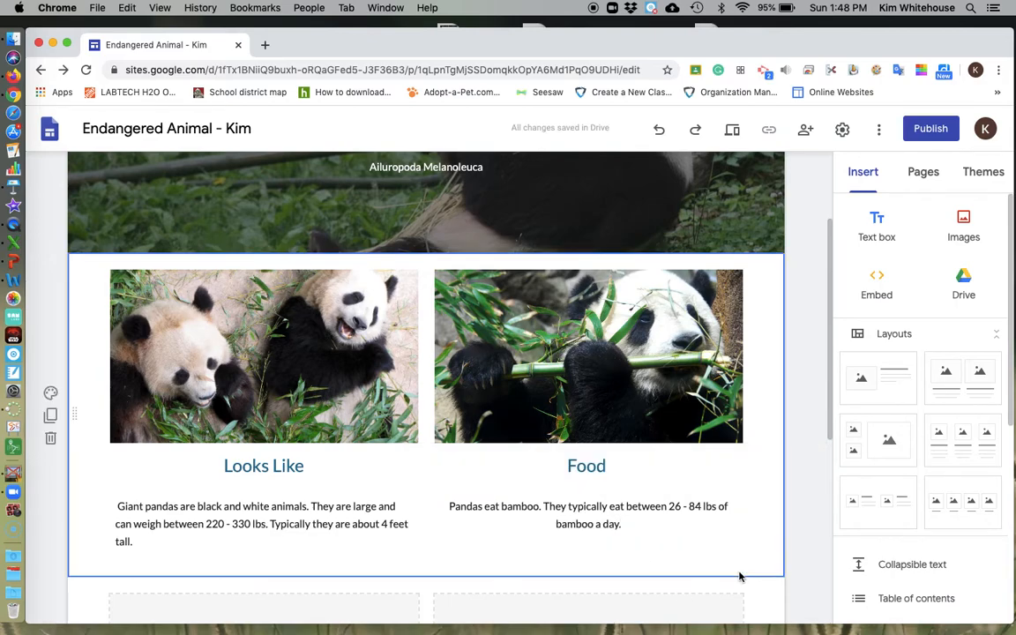
Write 'Habitat' as the next row's left heading and move to the right heading.
scroll("down", 3)
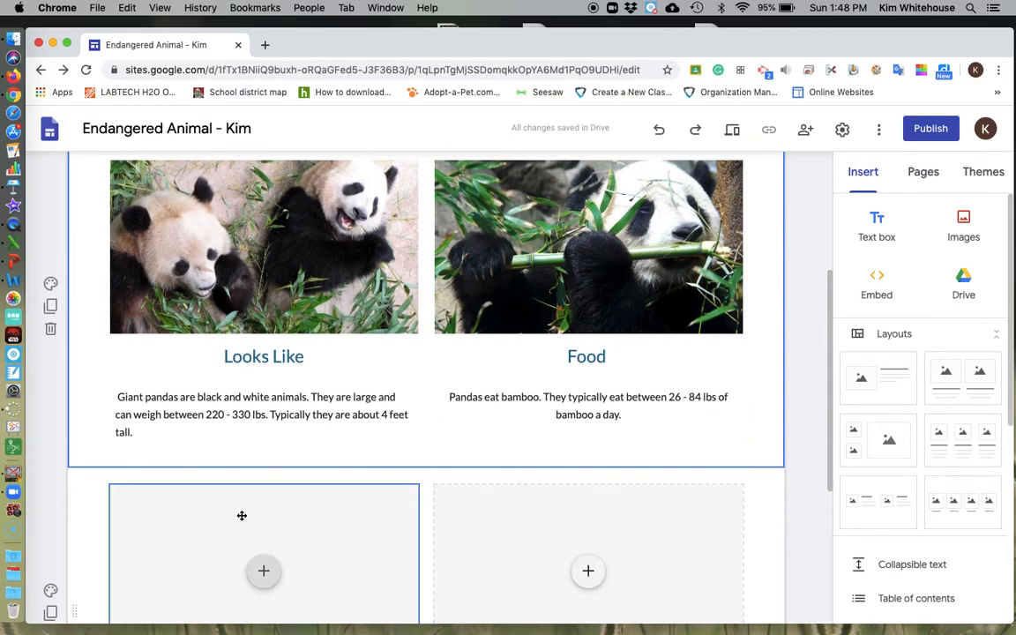
scroll("down", 3)
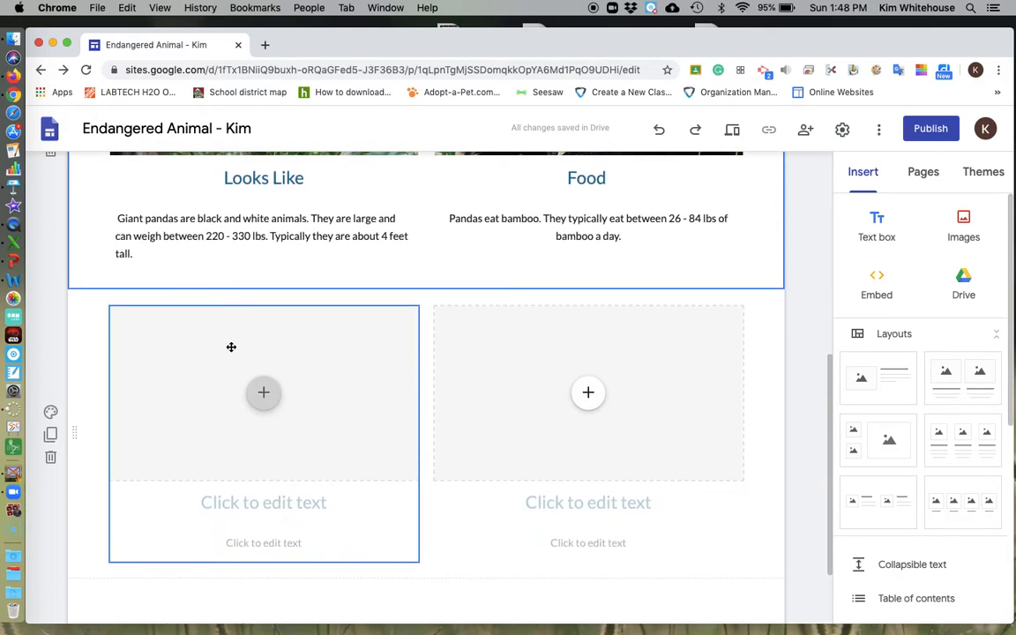
left_click(264, 501)
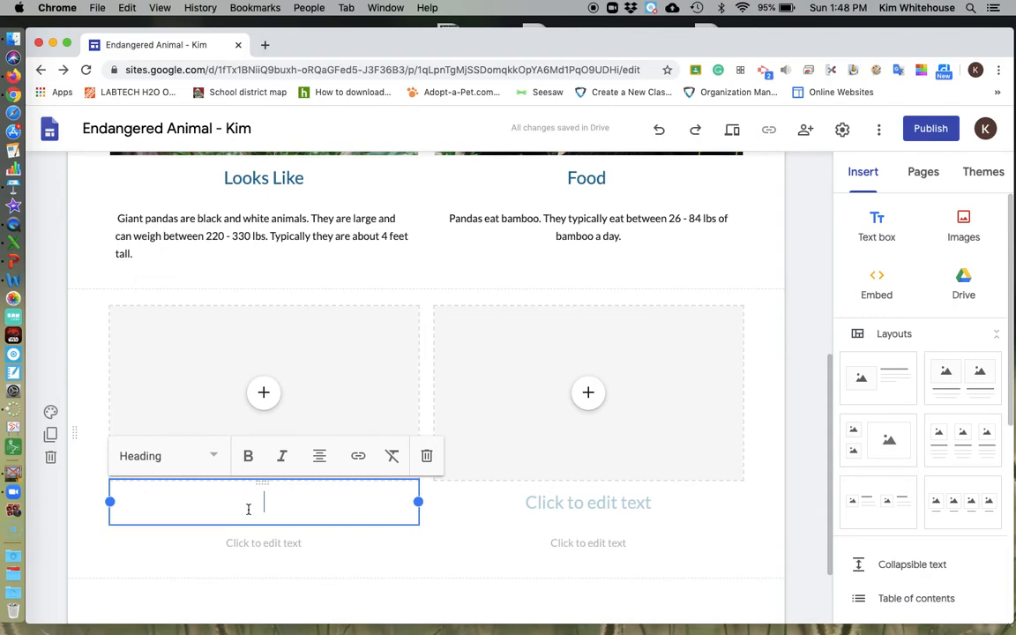
type("Habit")
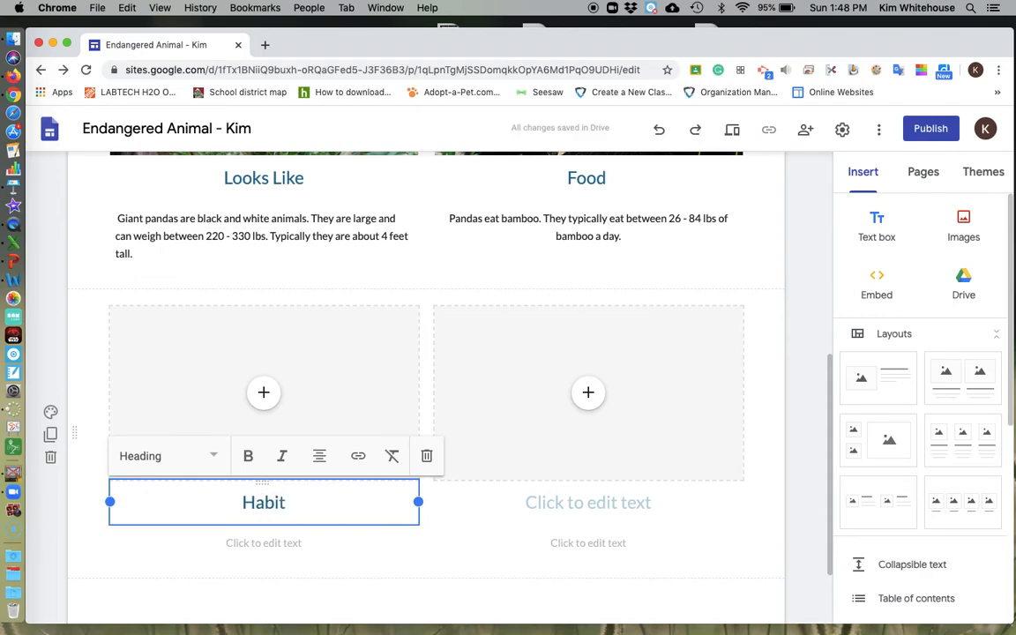
left_click(589, 501)
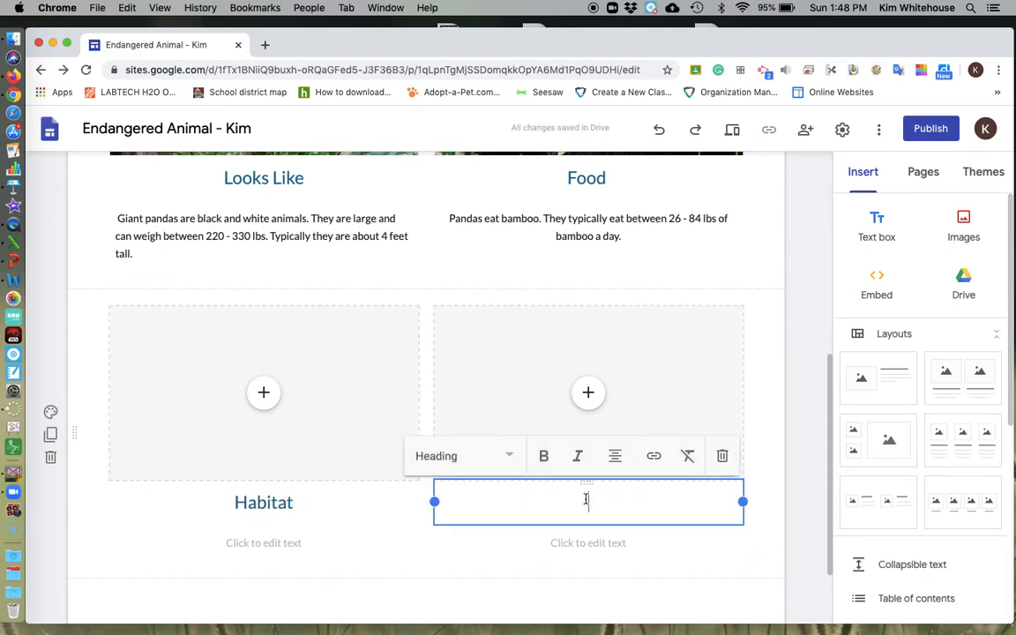
Write 'Endangered Animal and Threats', correcting the typos in Endangered and Threats.
type("En")
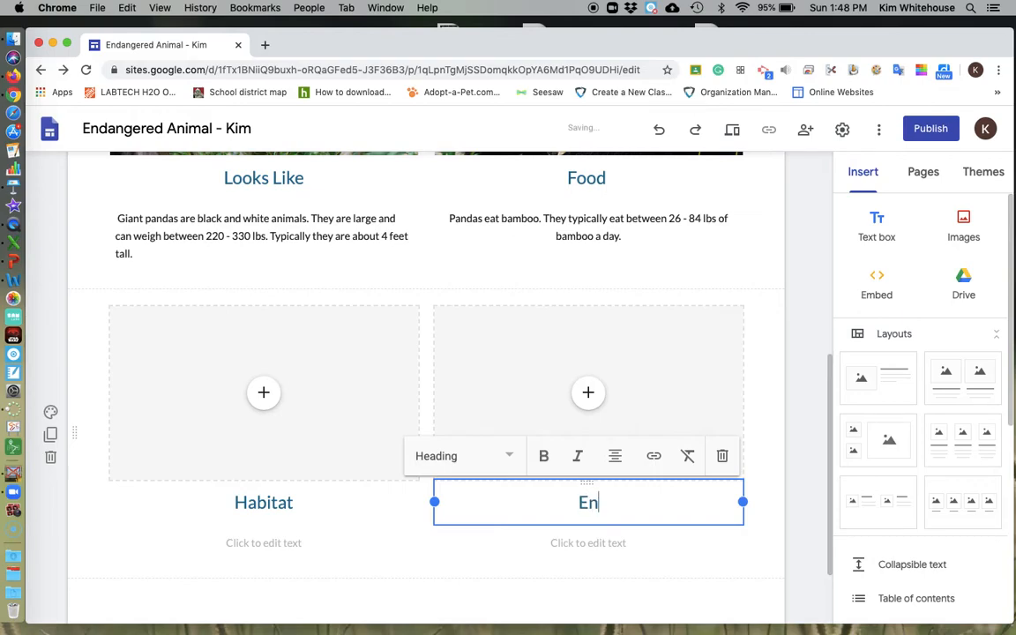
type("dan")
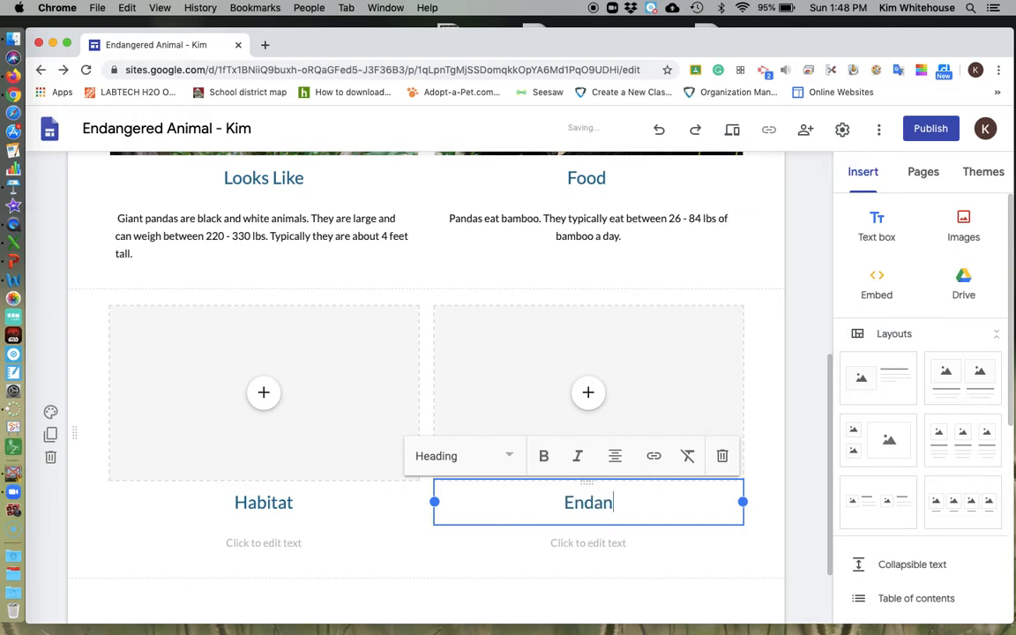
type("g")
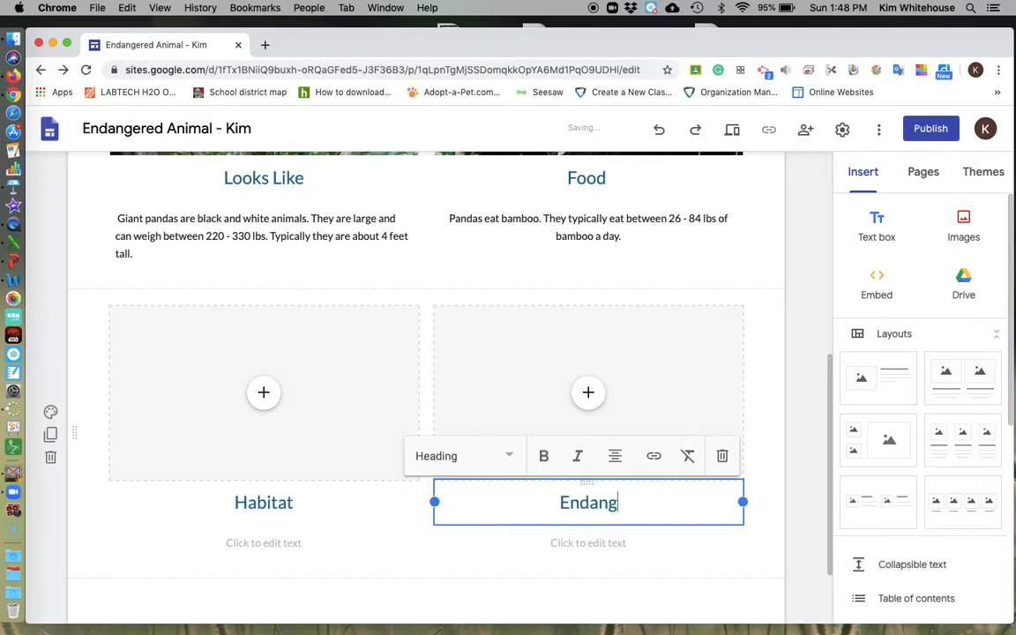
type("erd")
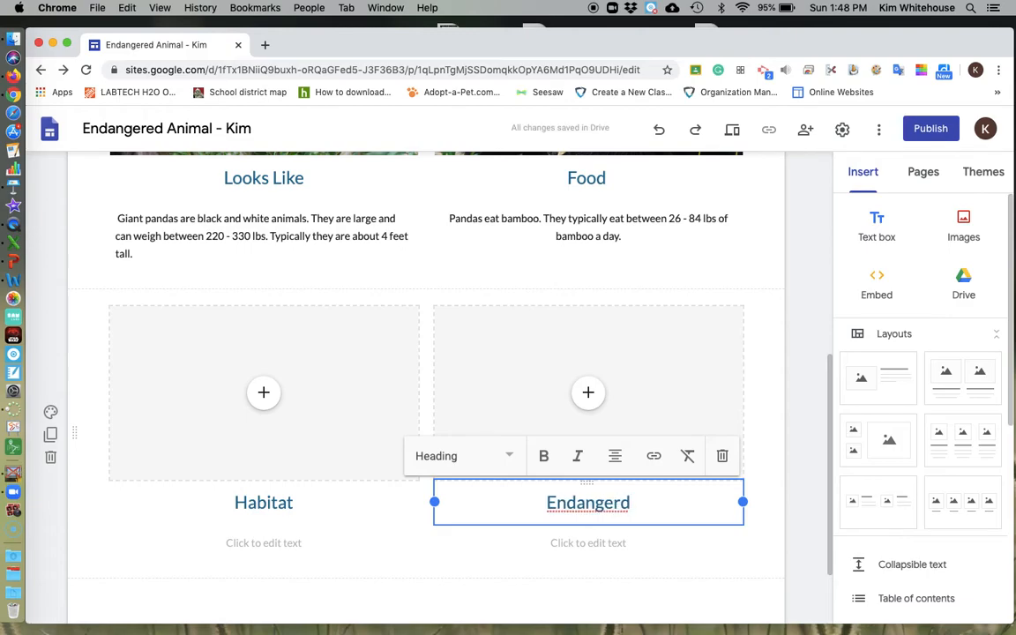
key("Backspace")
type("ed An")
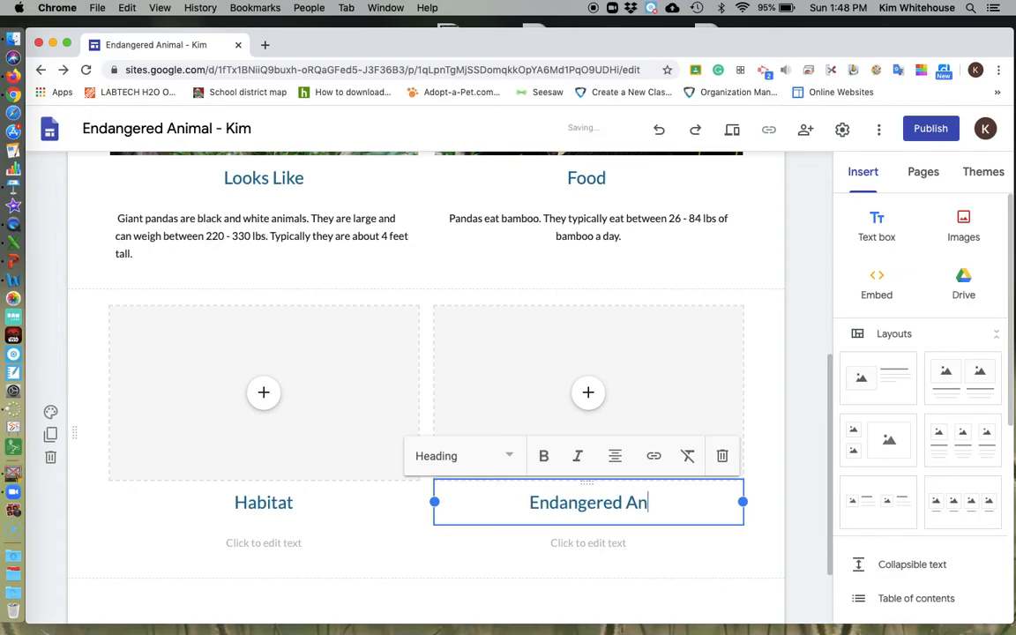
type("iaml")
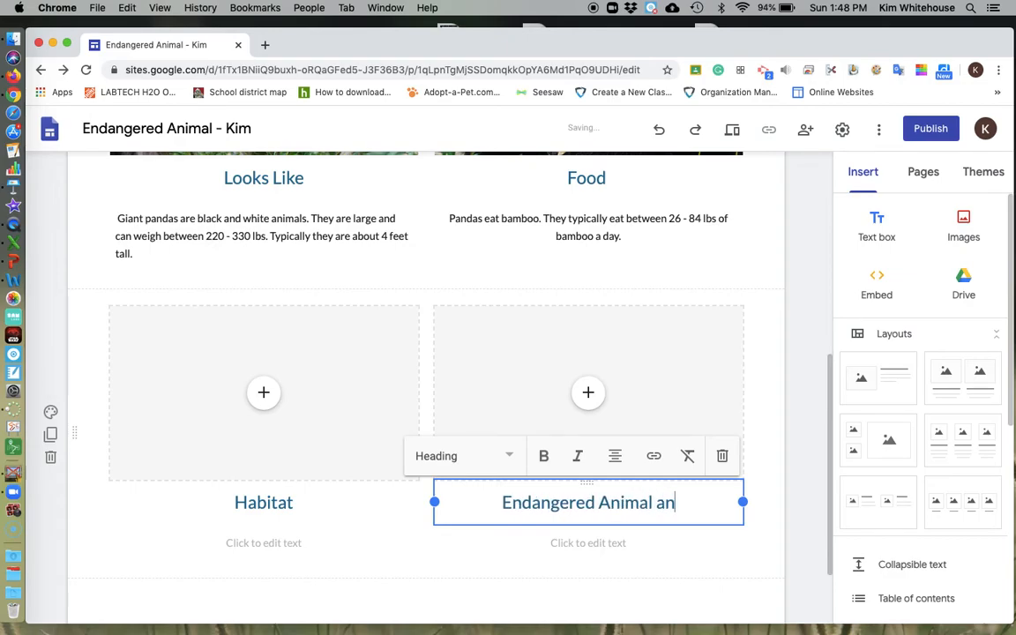
type("d Treat")
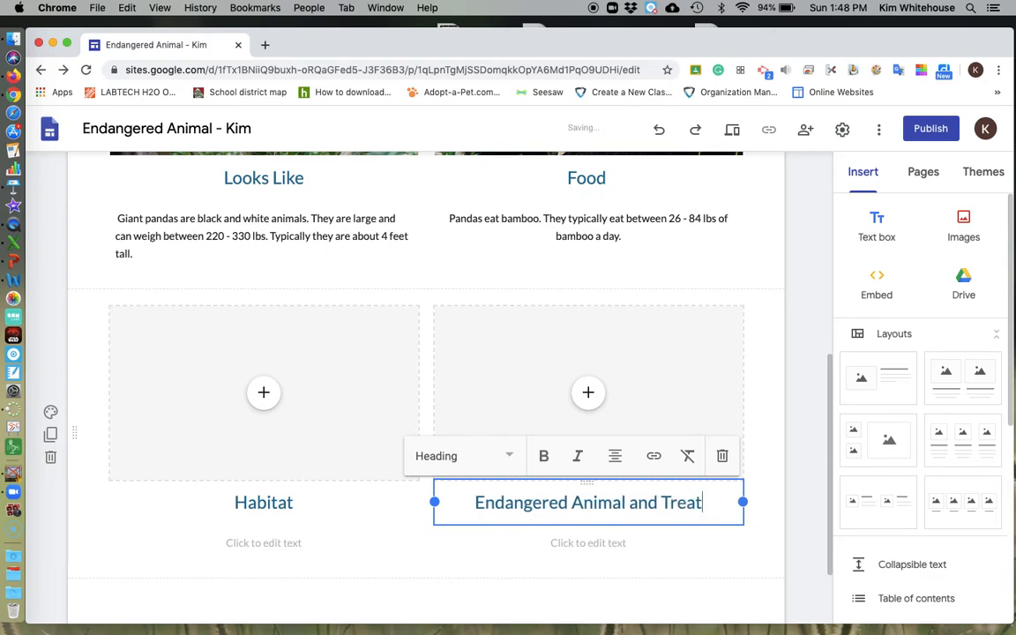
key("backspace")
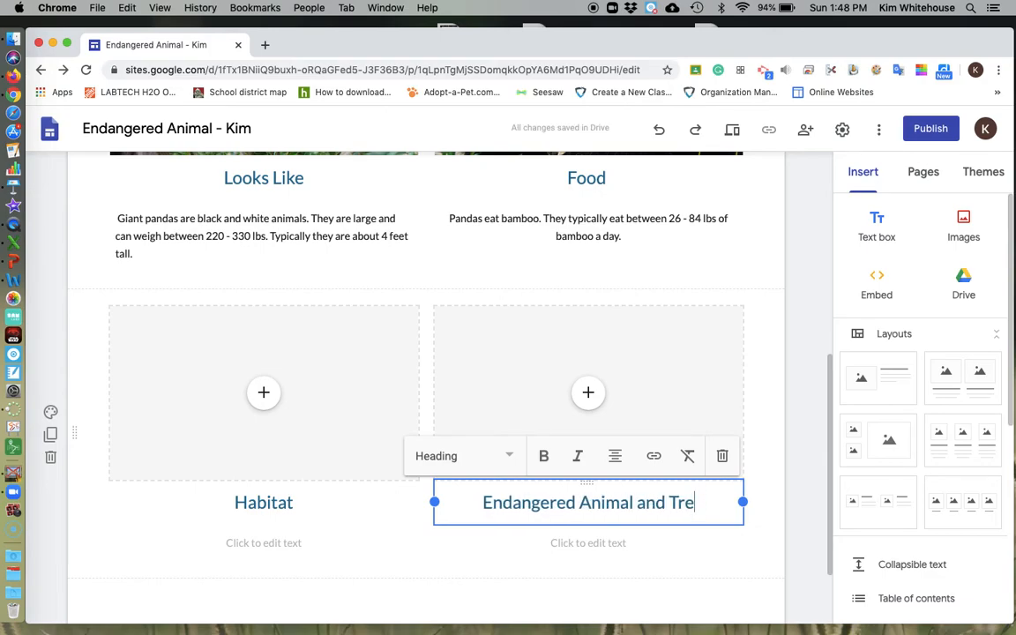
key("Backspace")
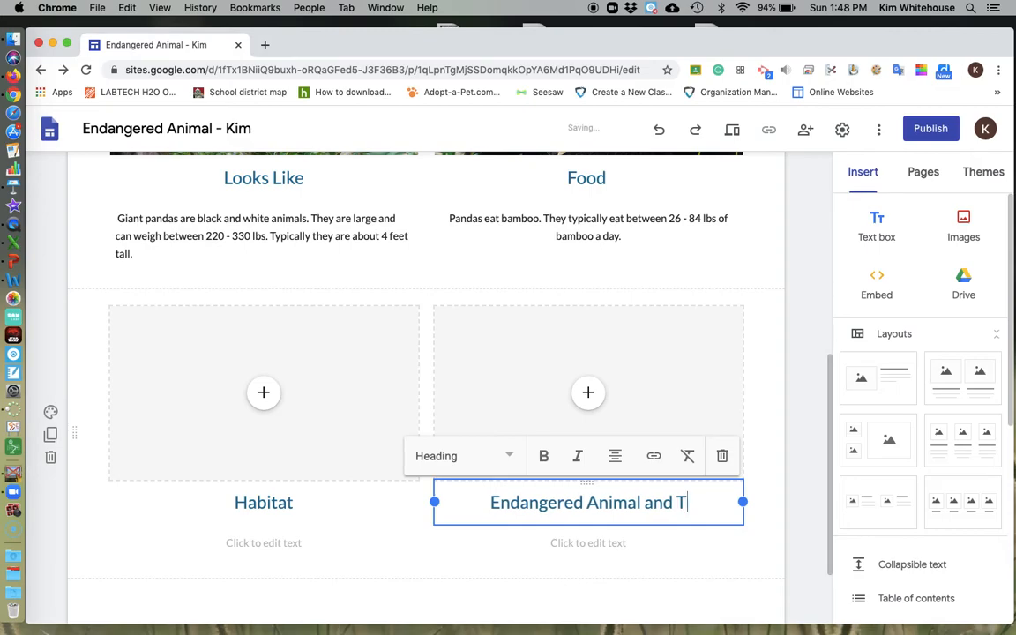
type("hreats")
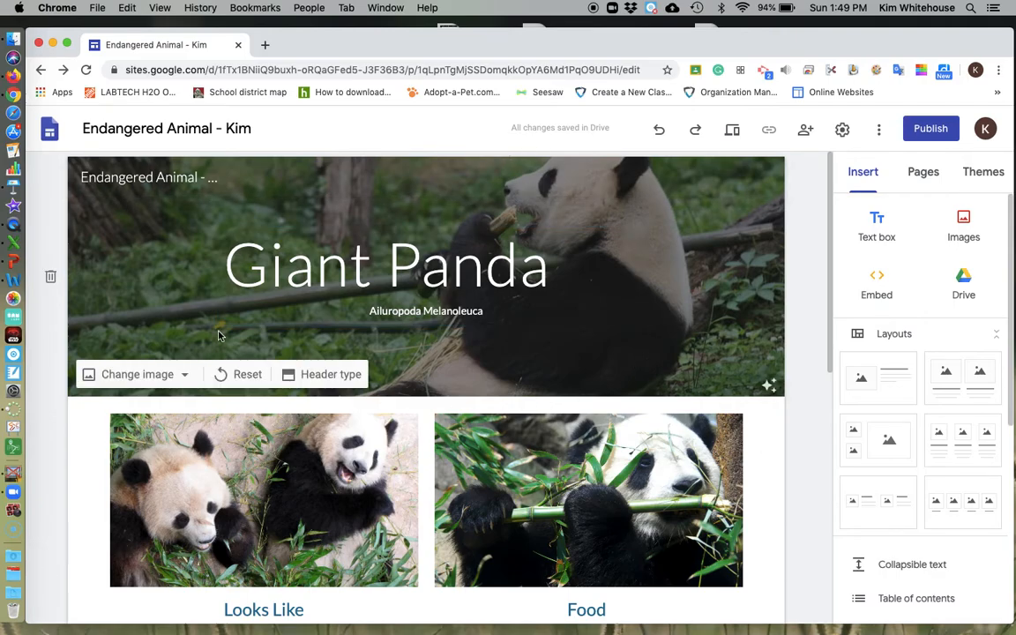
scroll("down", 3)
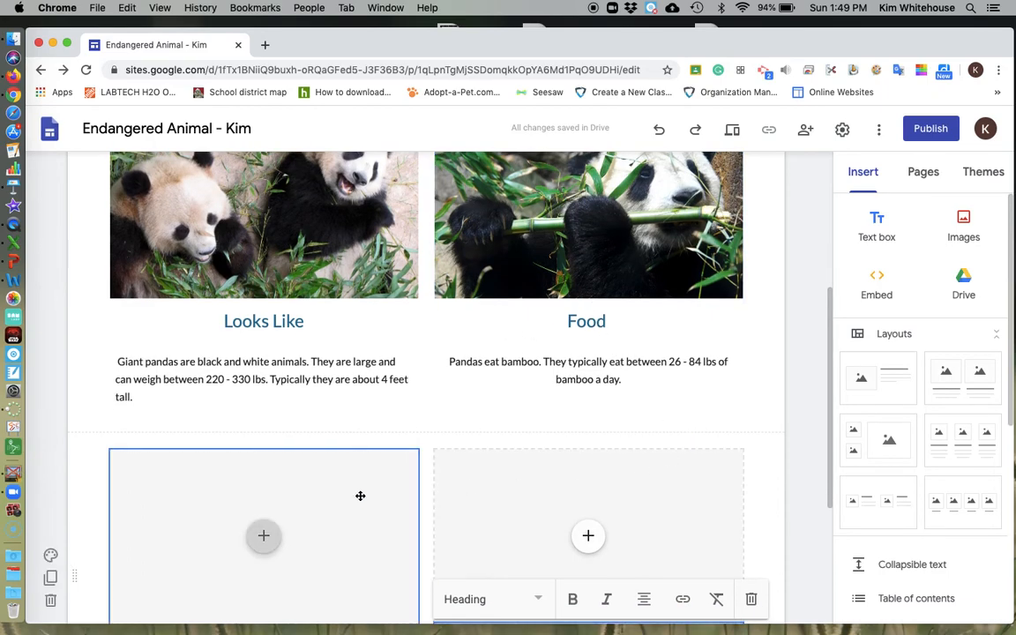
mouse_move(403, 512)
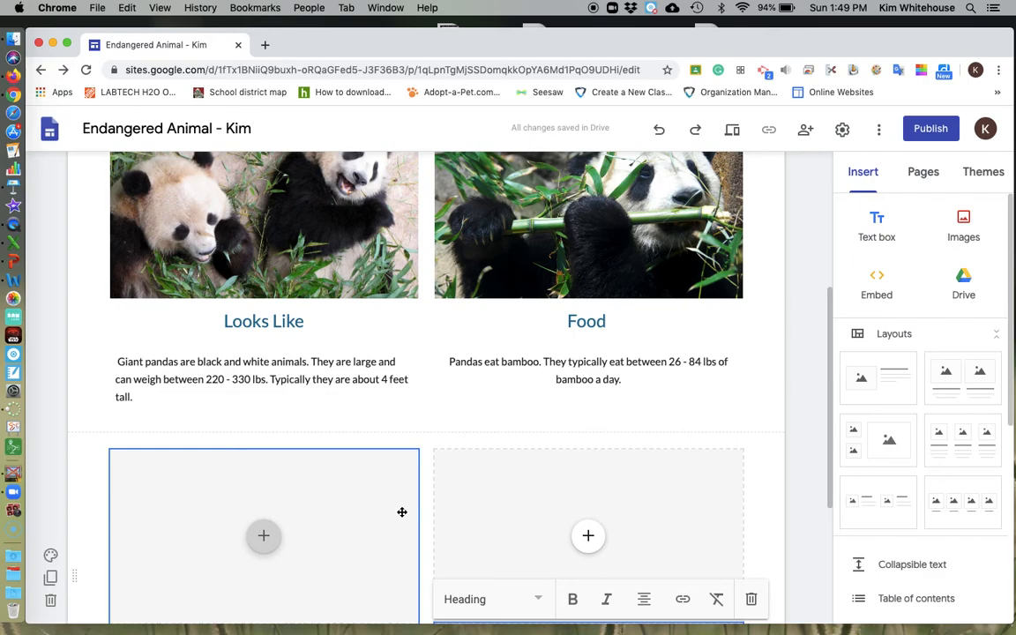
left_click(589, 512)
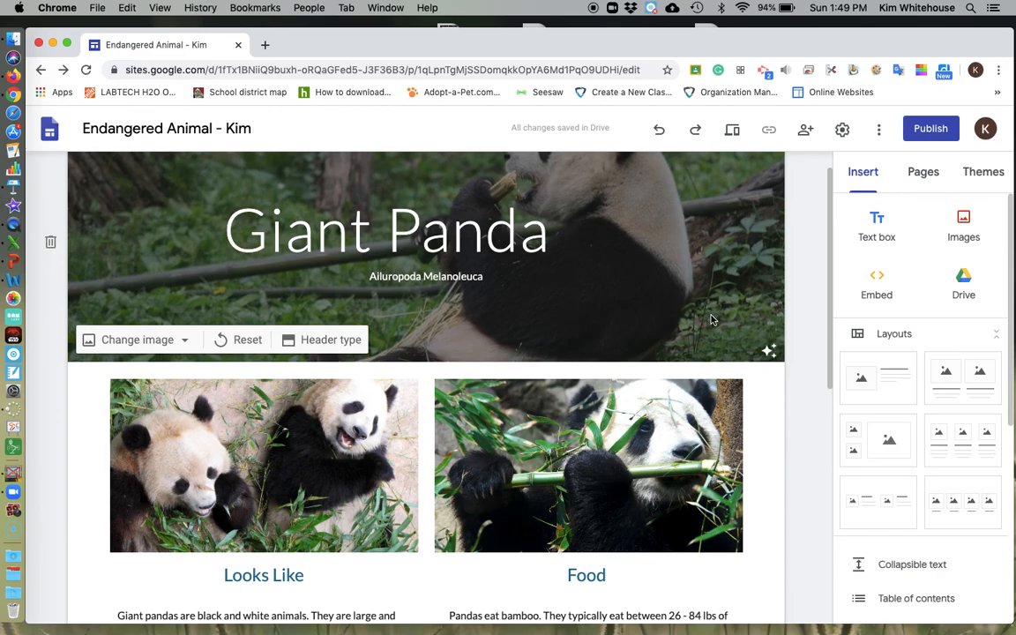
mouse_move(769, 349)
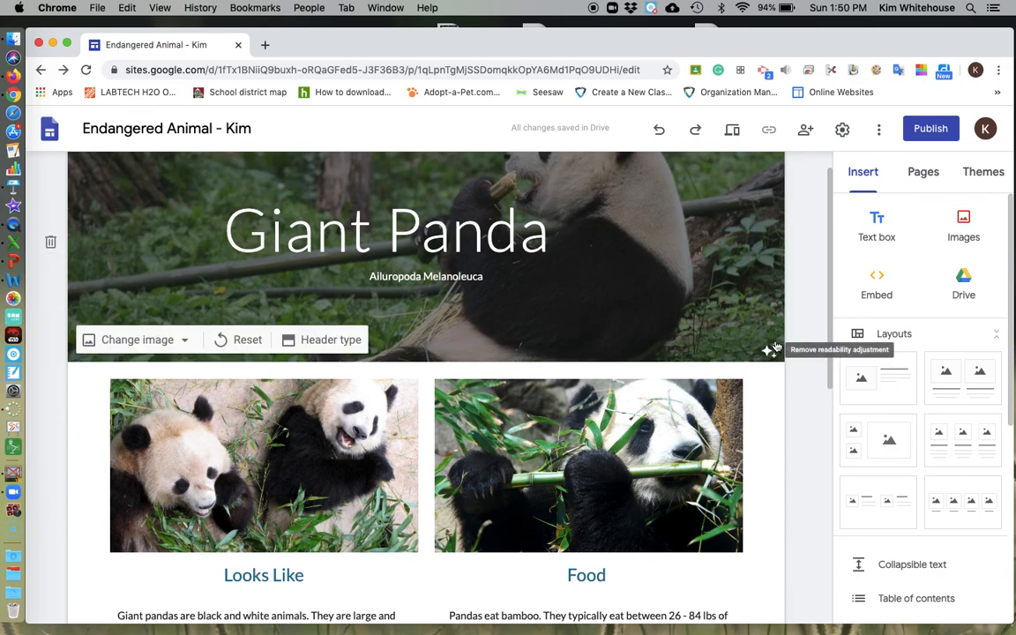